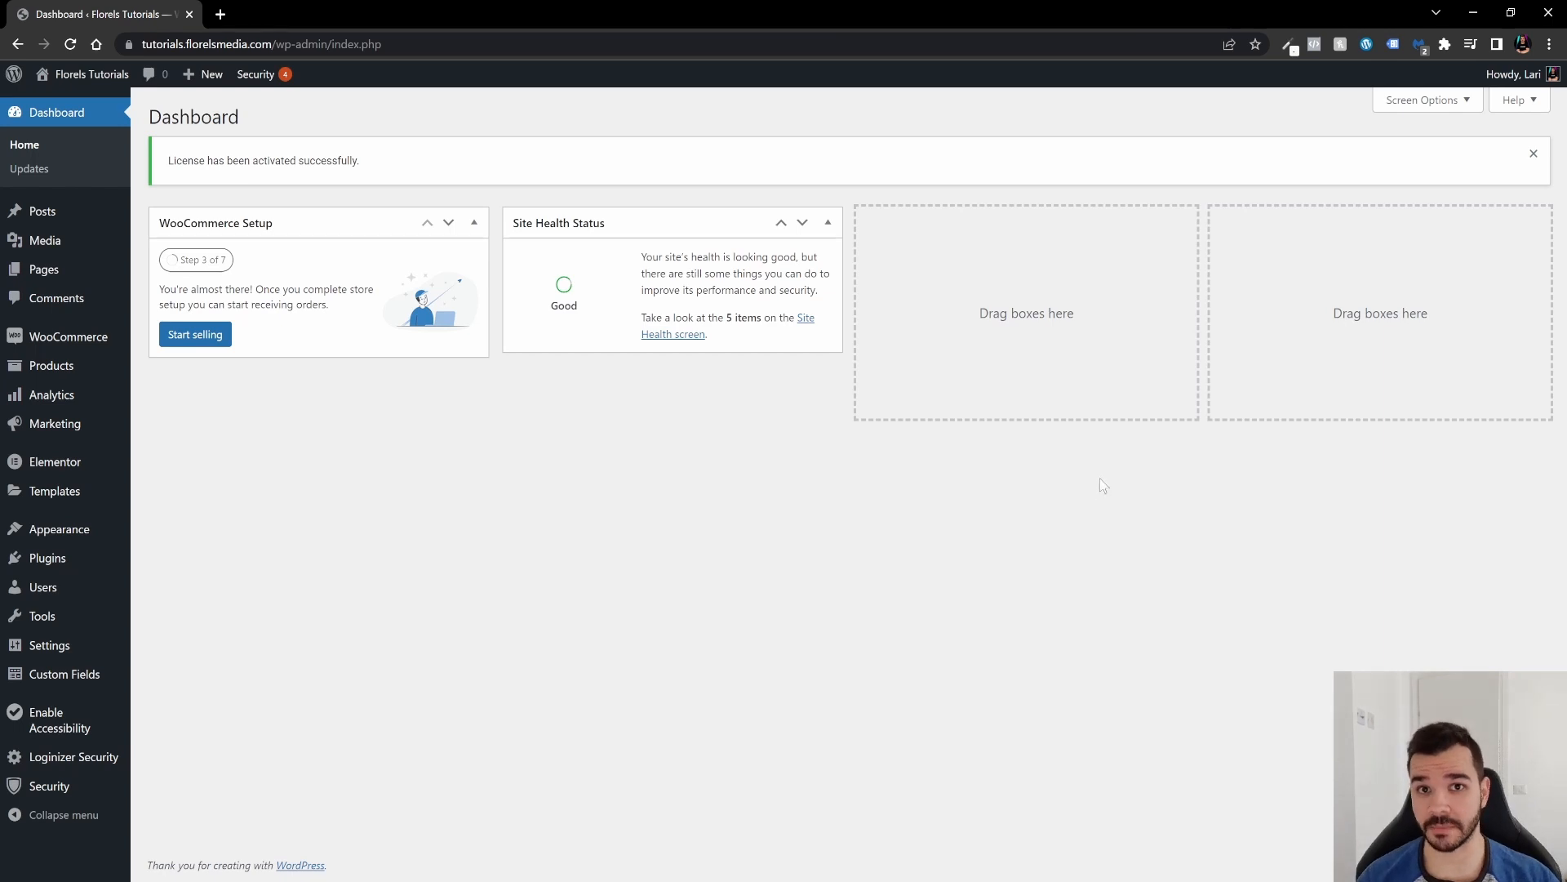
pyautogui.moveTo(266, 197)
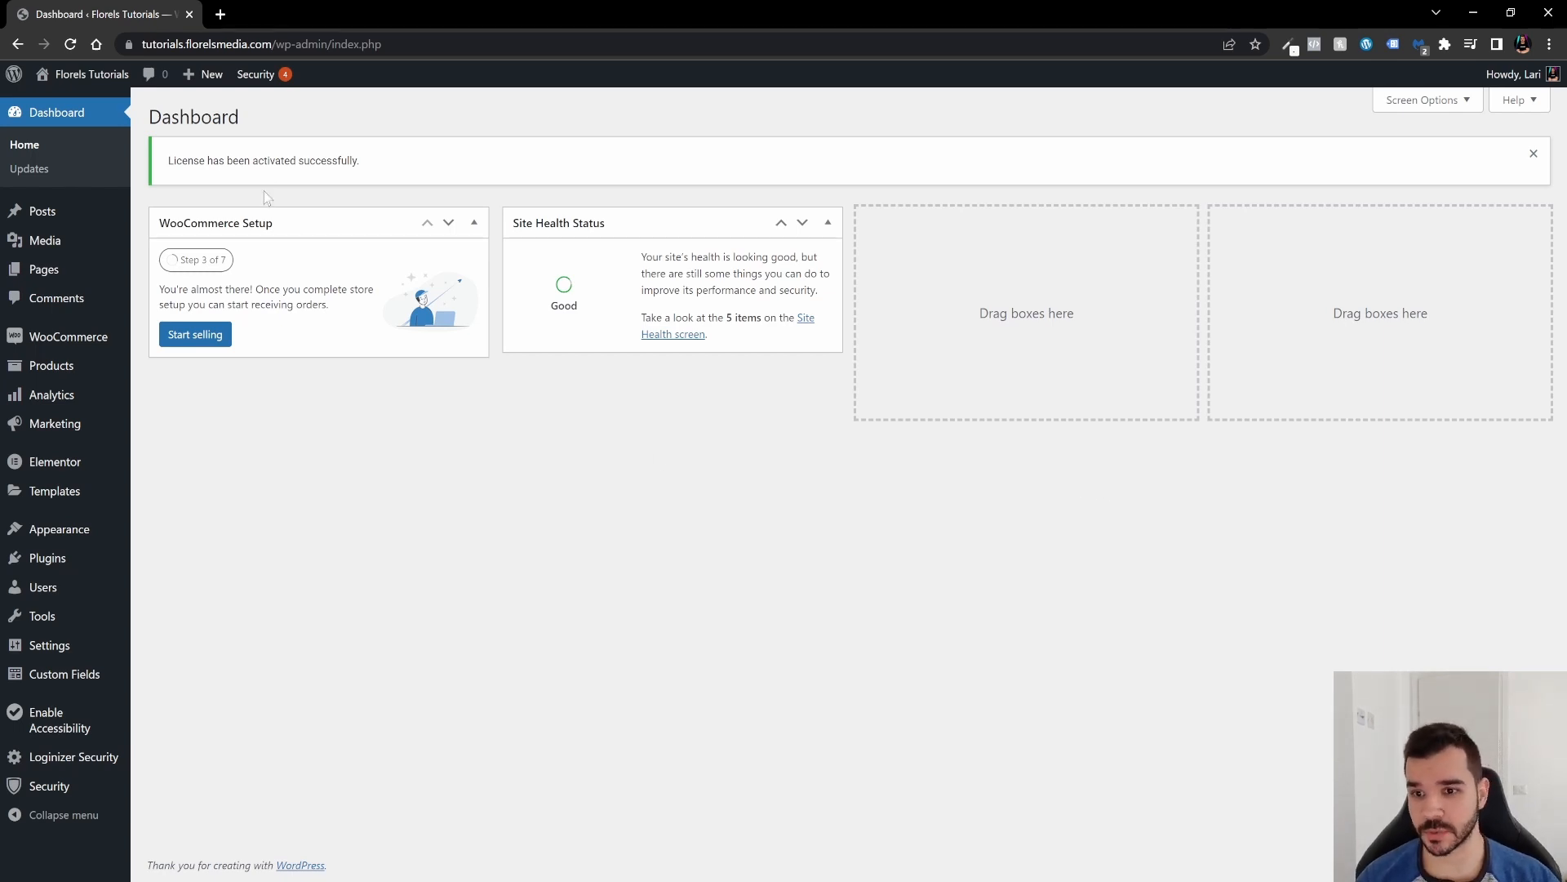
pyautogui.moveTo(141, 575)
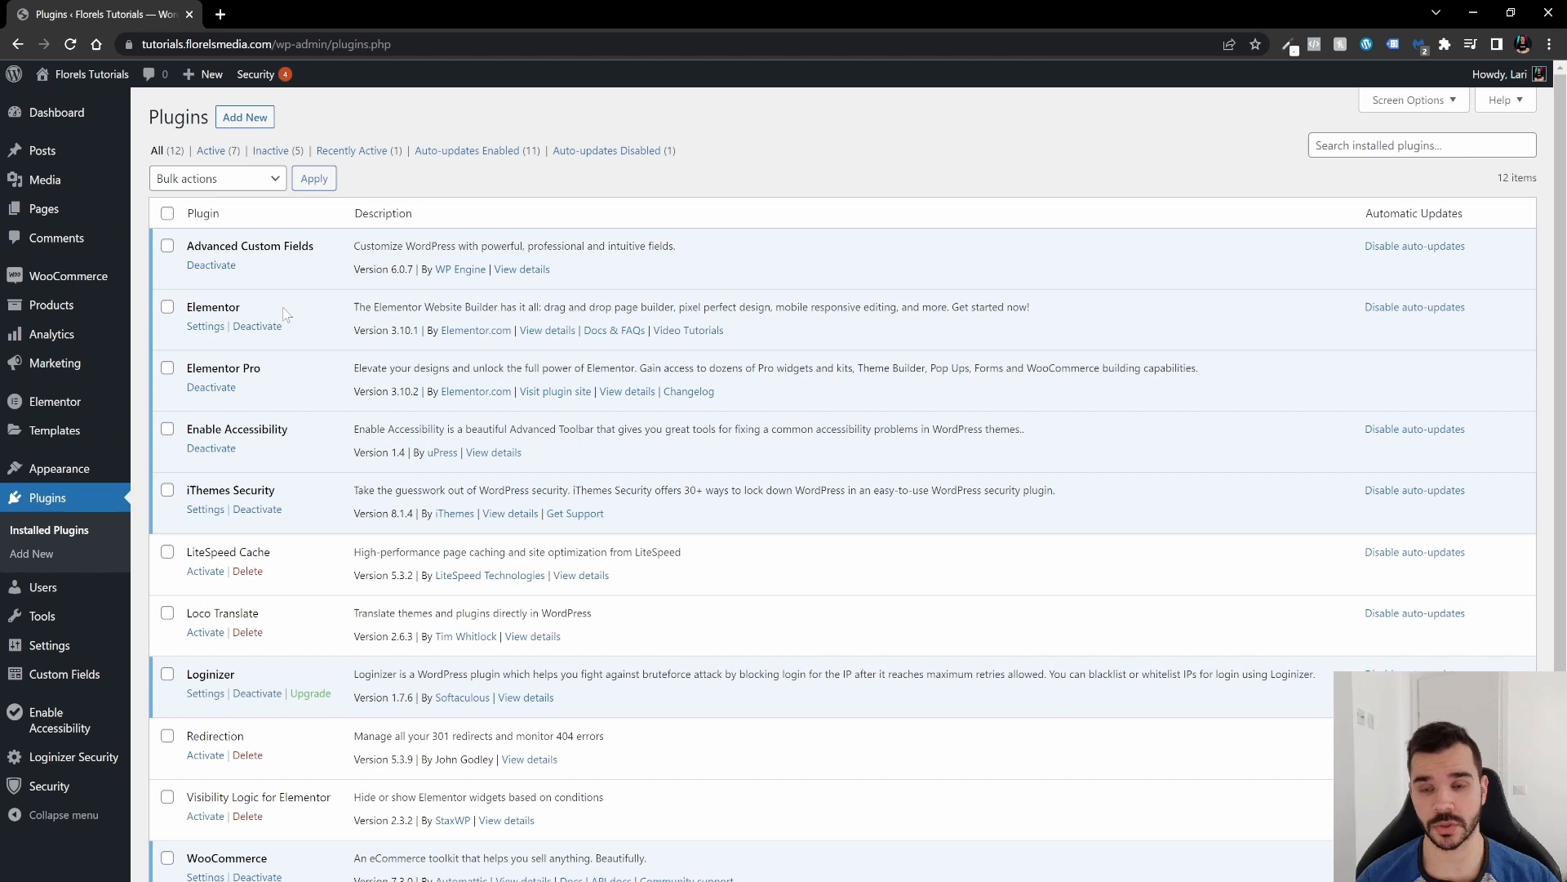
pyautogui.moveTo(303, 382)
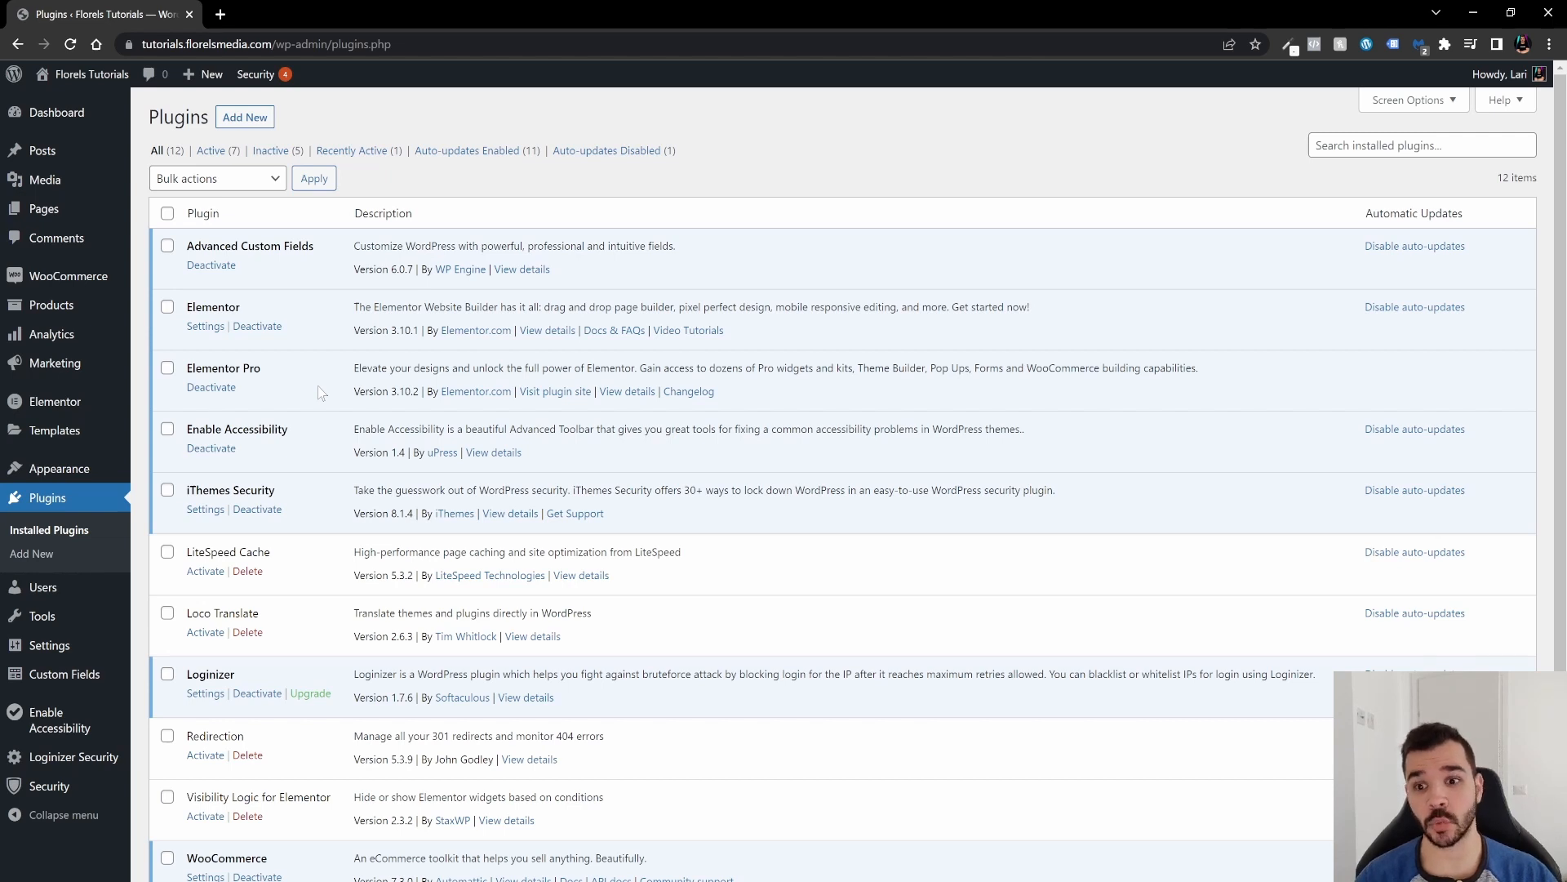
pyautogui.moveTo(329, 404)
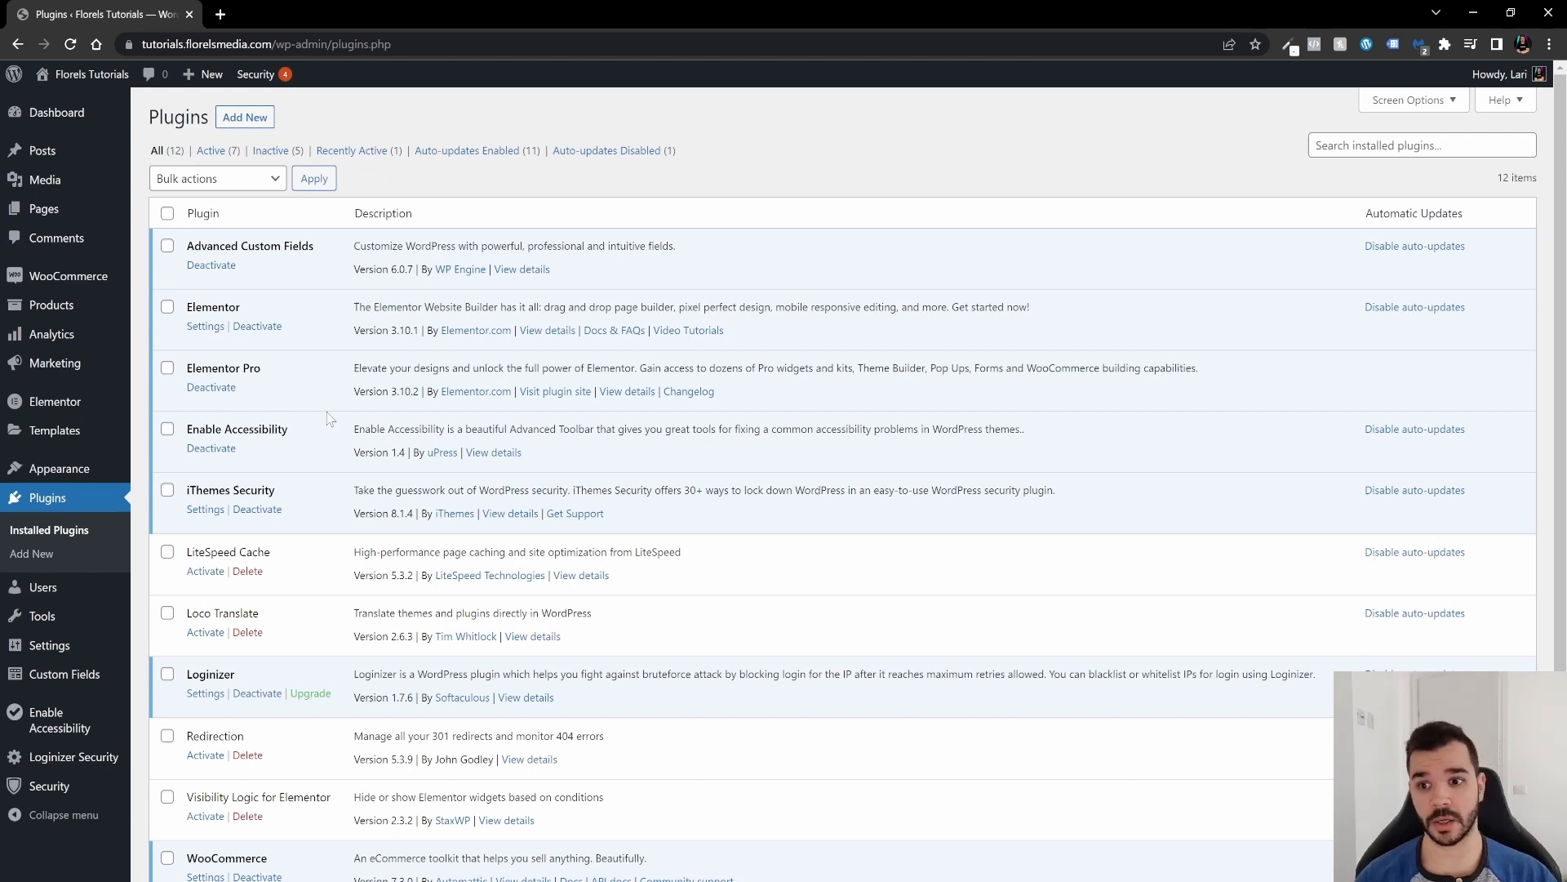
pyautogui.moveTo(313, 429)
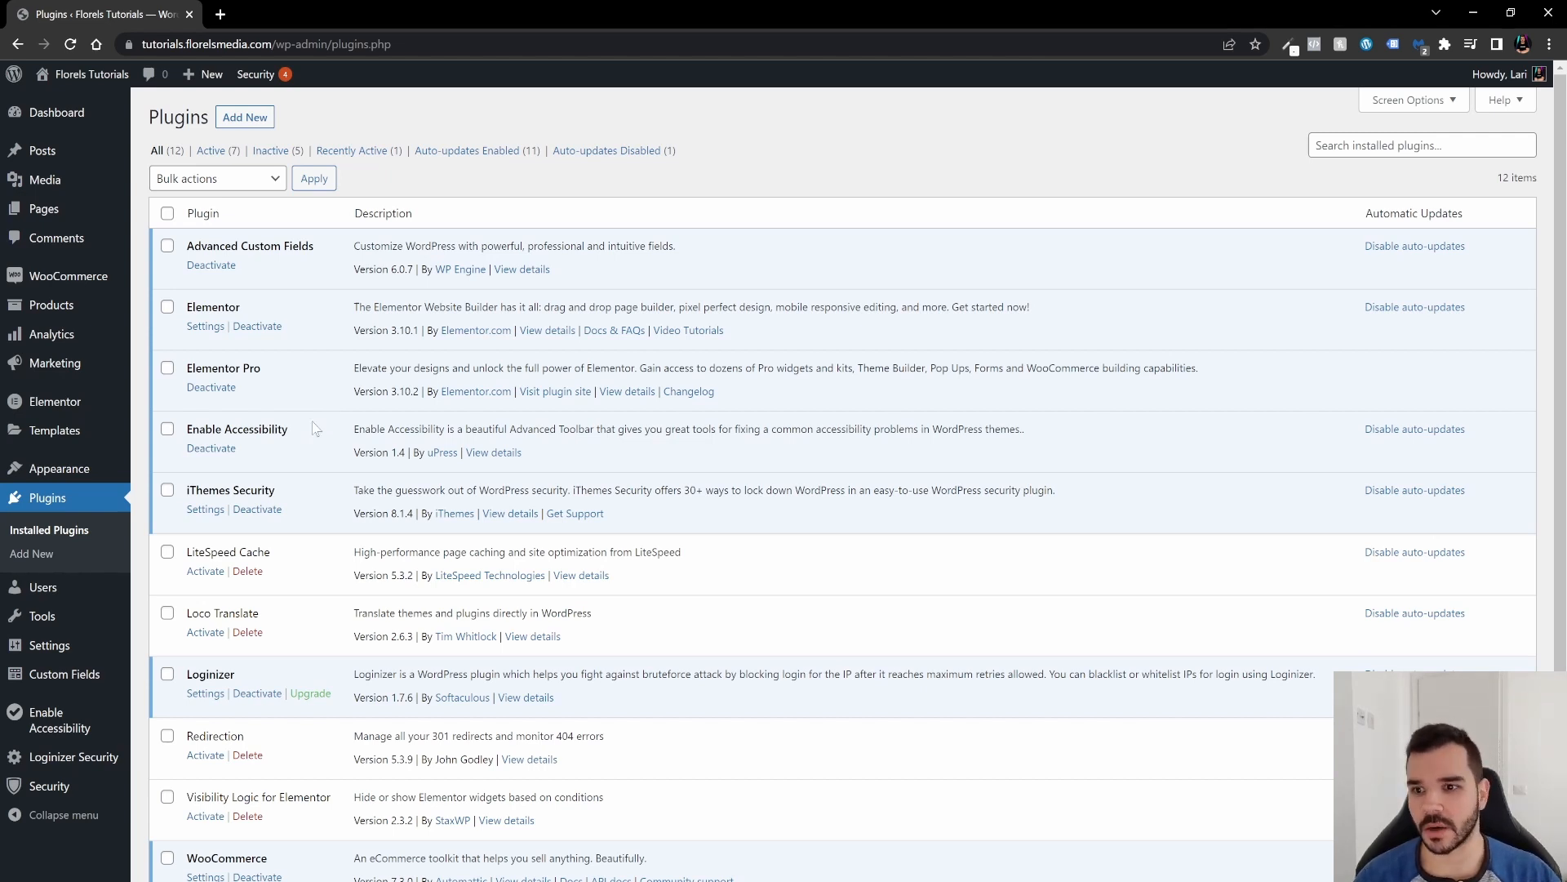
# Step: From Pages > All Pages, add a new page titled 'Global Widget Page'
pyautogui.click(43, 208)
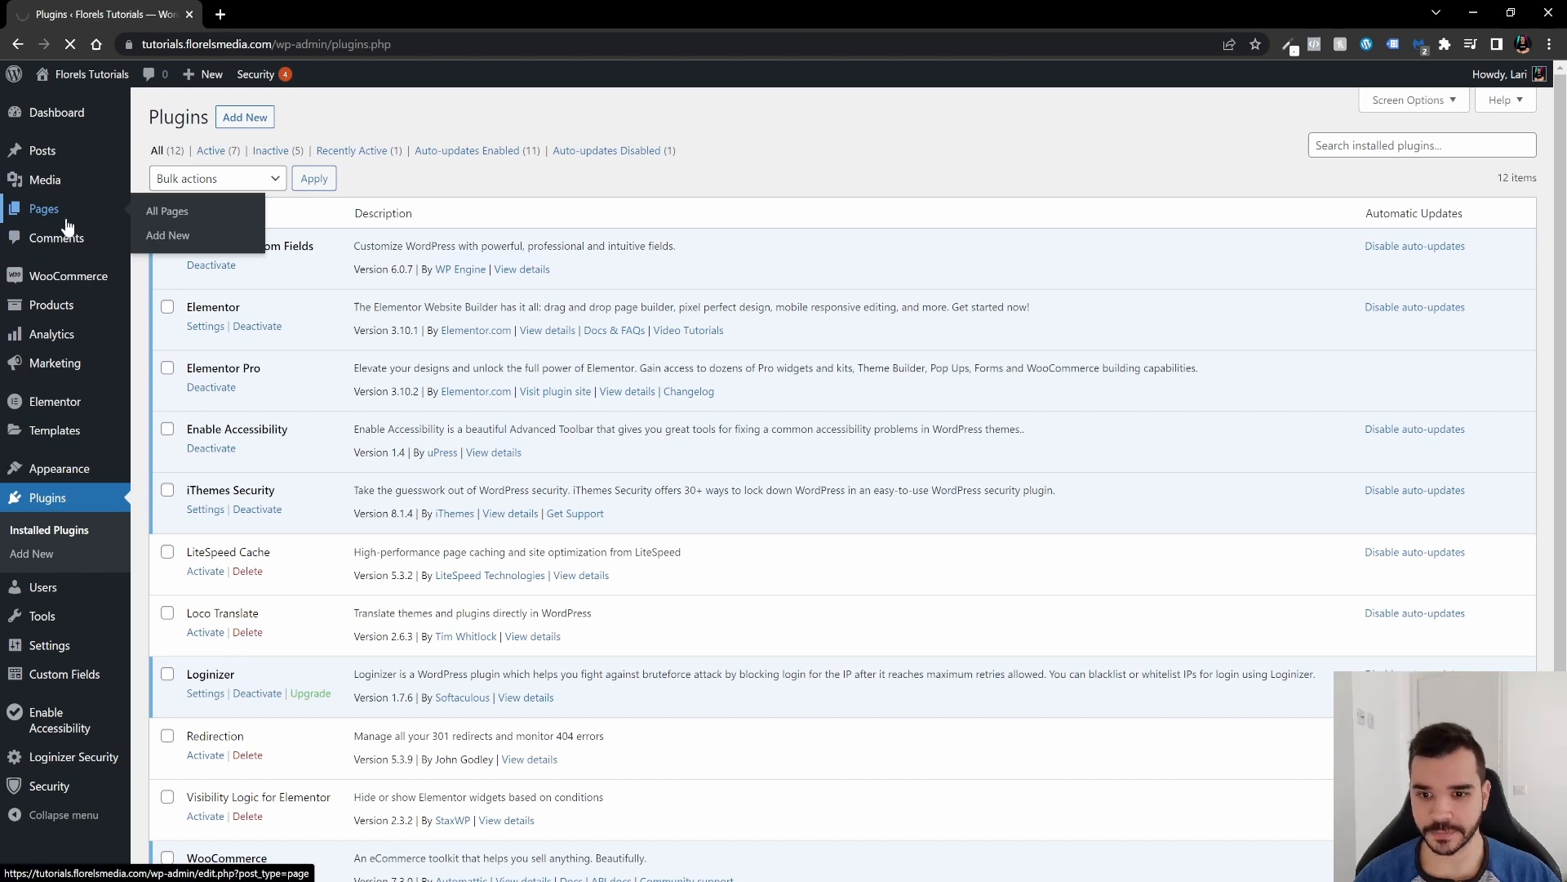
pyautogui.click(166, 210)
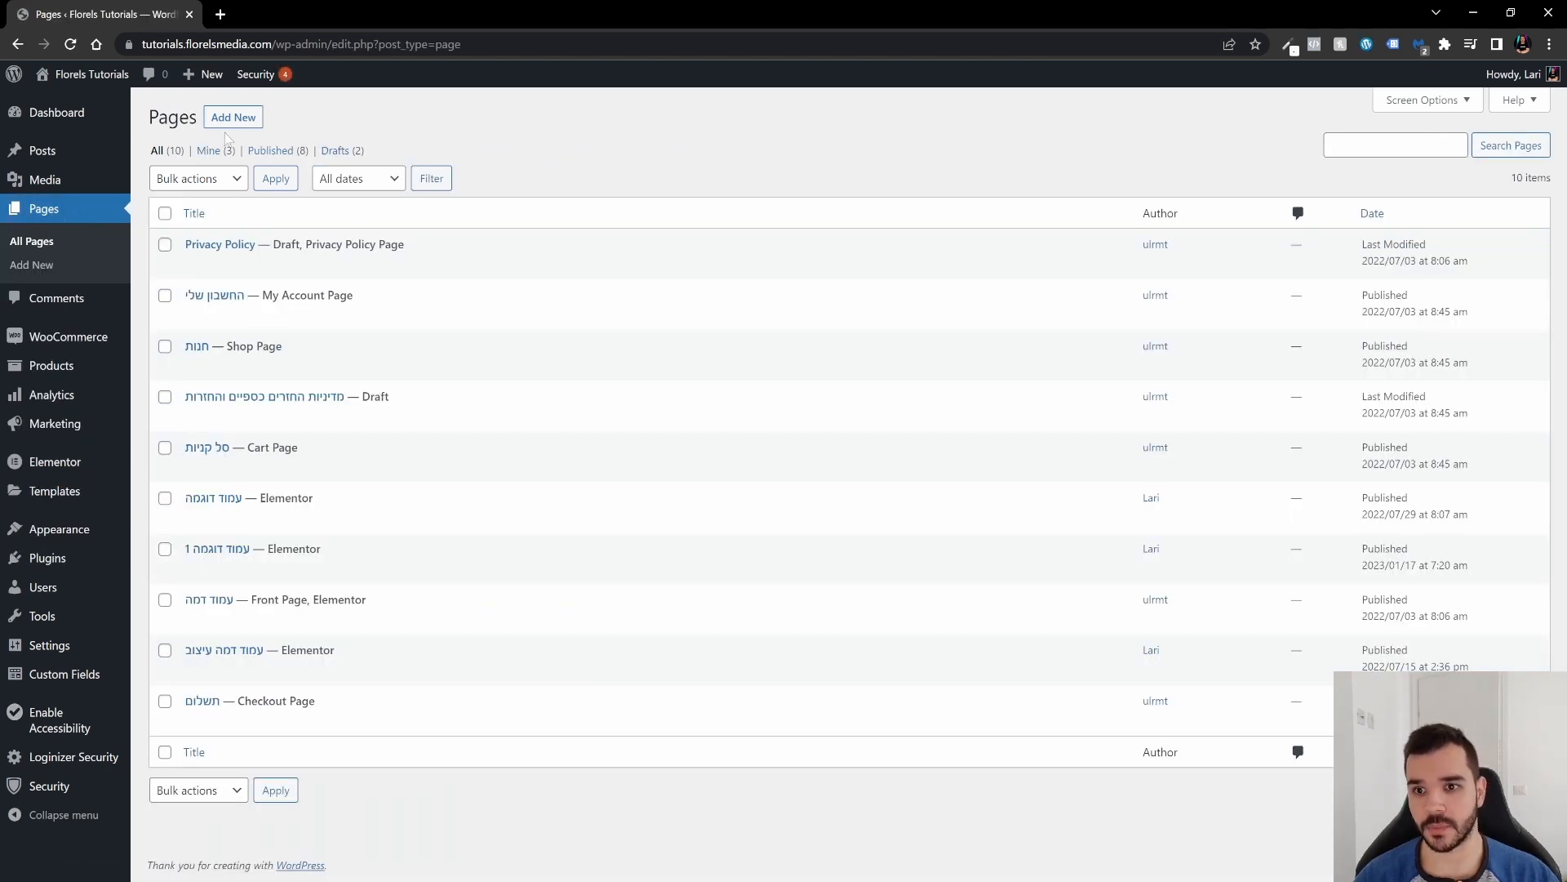
pyautogui.click(233, 117)
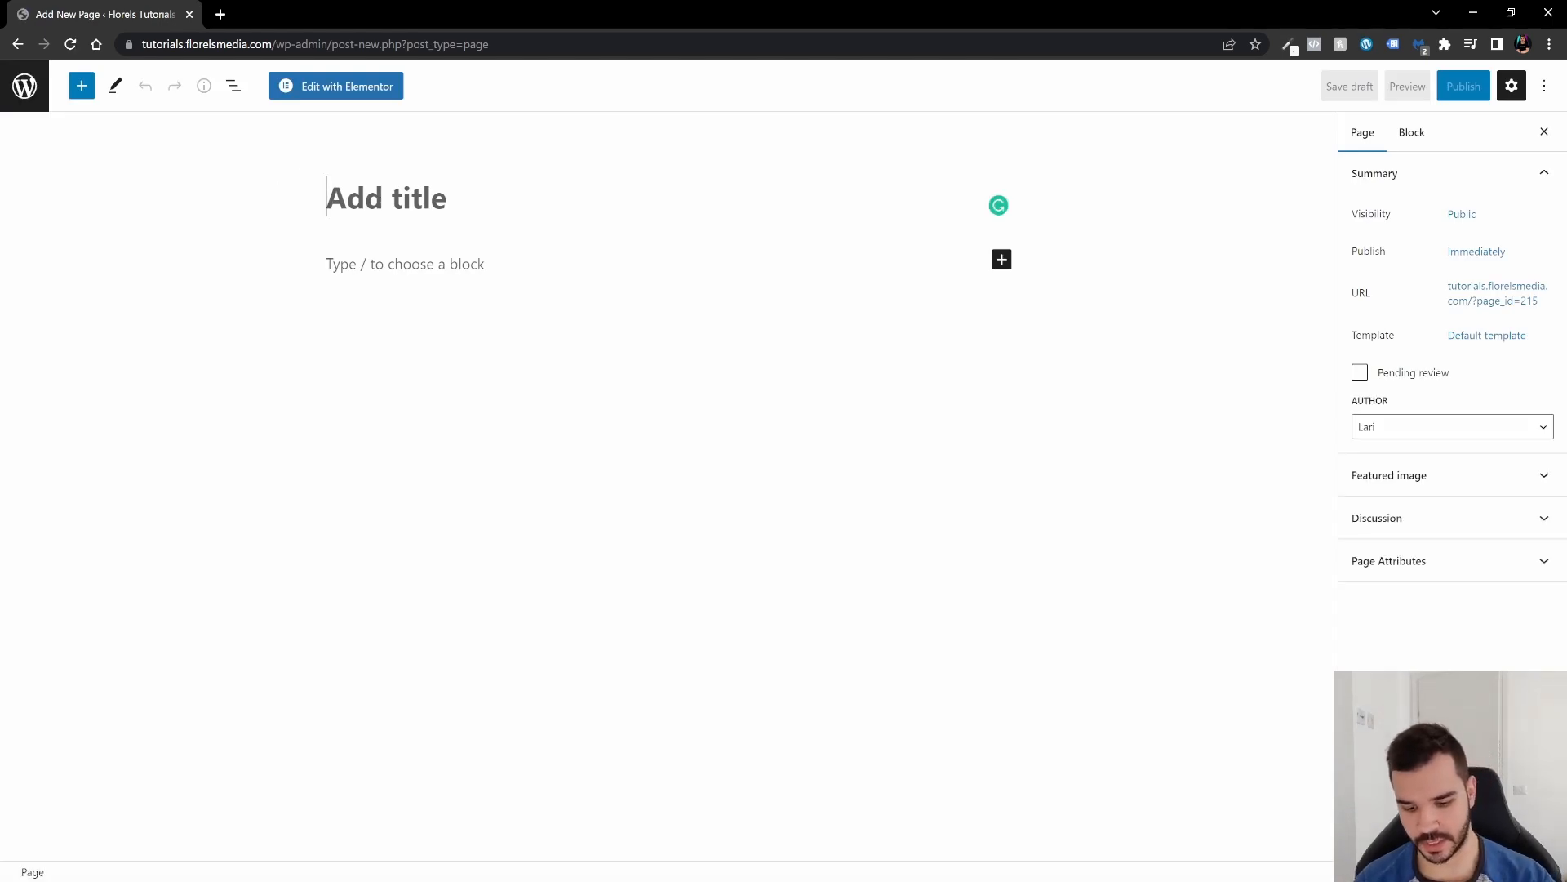
pyautogui.write('Global Wid')
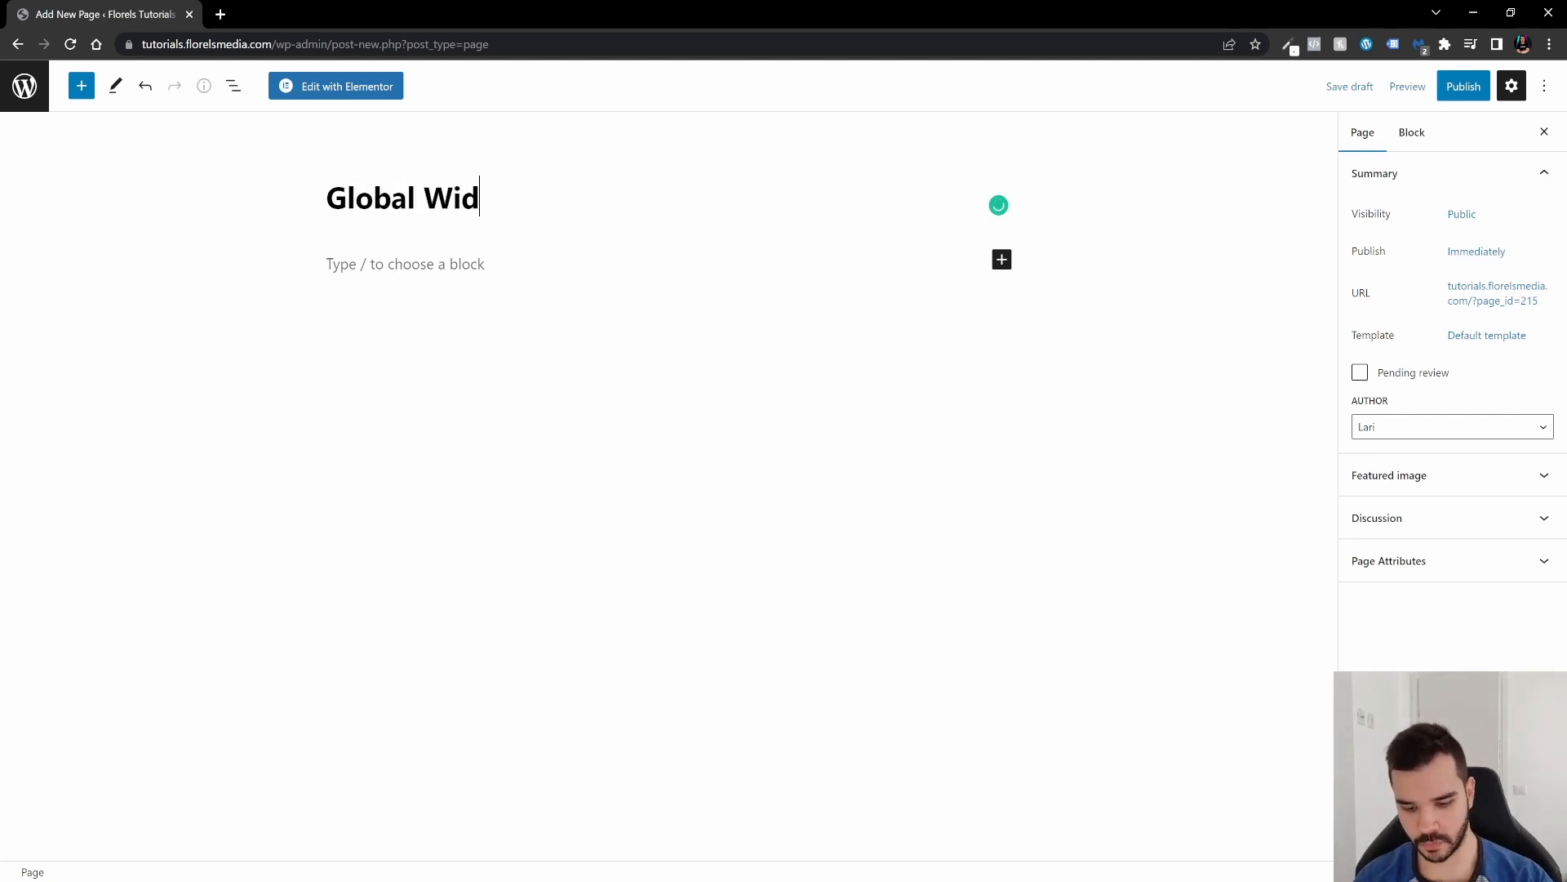
pyautogui.write('get Page')
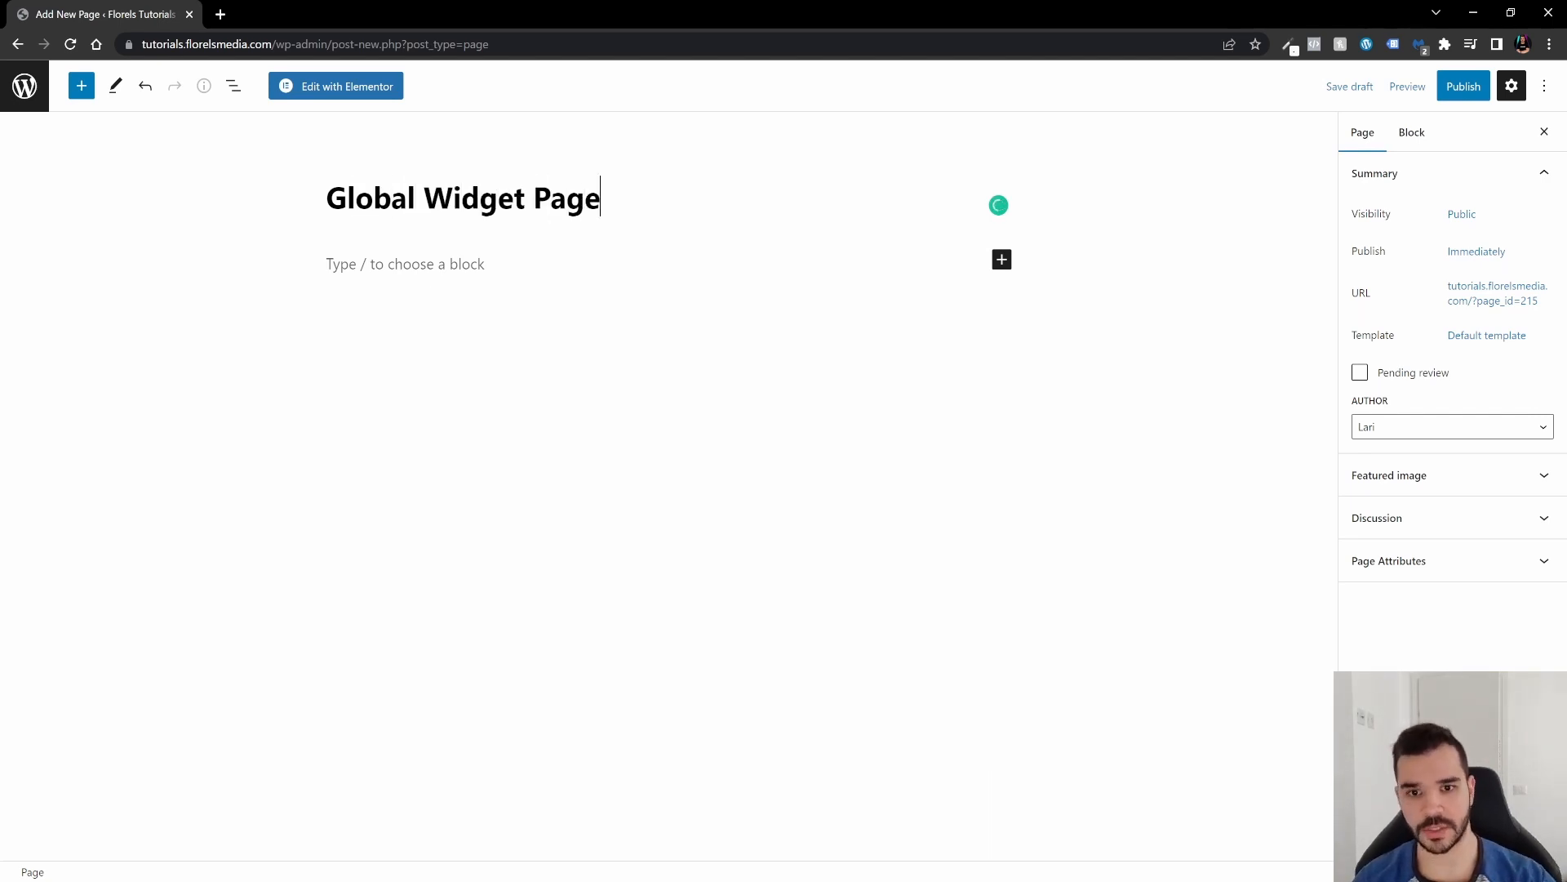
pyautogui.moveTo(347, 86)
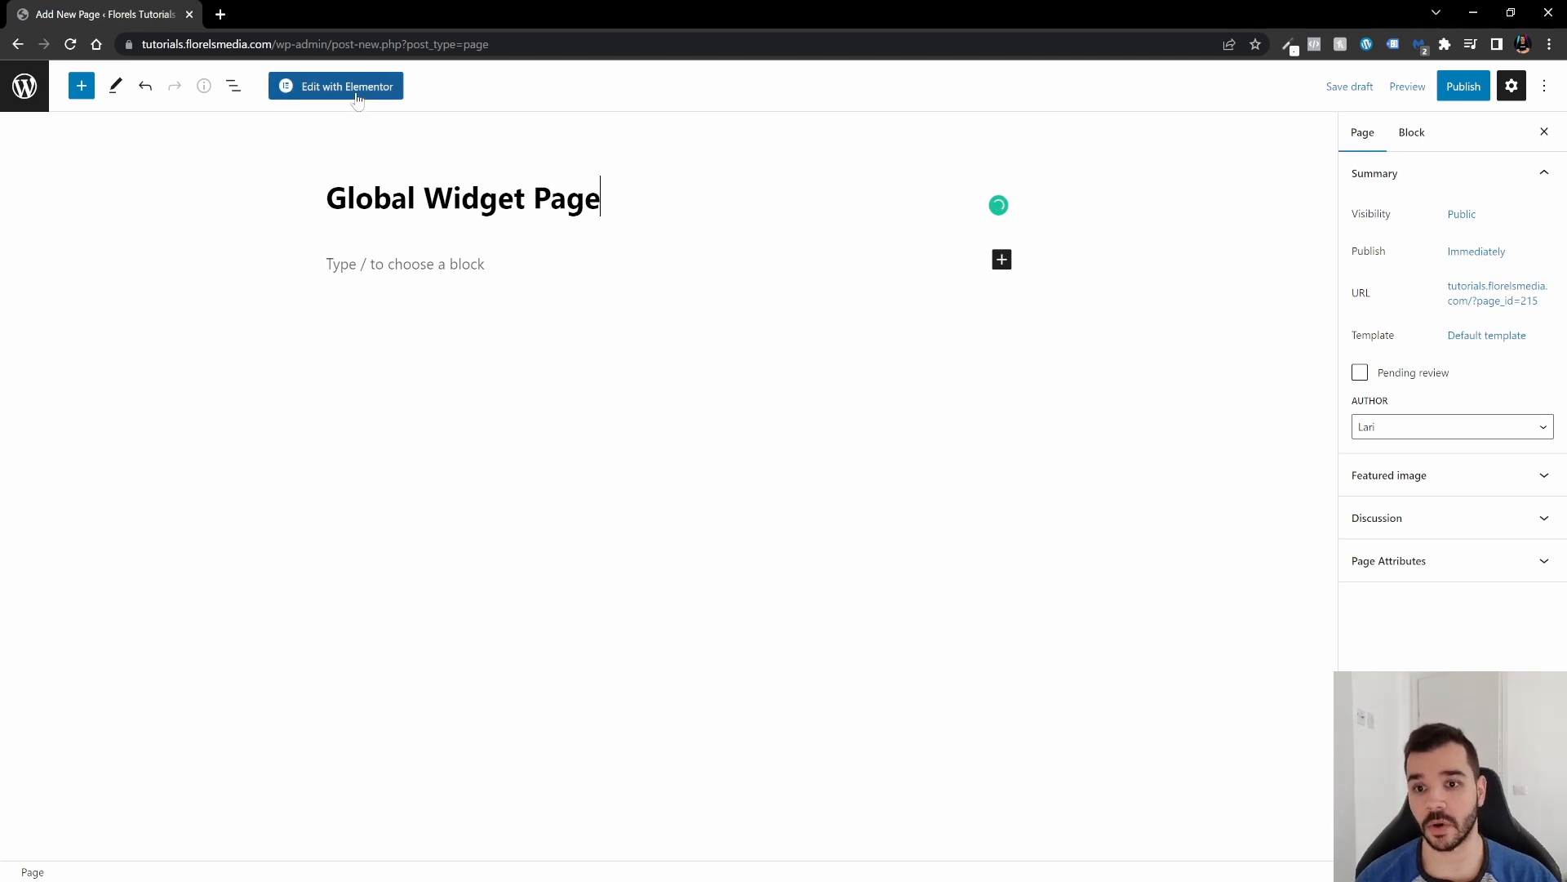
# Step: Open the Global Widget Page in the Elementor editor
pyautogui.click(335, 86)
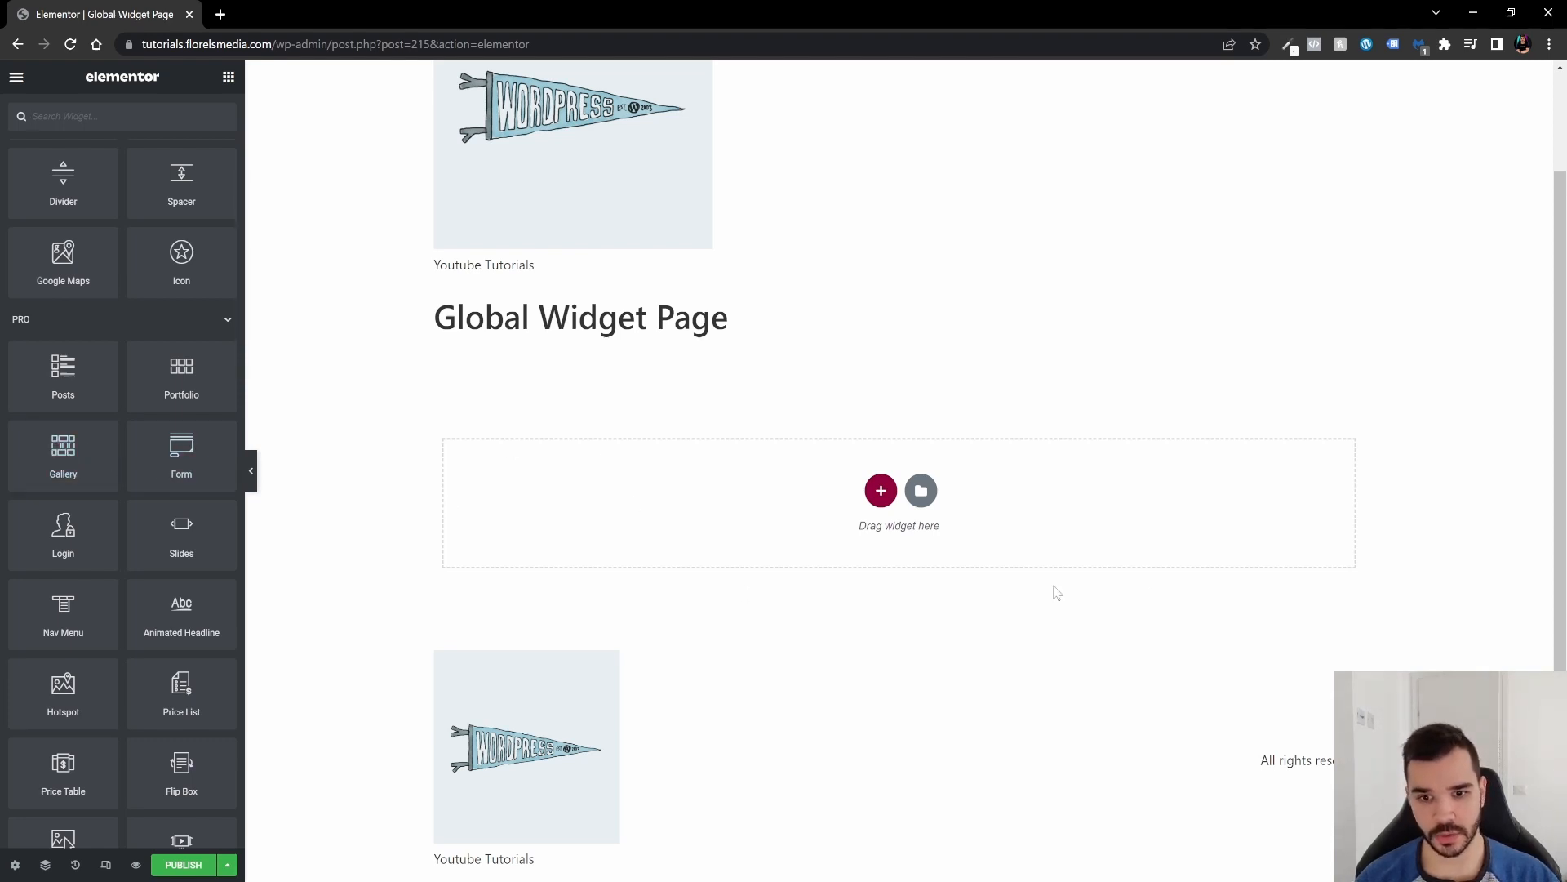
pyautogui.moveTo(63, 455)
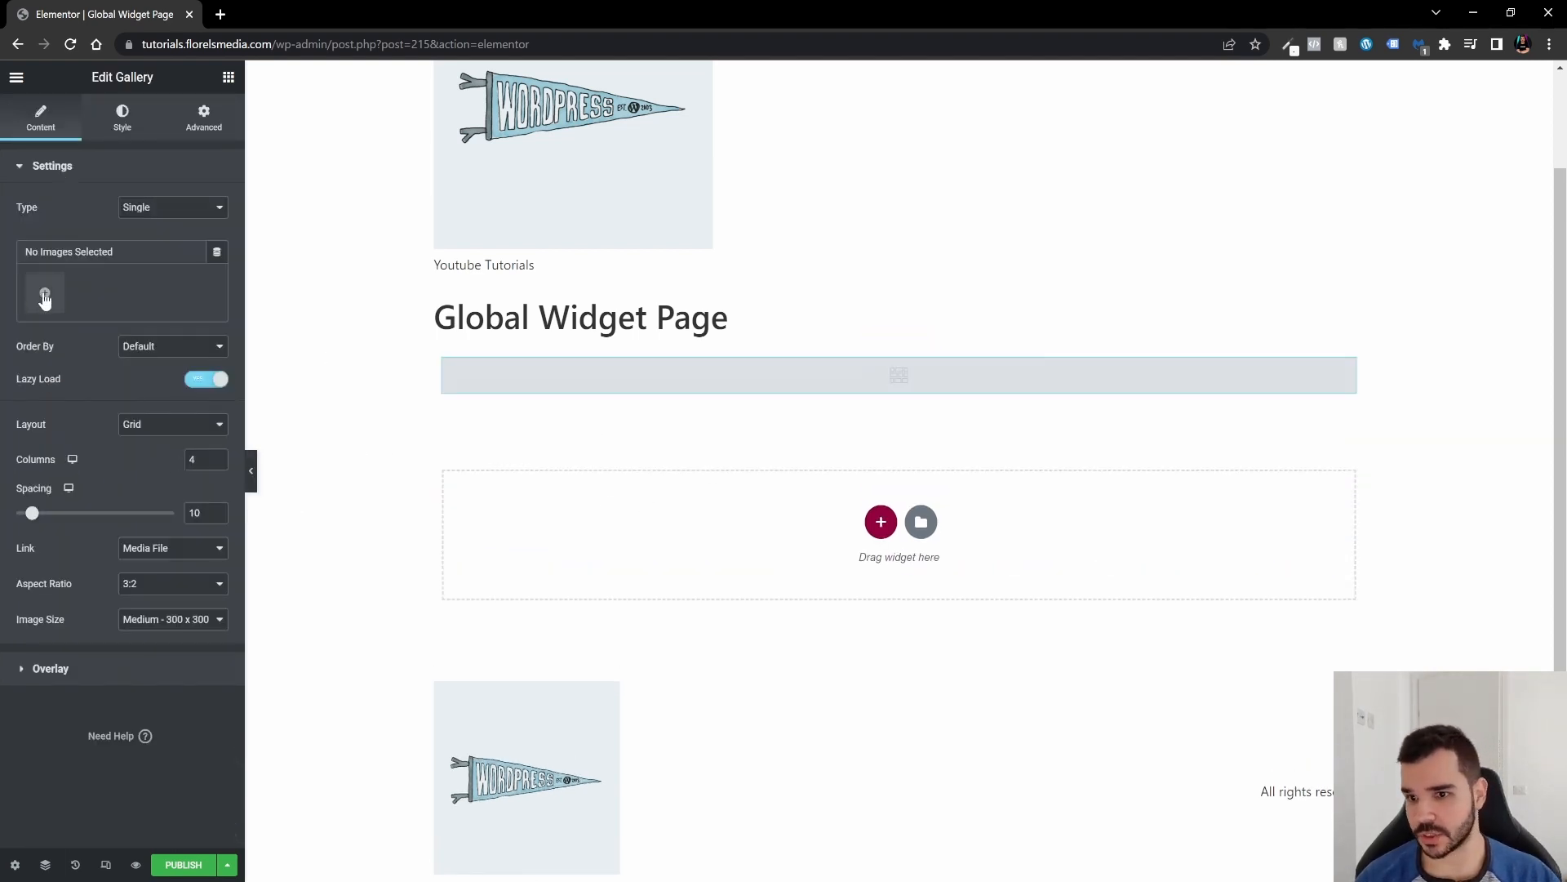
# Step: Pick eight product images from the Media Library and drag the beanie image last
pyautogui.click(44, 291)
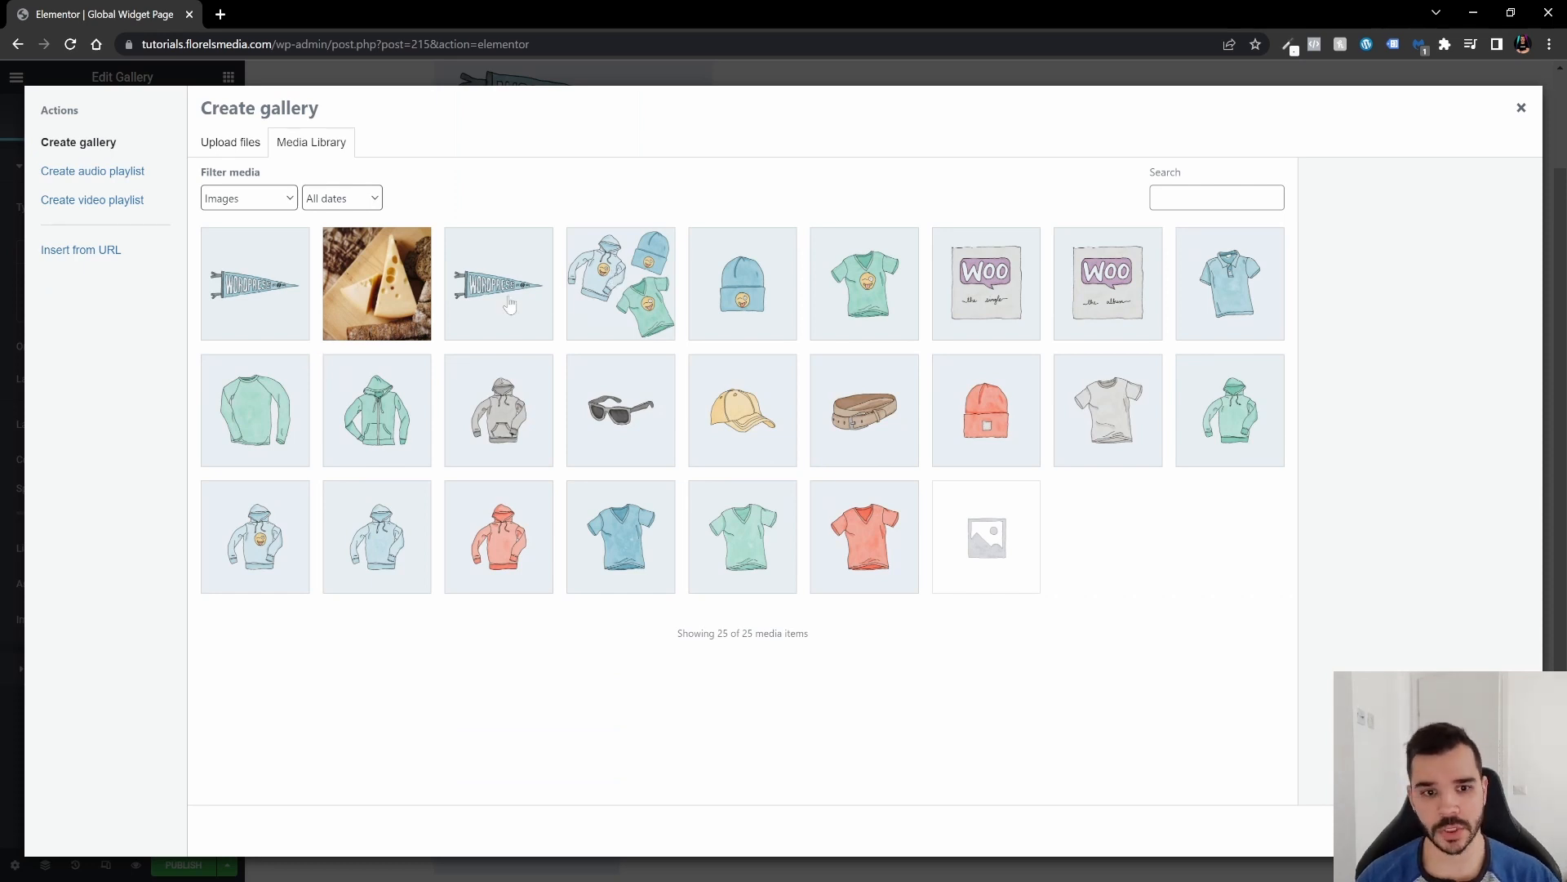
pyautogui.click(864, 284)
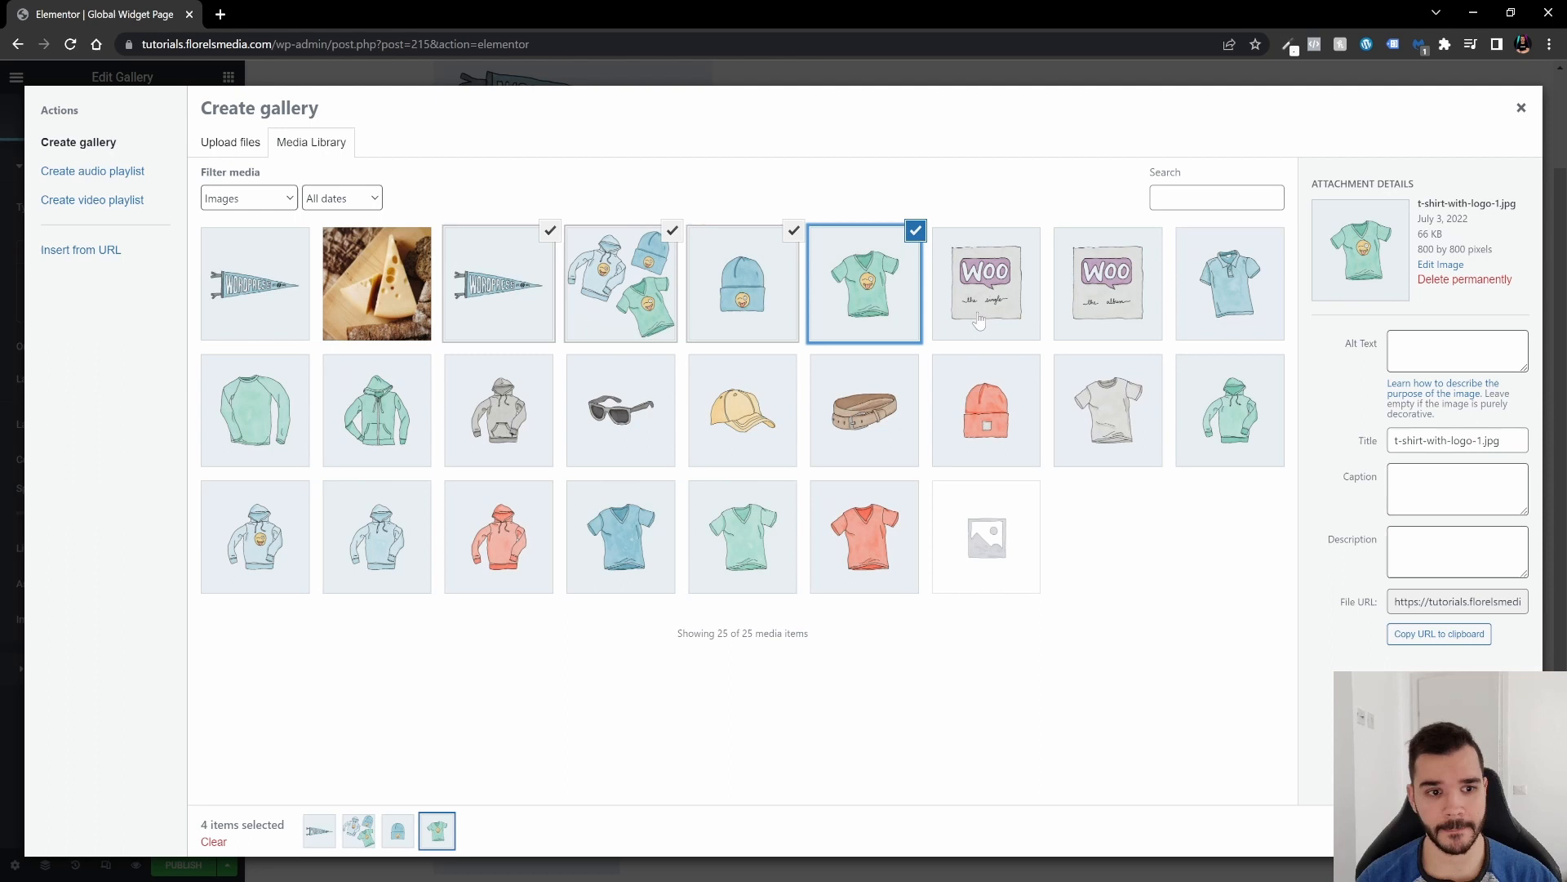
pyautogui.click(498, 410)
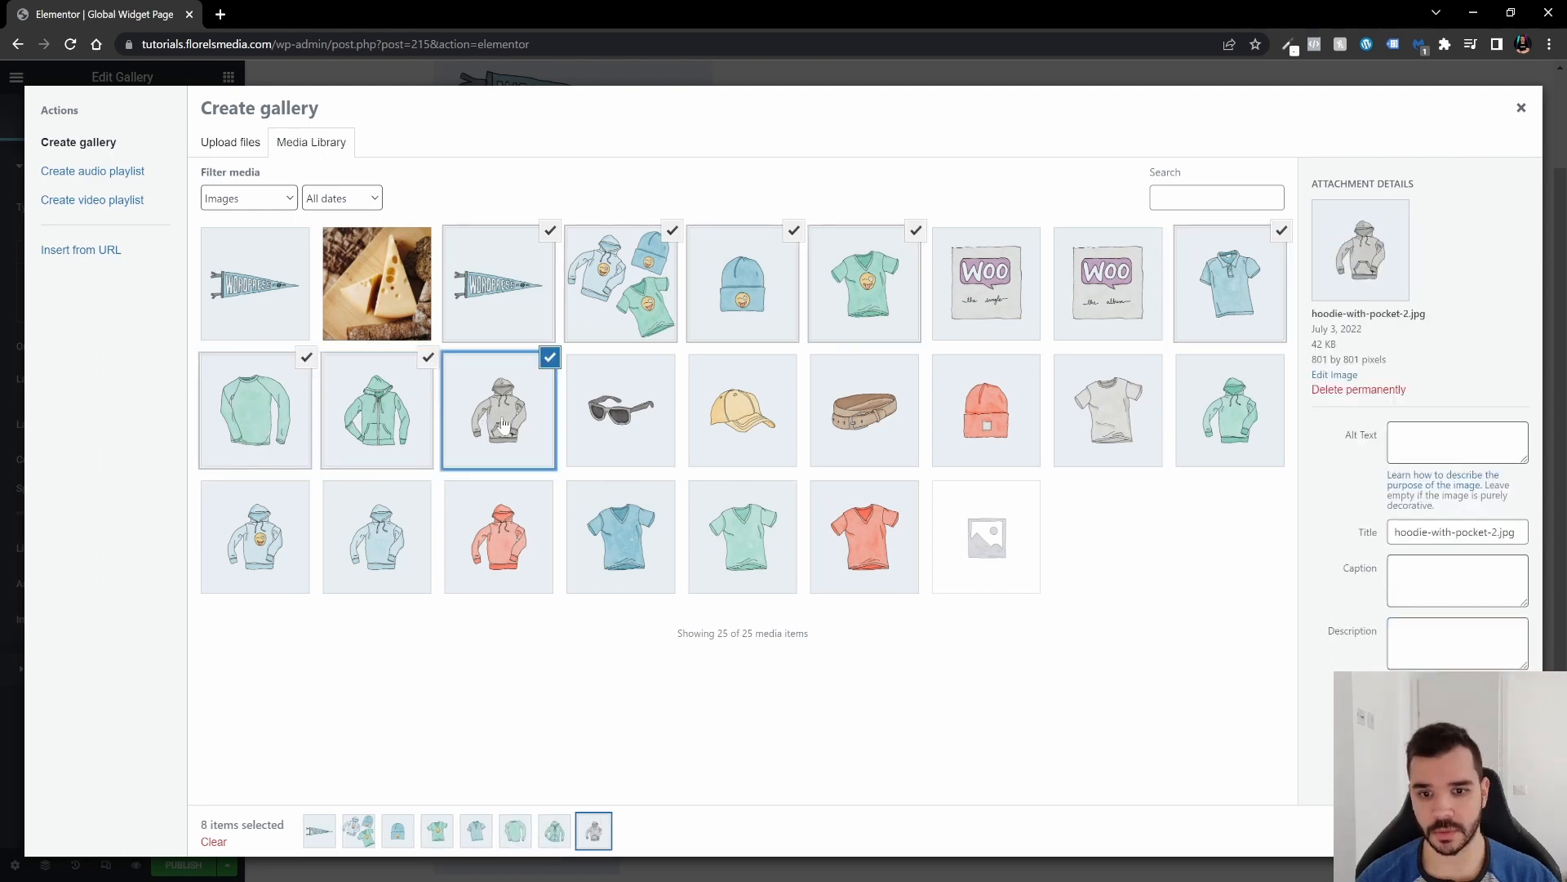
pyautogui.moveTo(1162, 625)
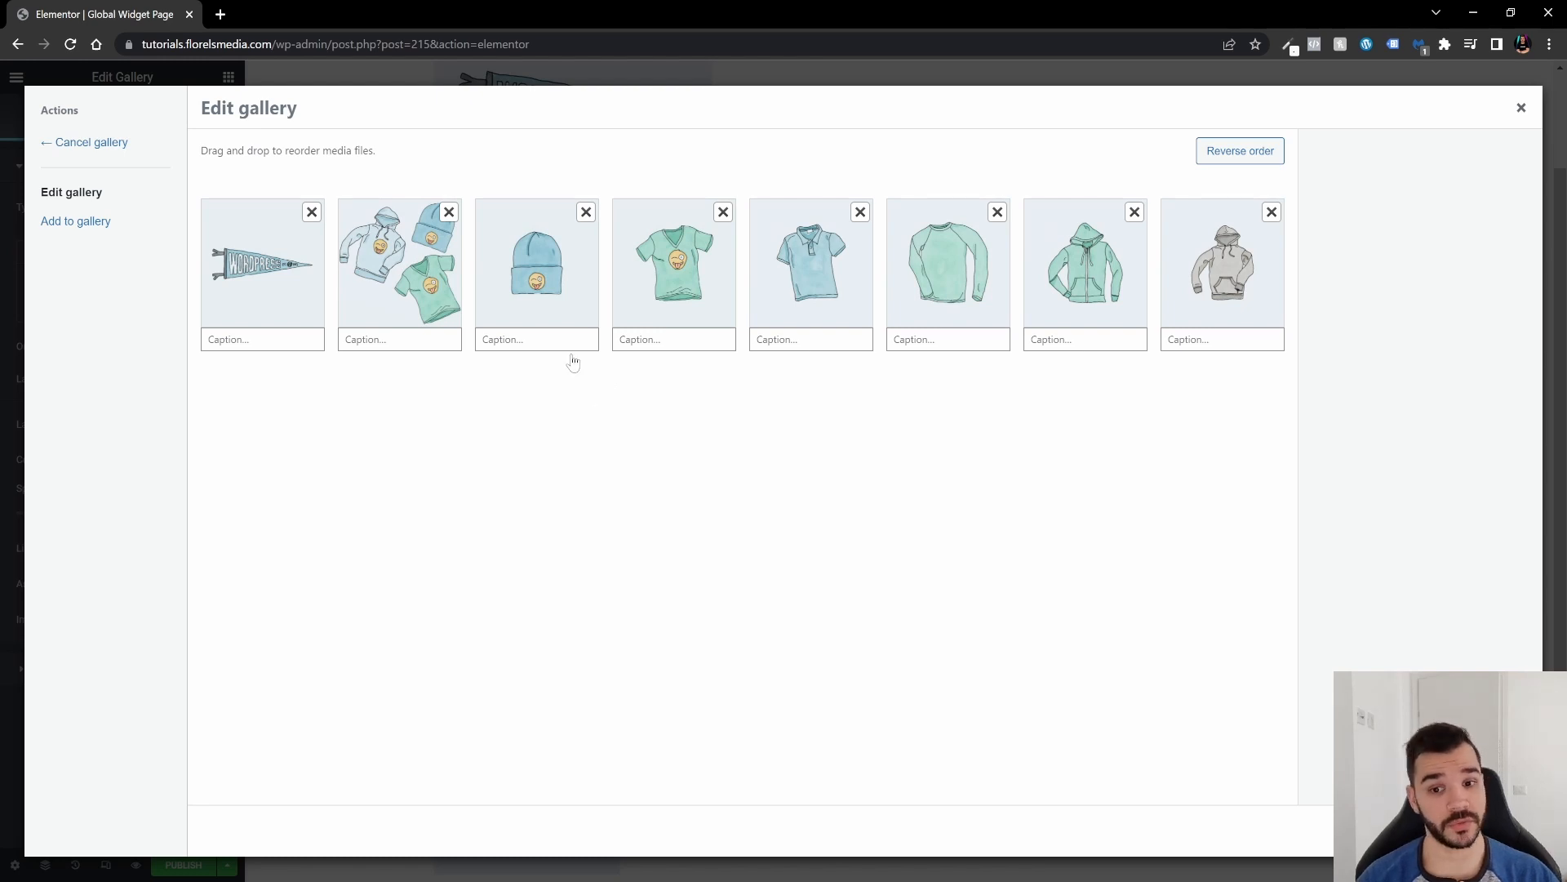
pyautogui.moveTo(689, 303)
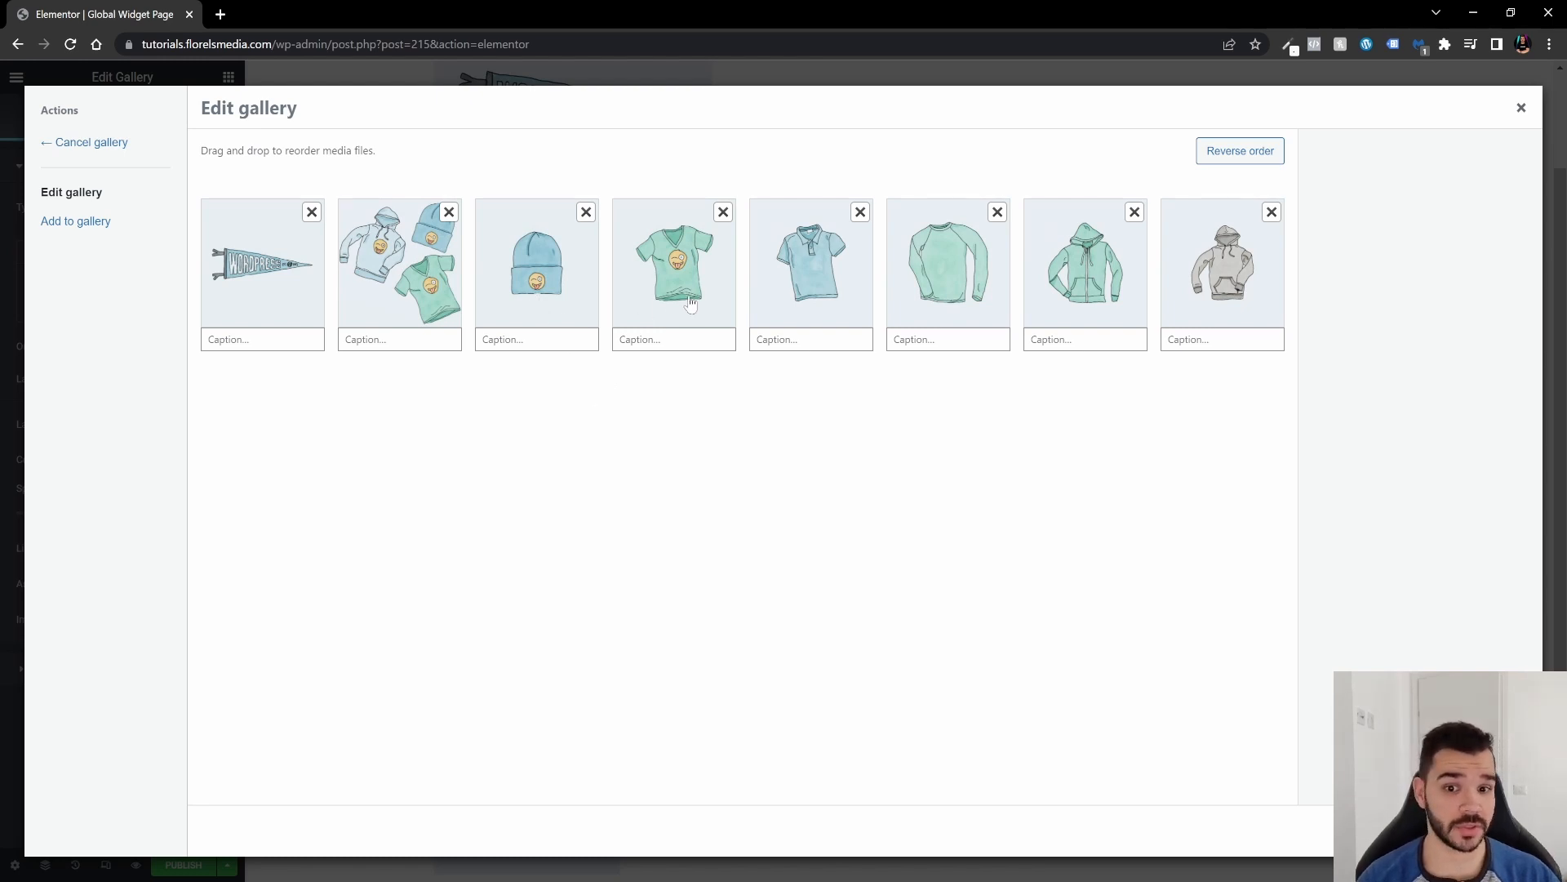
pyautogui.moveTo(674, 264); pyautogui.dragTo(583, 294)
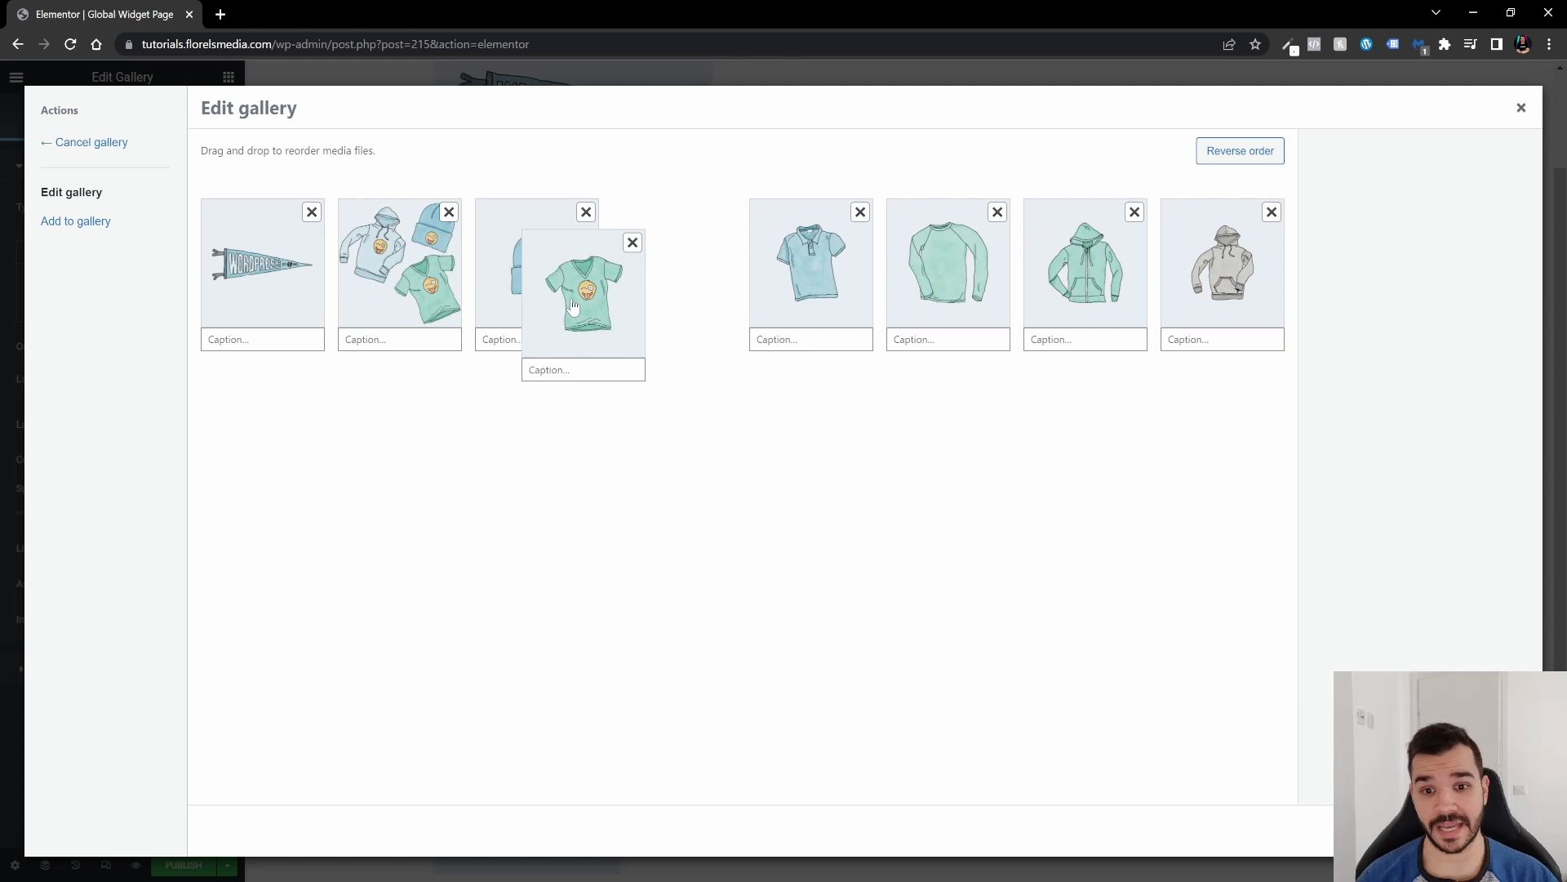
pyautogui.moveTo(580, 290); pyautogui.dragTo(779, 289)
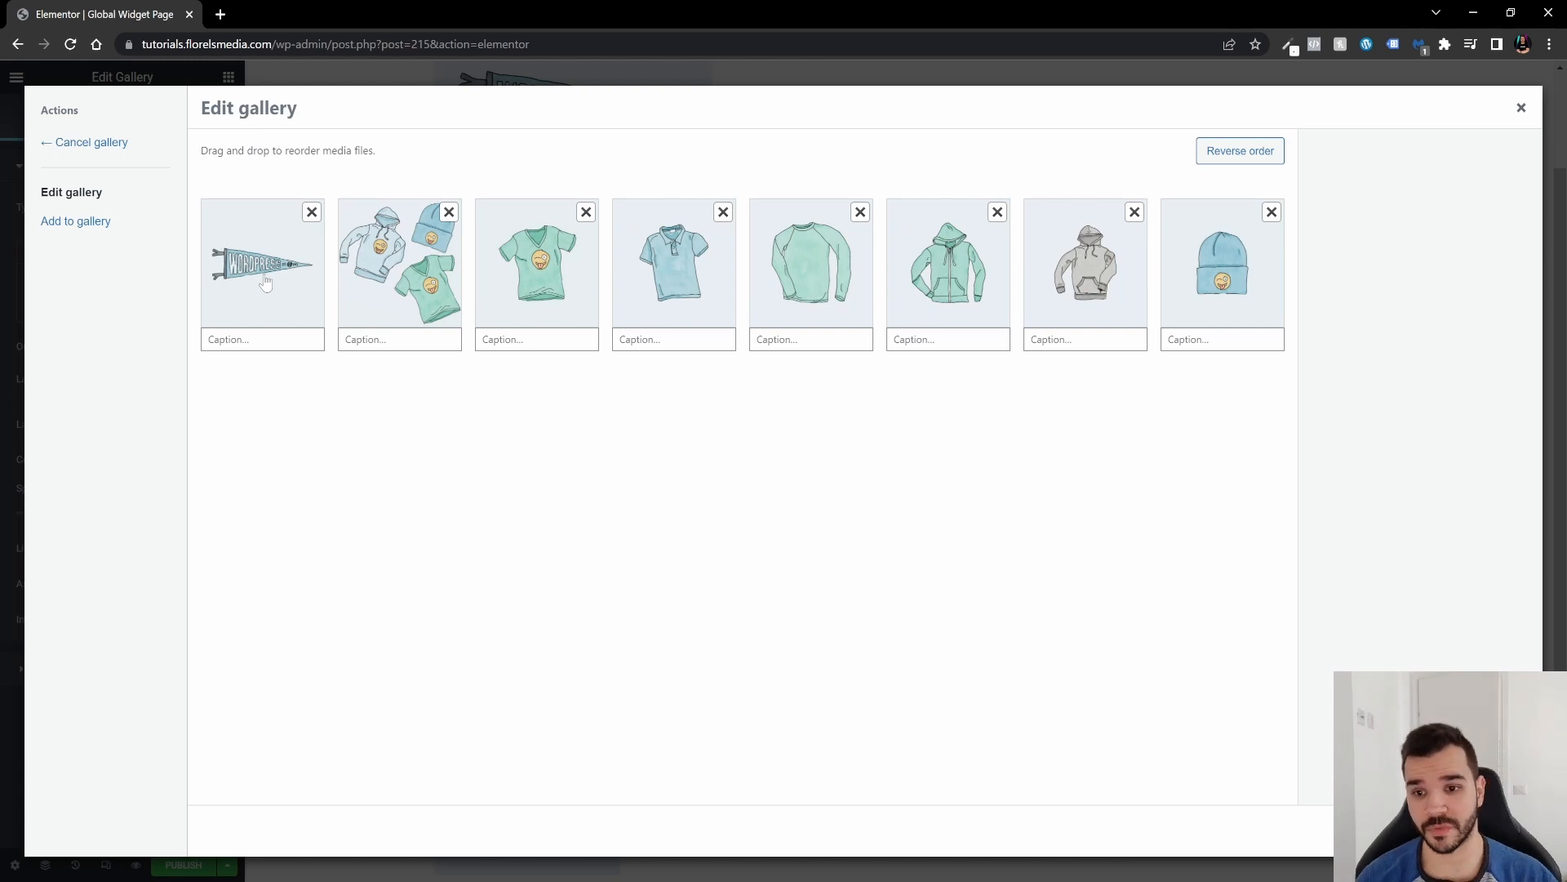
pyautogui.moveTo(777, 408)
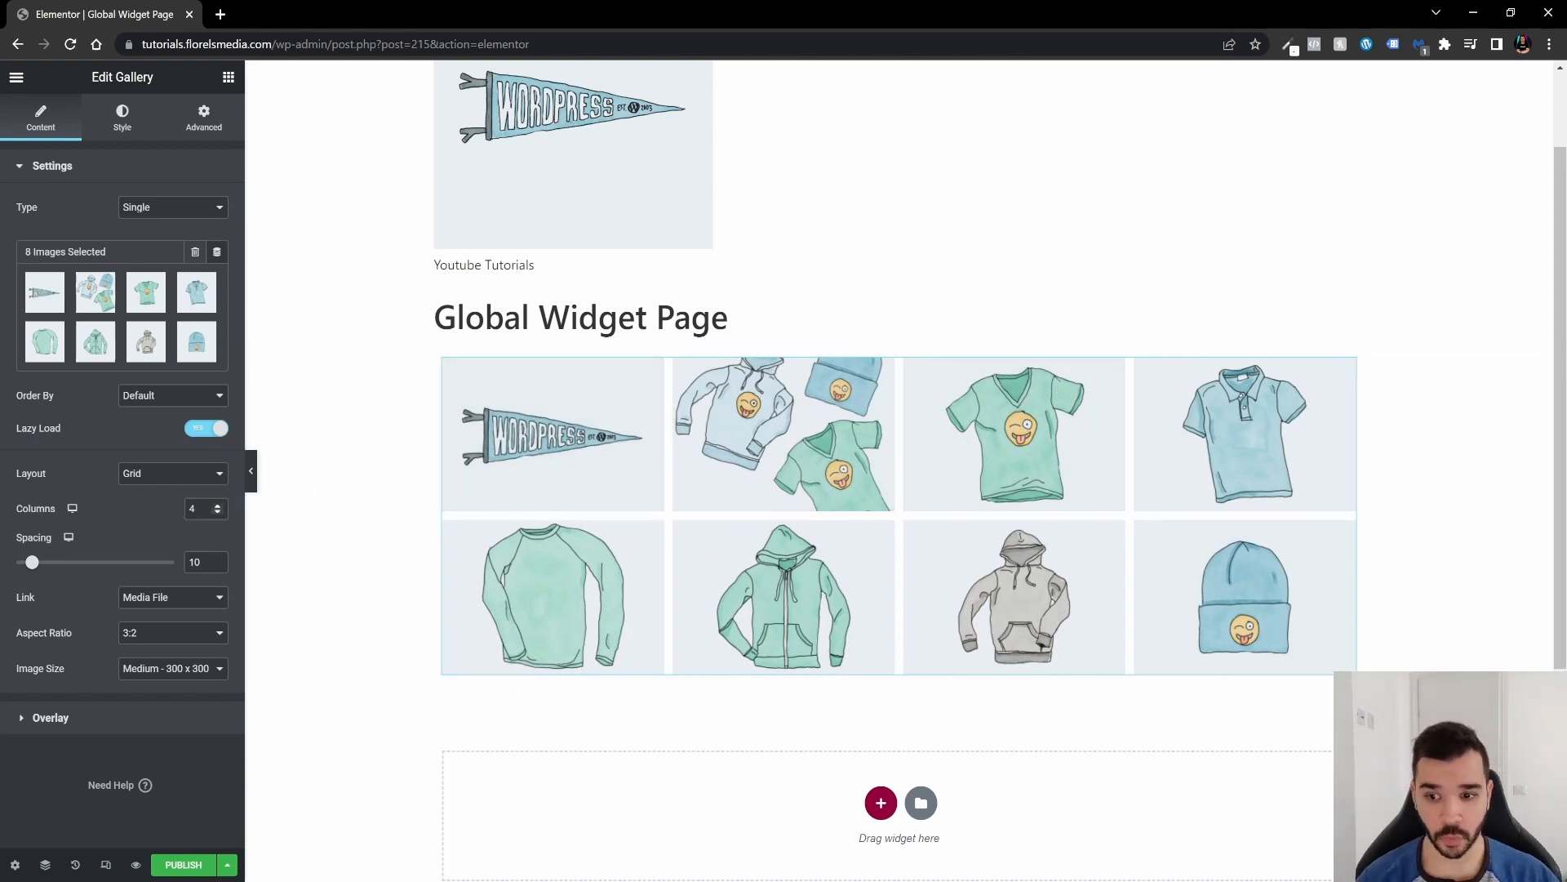
# Step: Set the gallery's Columns value to 8 so all images share one row
pyautogui.write('1')
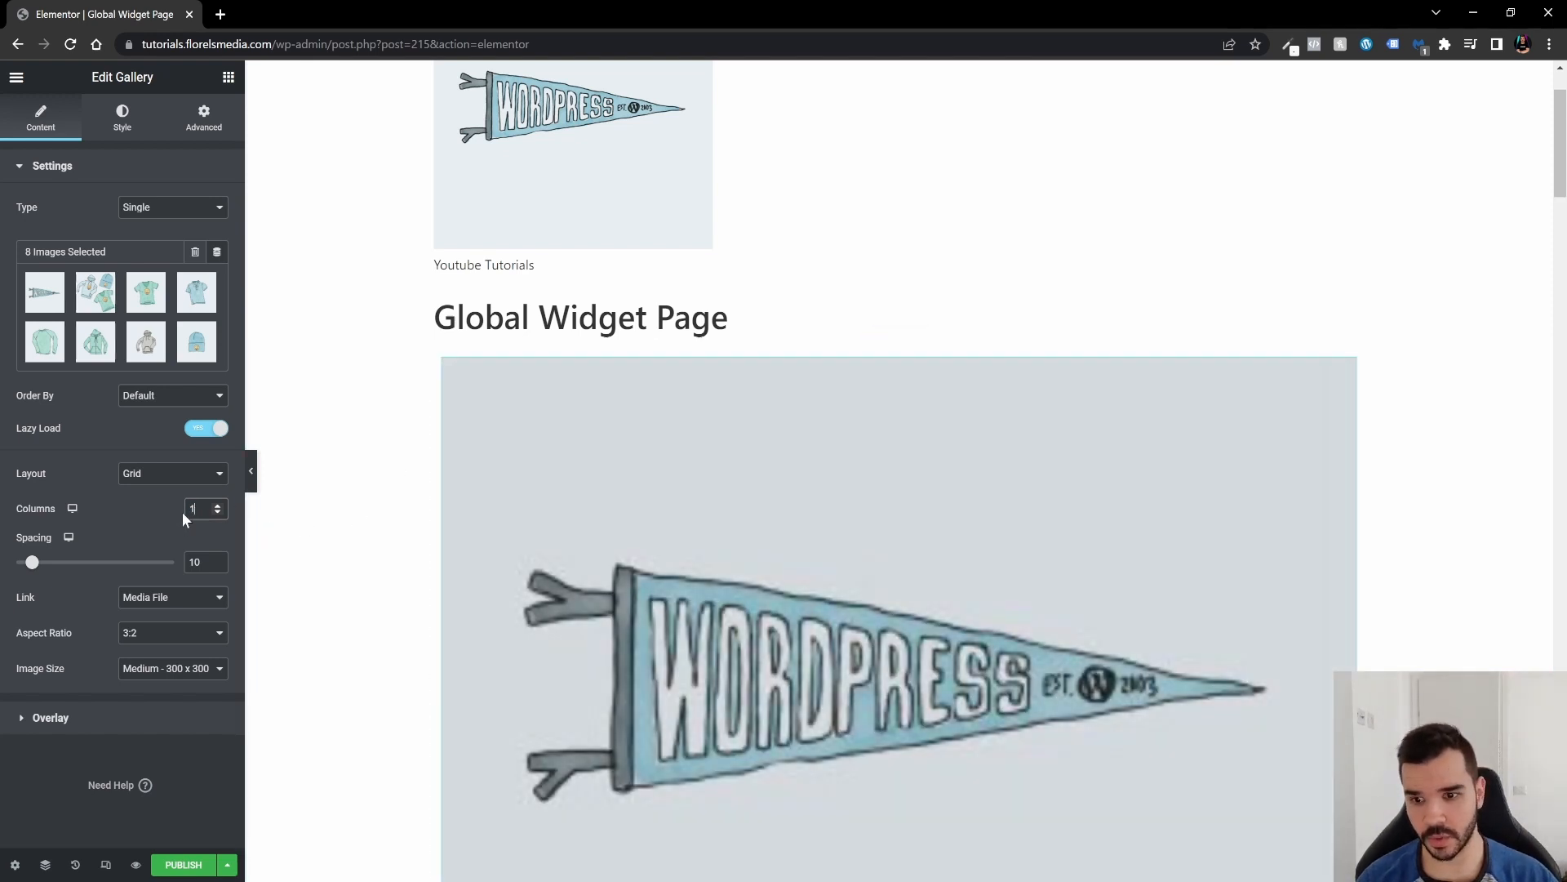
pyautogui.write('10')
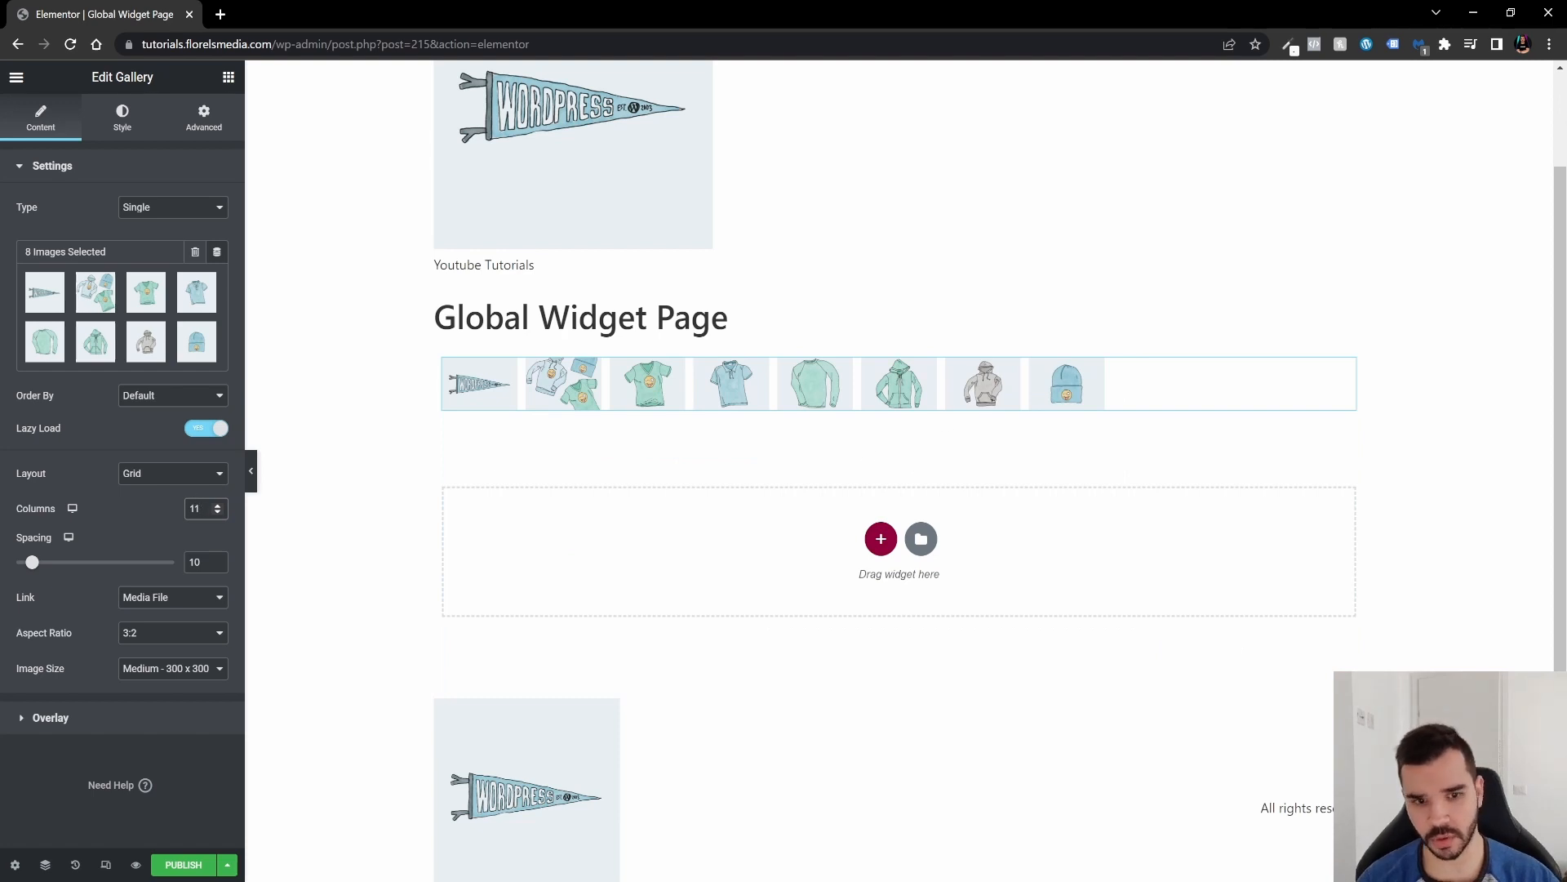
pyautogui.click(217, 512)
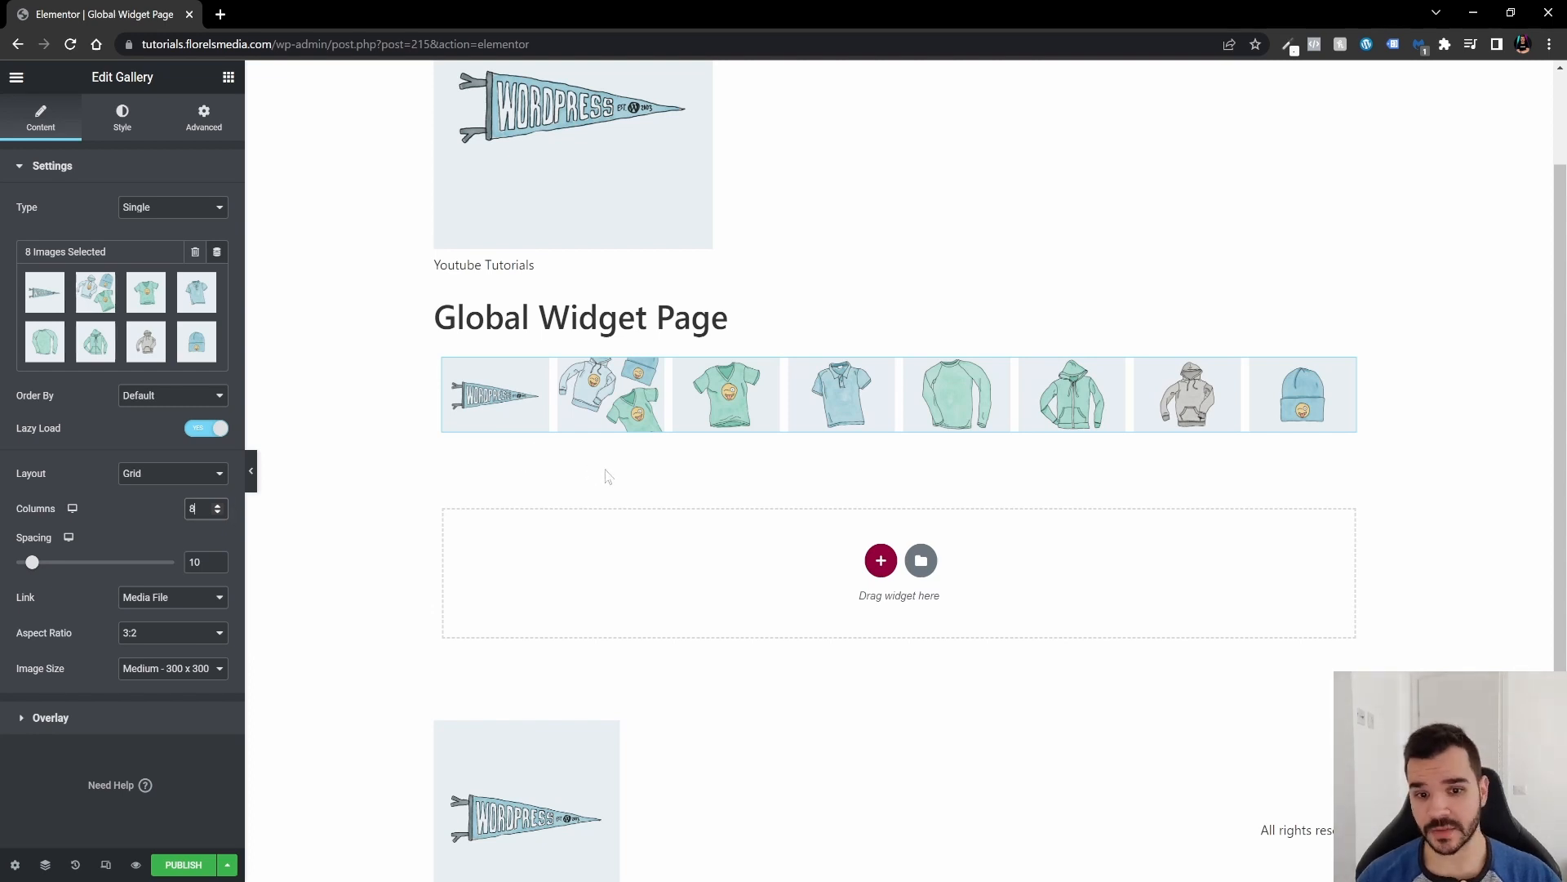
pyautogui.moveTo(222, 533)
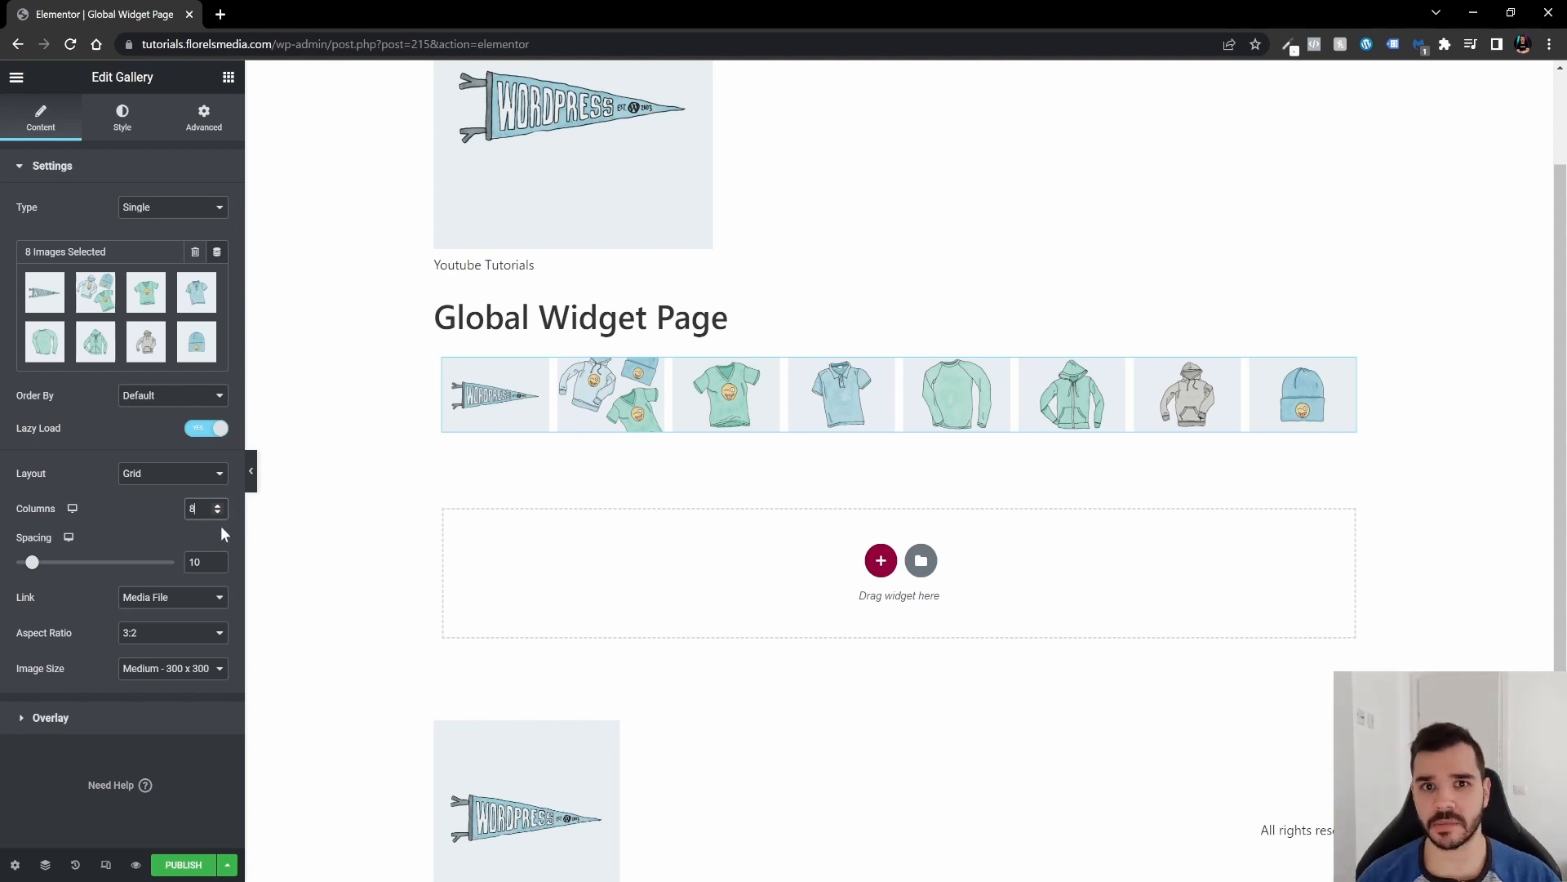
pyautogui.moveTo(218, 533)
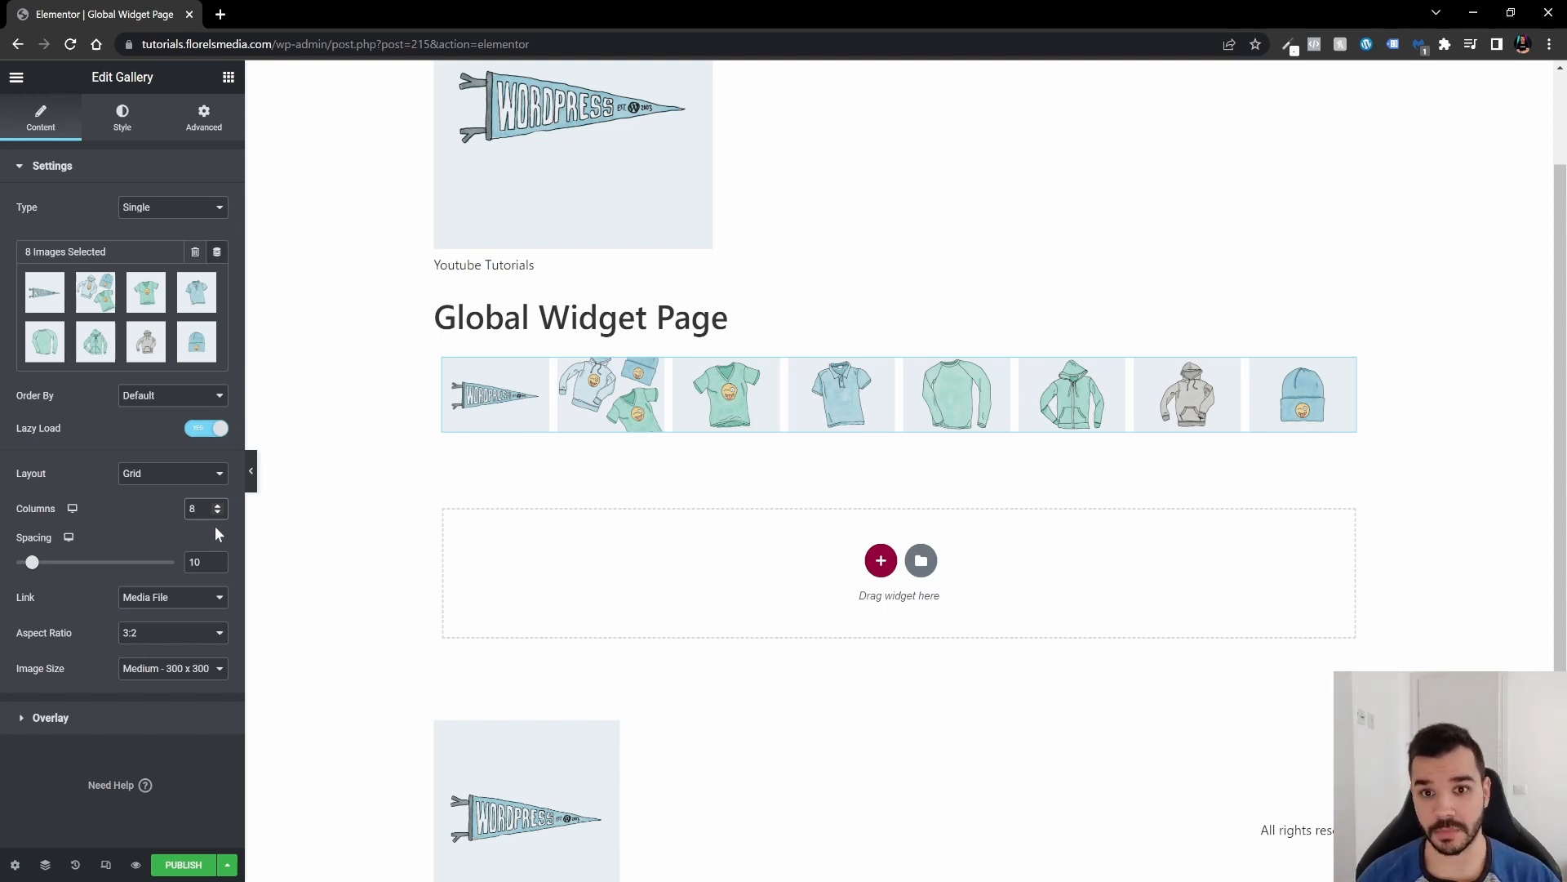
pyautogui.click(169, 631)
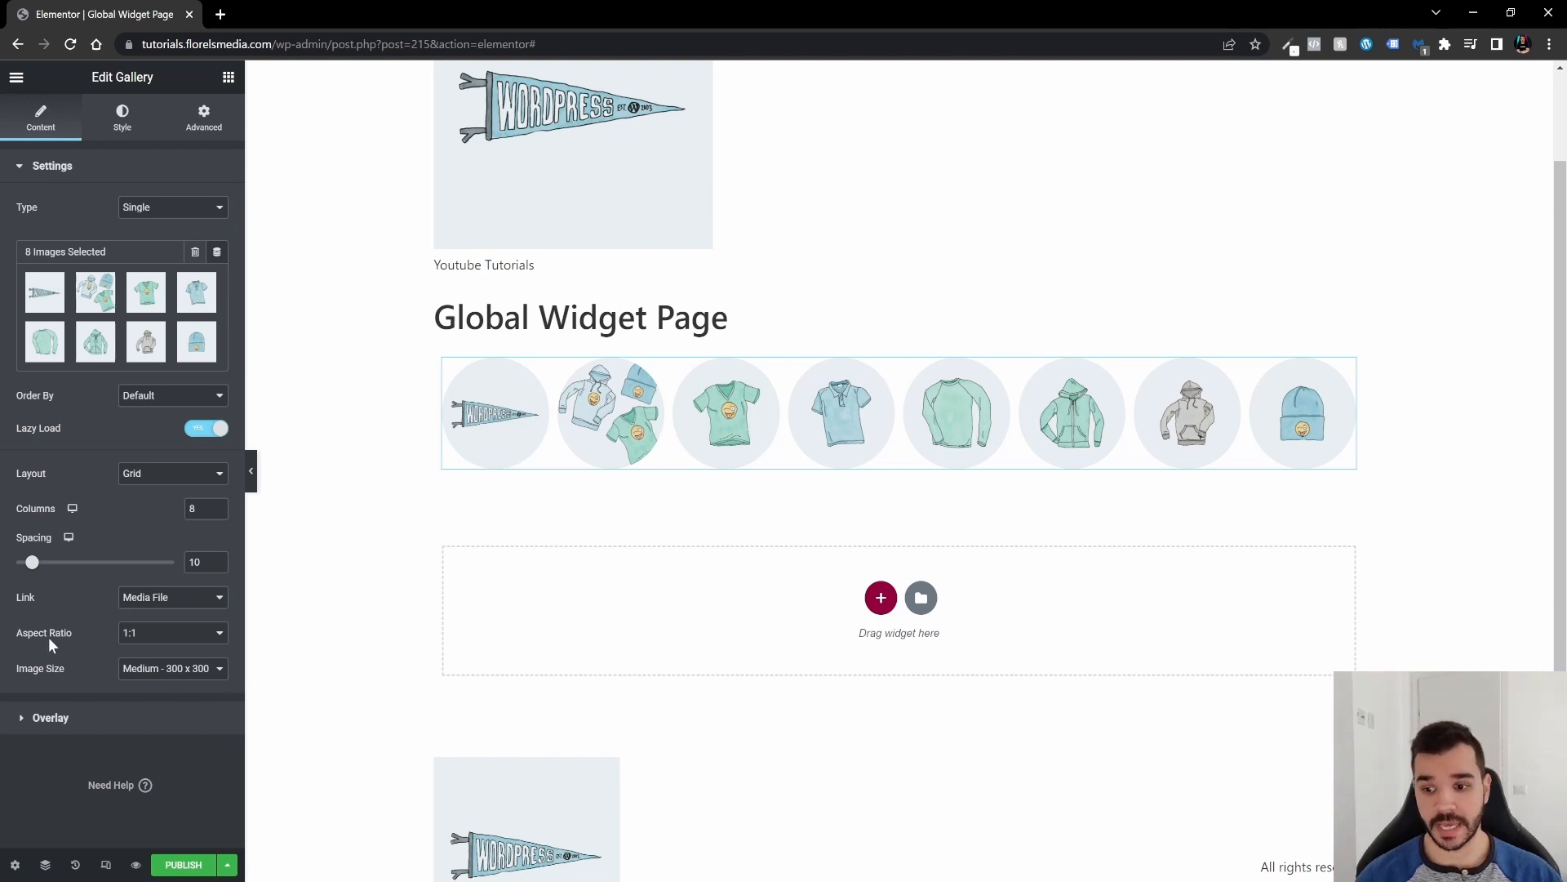
pyautogui.moveTo(122, 117)
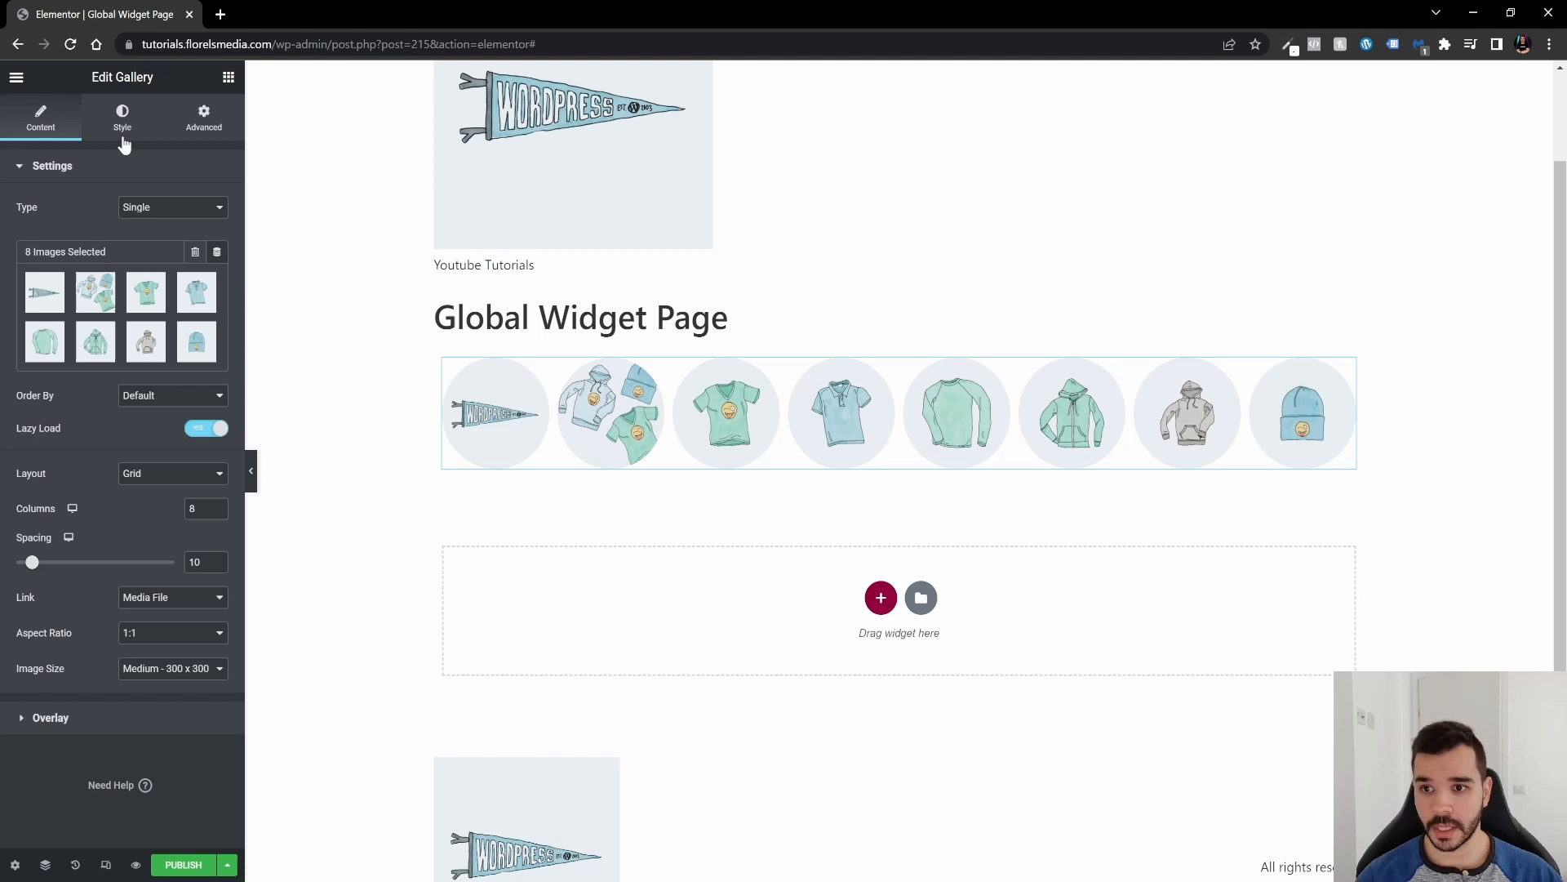
# Step: Open the gallery's Style settings for a 50% image border radius
pyautogui.click(122, 117)
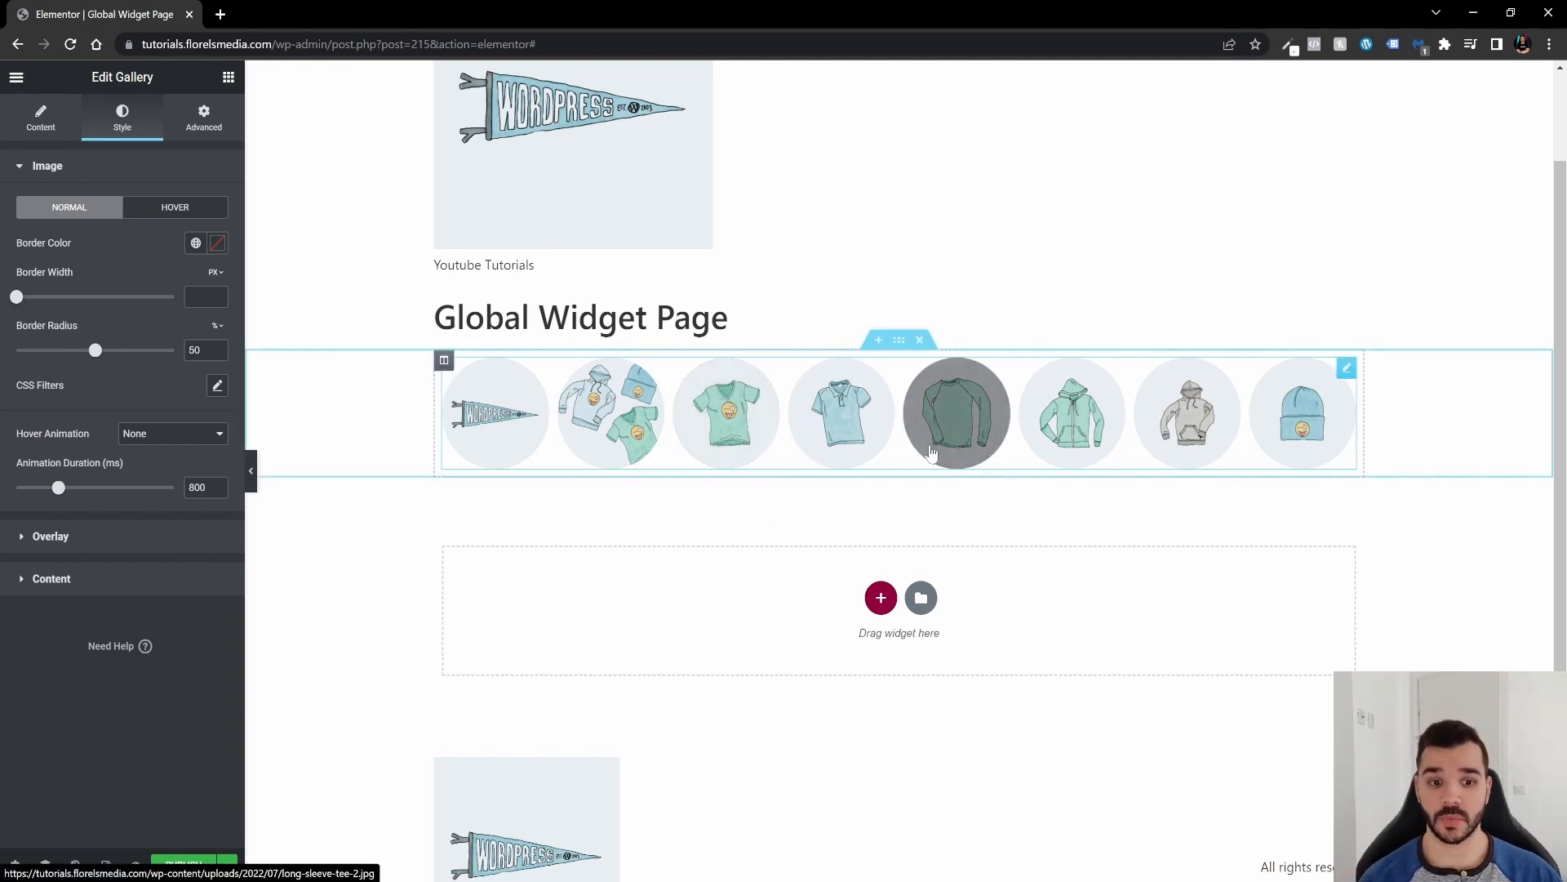
pyautogui.moveTo(923, 517)
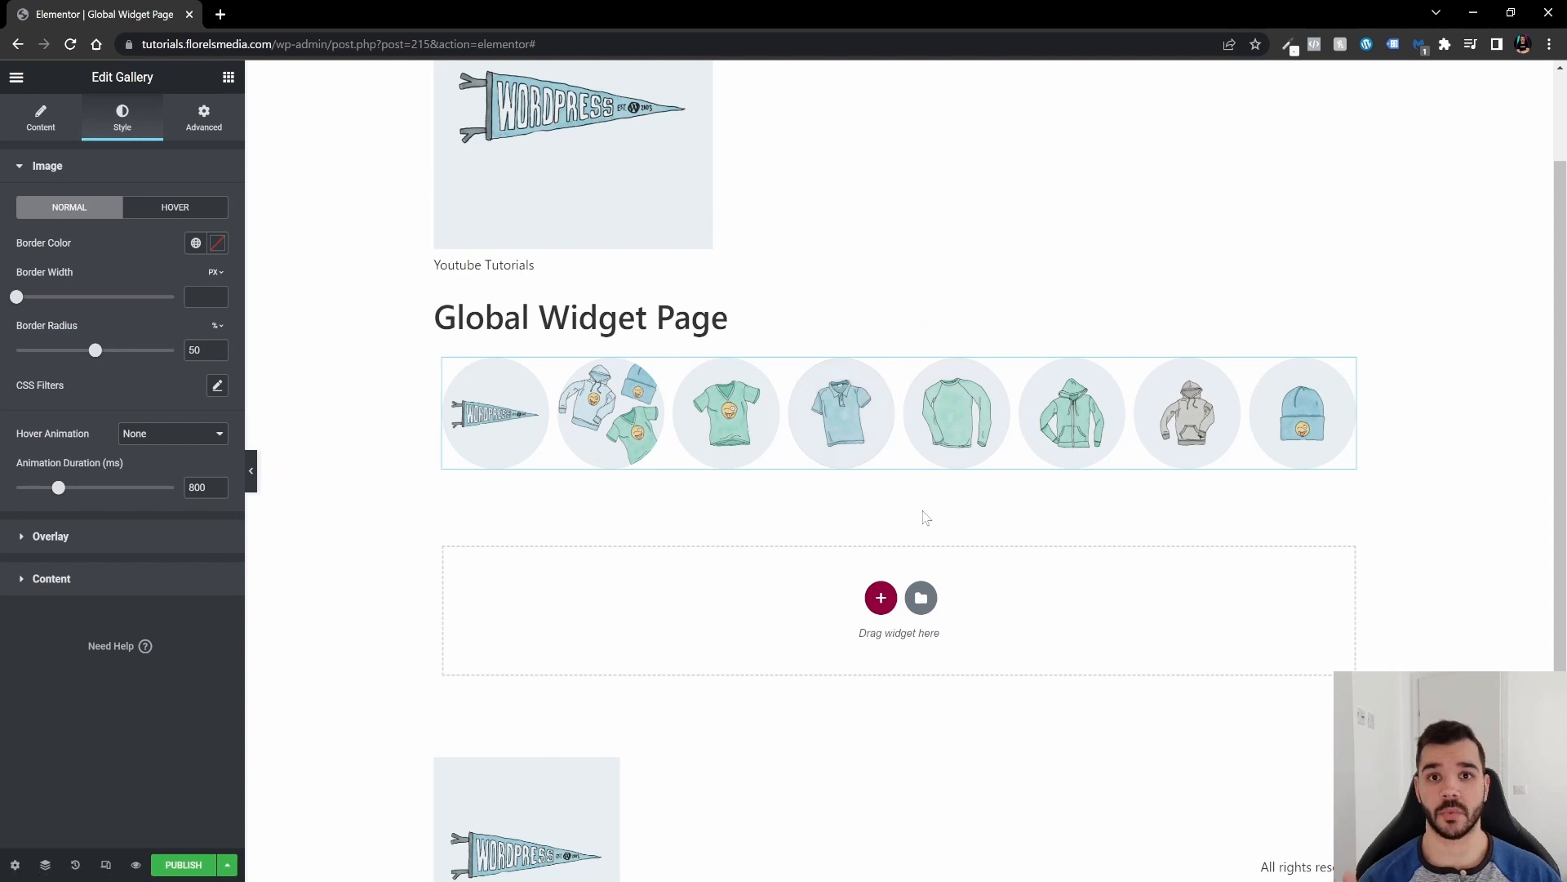
pyautogui.moveTo(930, 512)
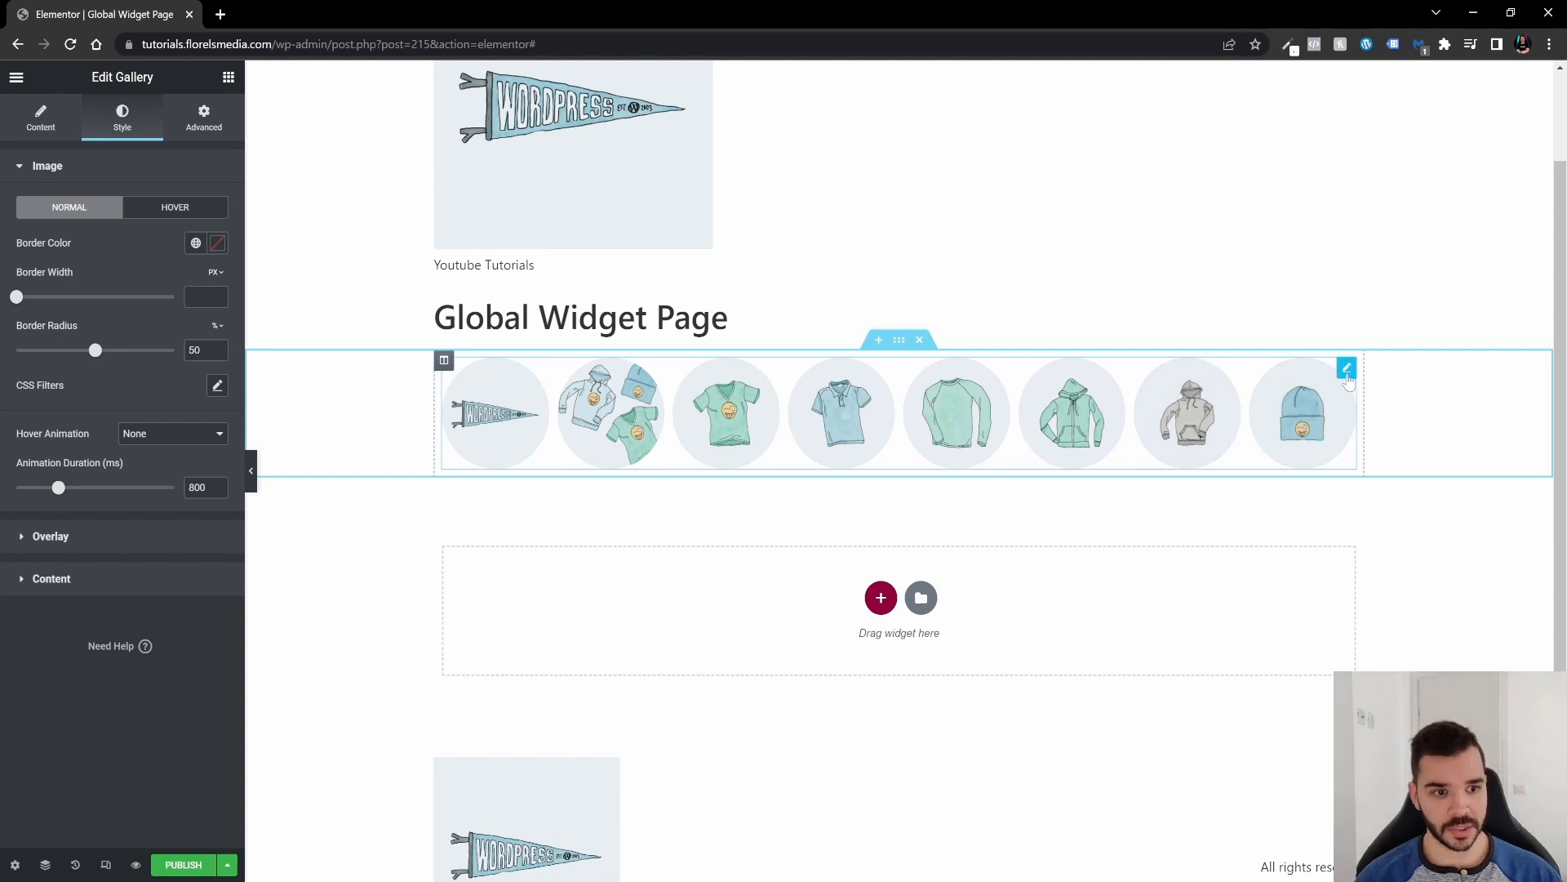
pyautogui.moveTo(1346, 368)
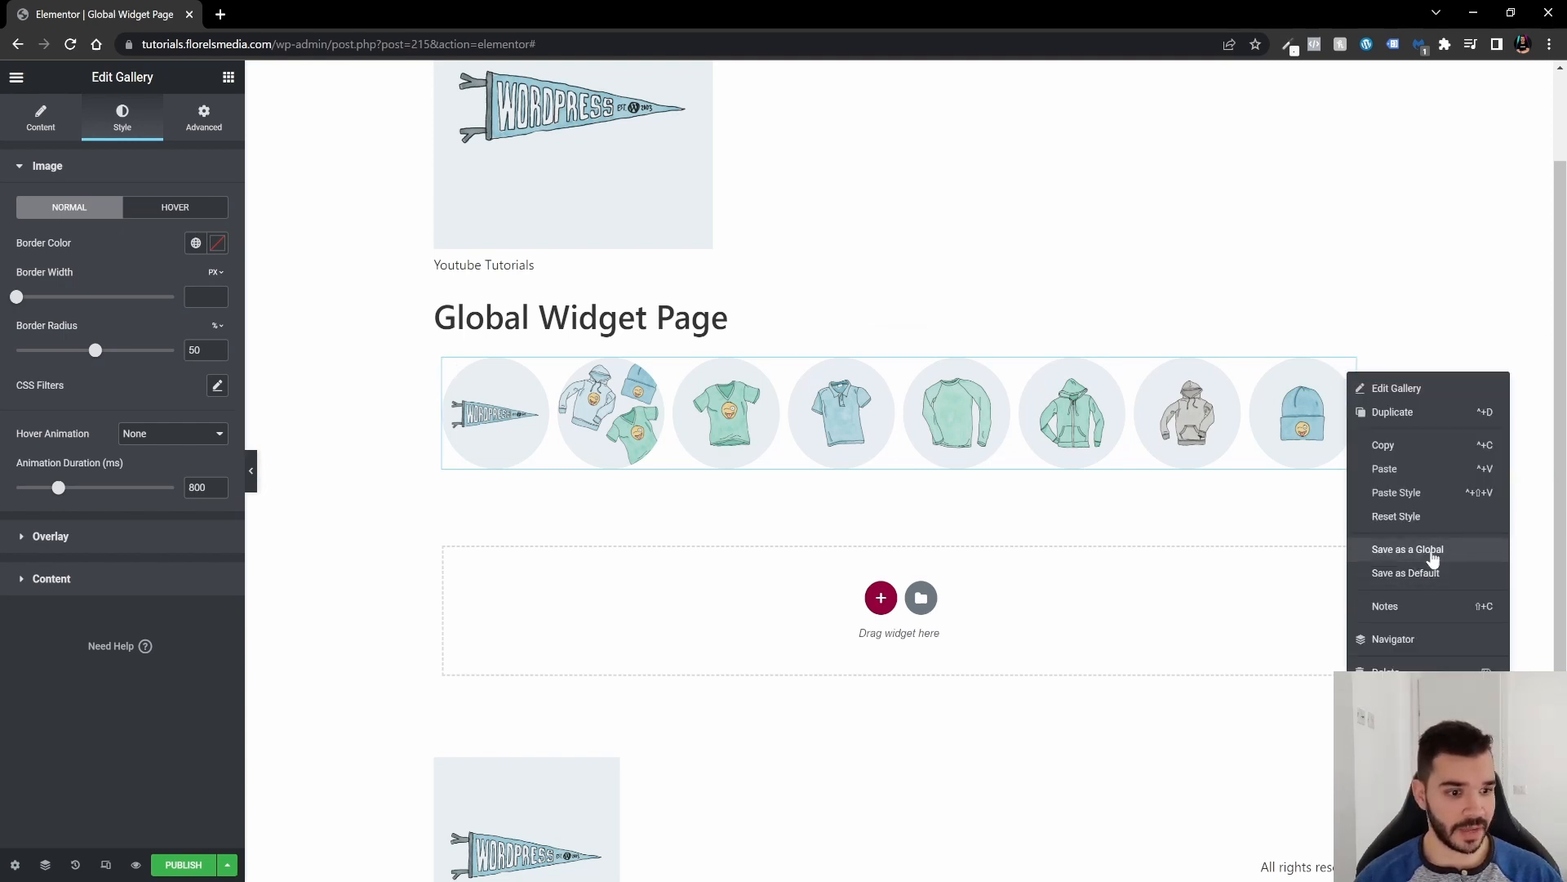
# Step: Save the gallery as a global widget named 'Global Gallery Carousel'
pyautogui.click(1407, 548)
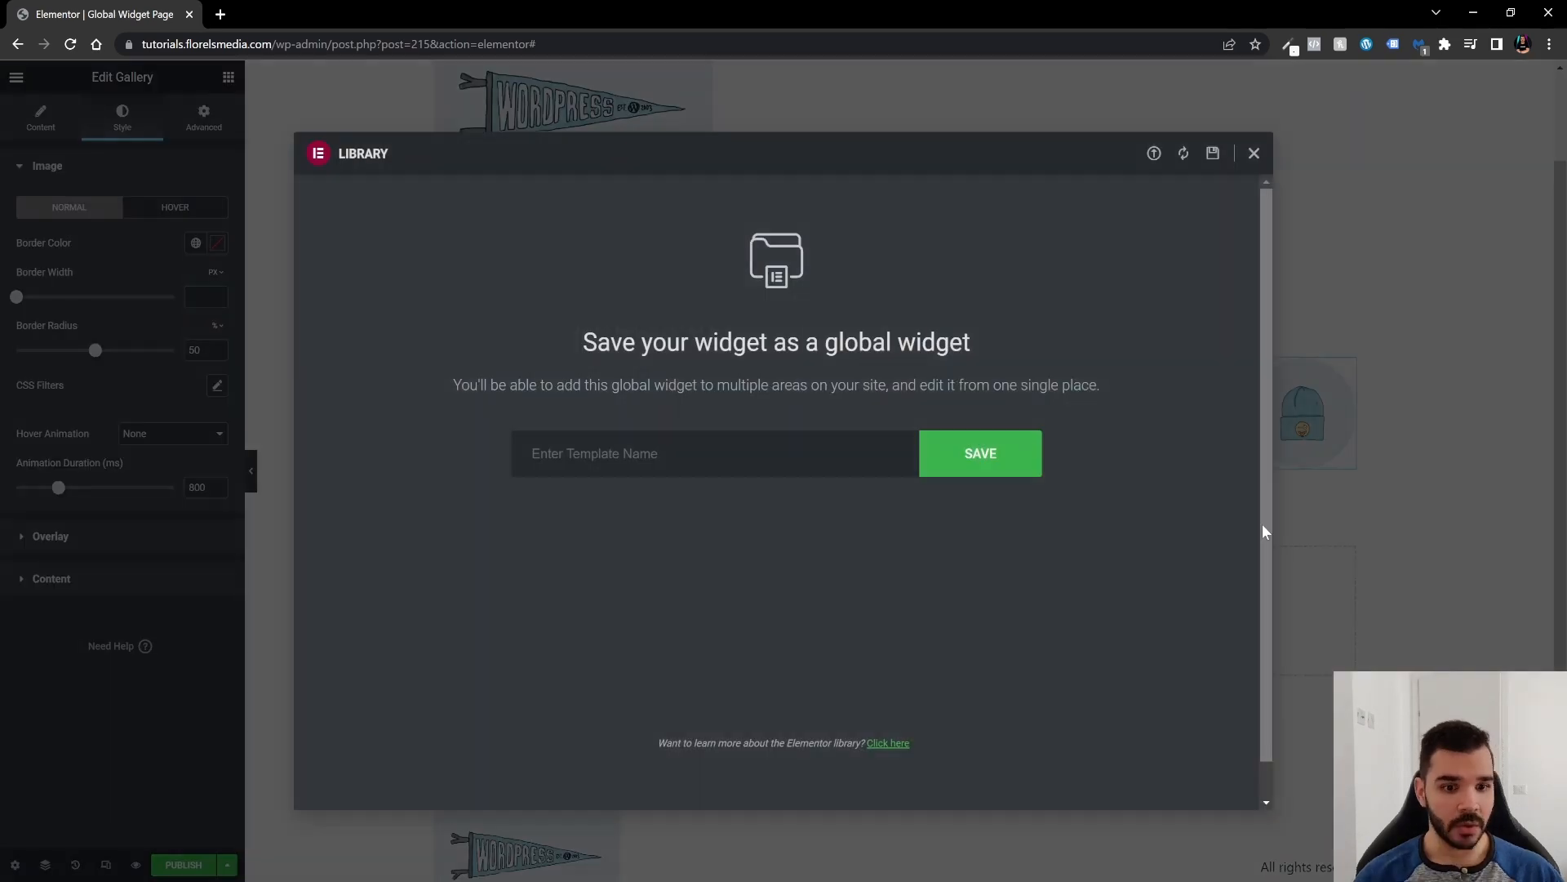
pyautogui.click(715, 453)
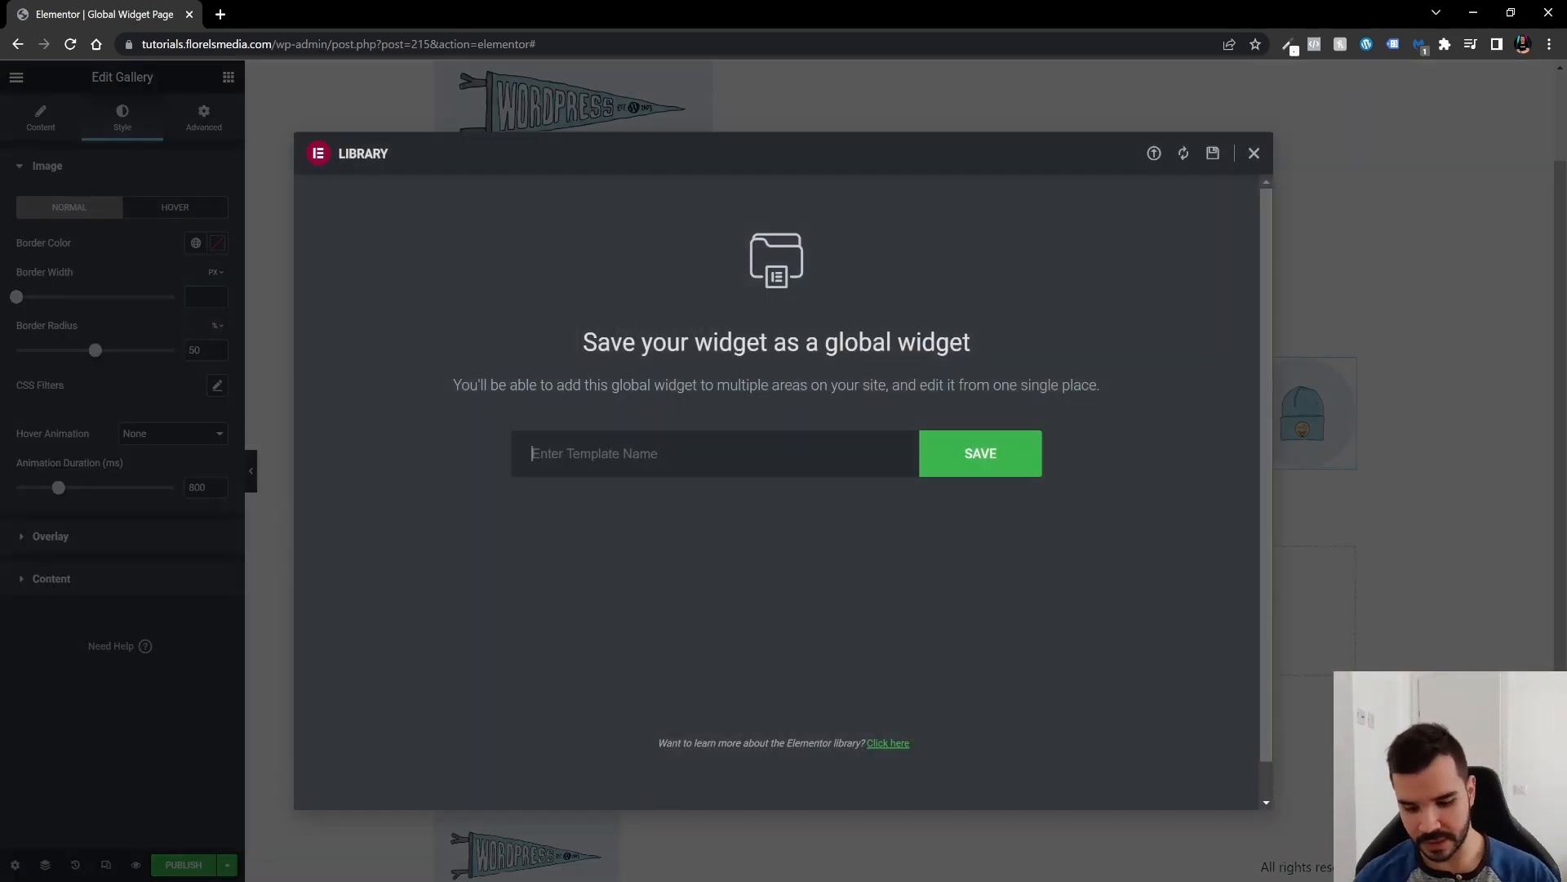
pyautogui.write('Global Carouse')
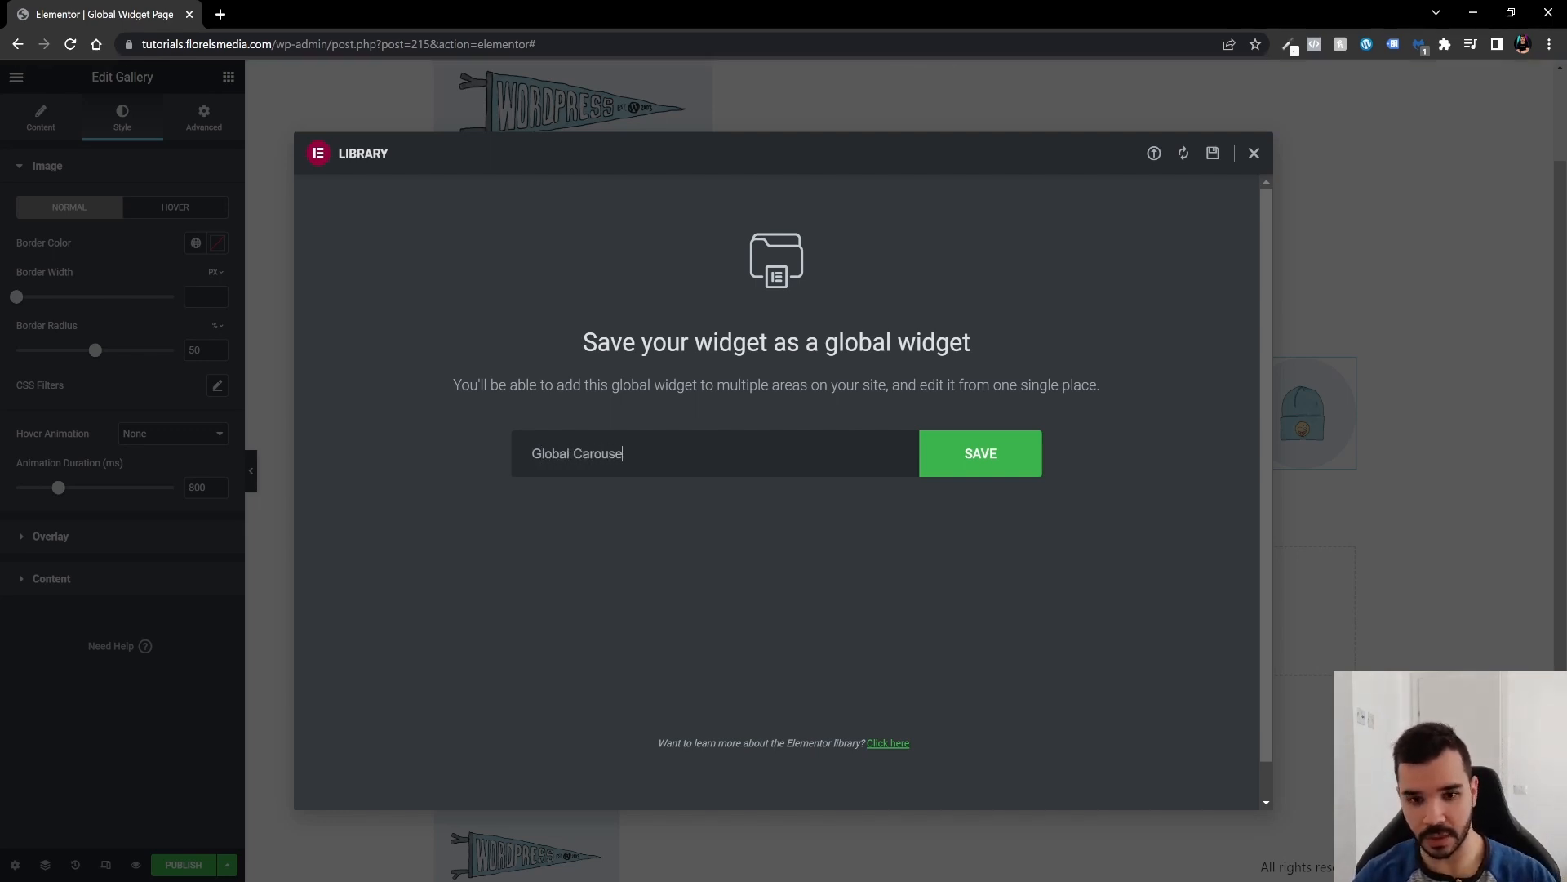
pyautogui.write('l')
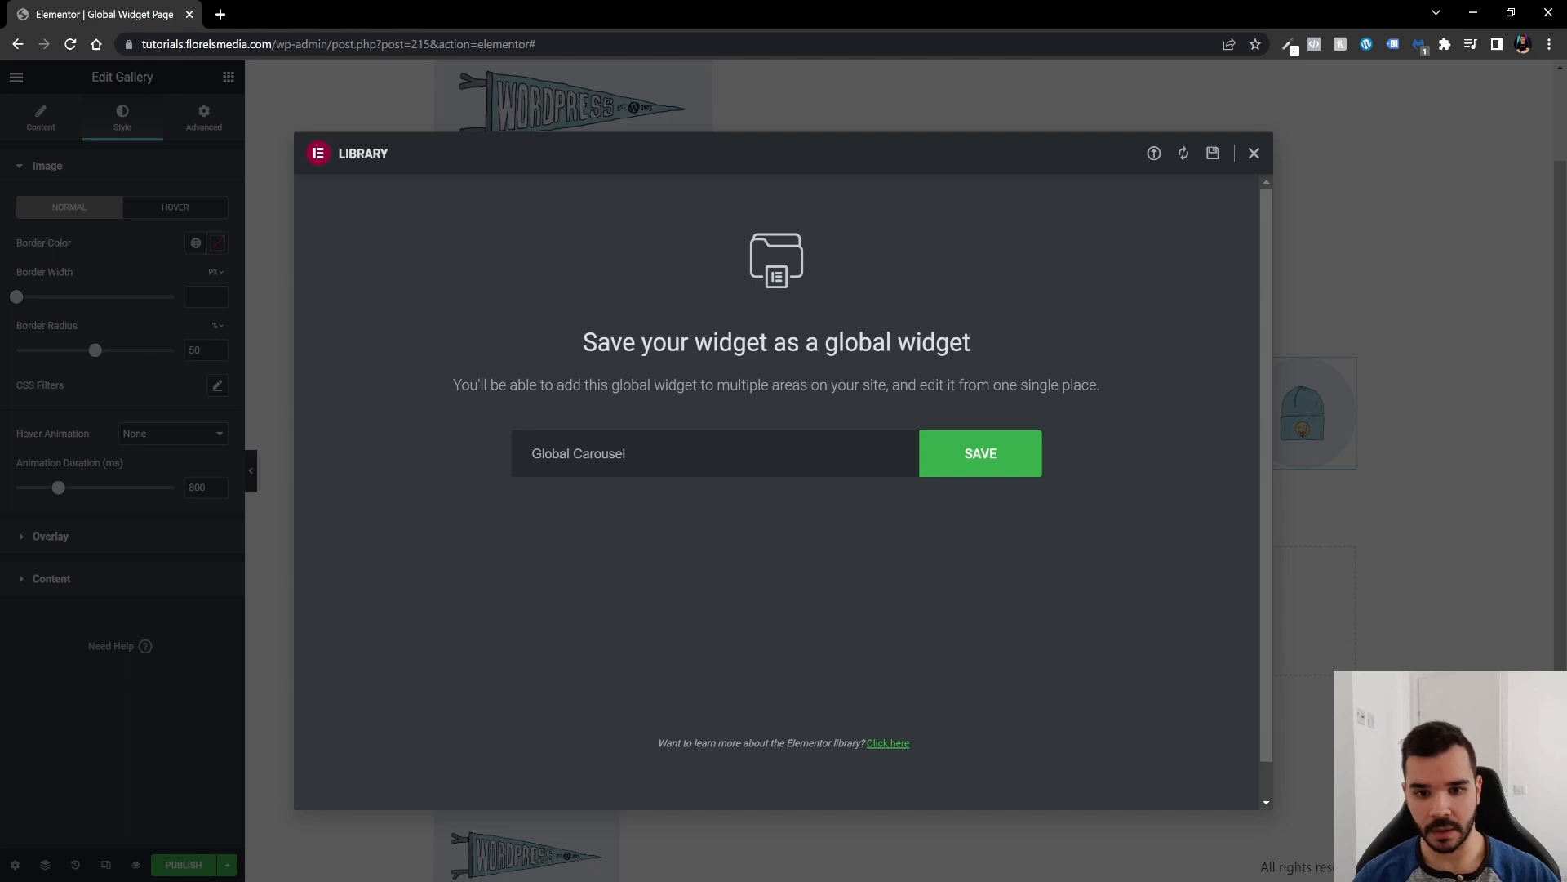
pyautogui.write('G')
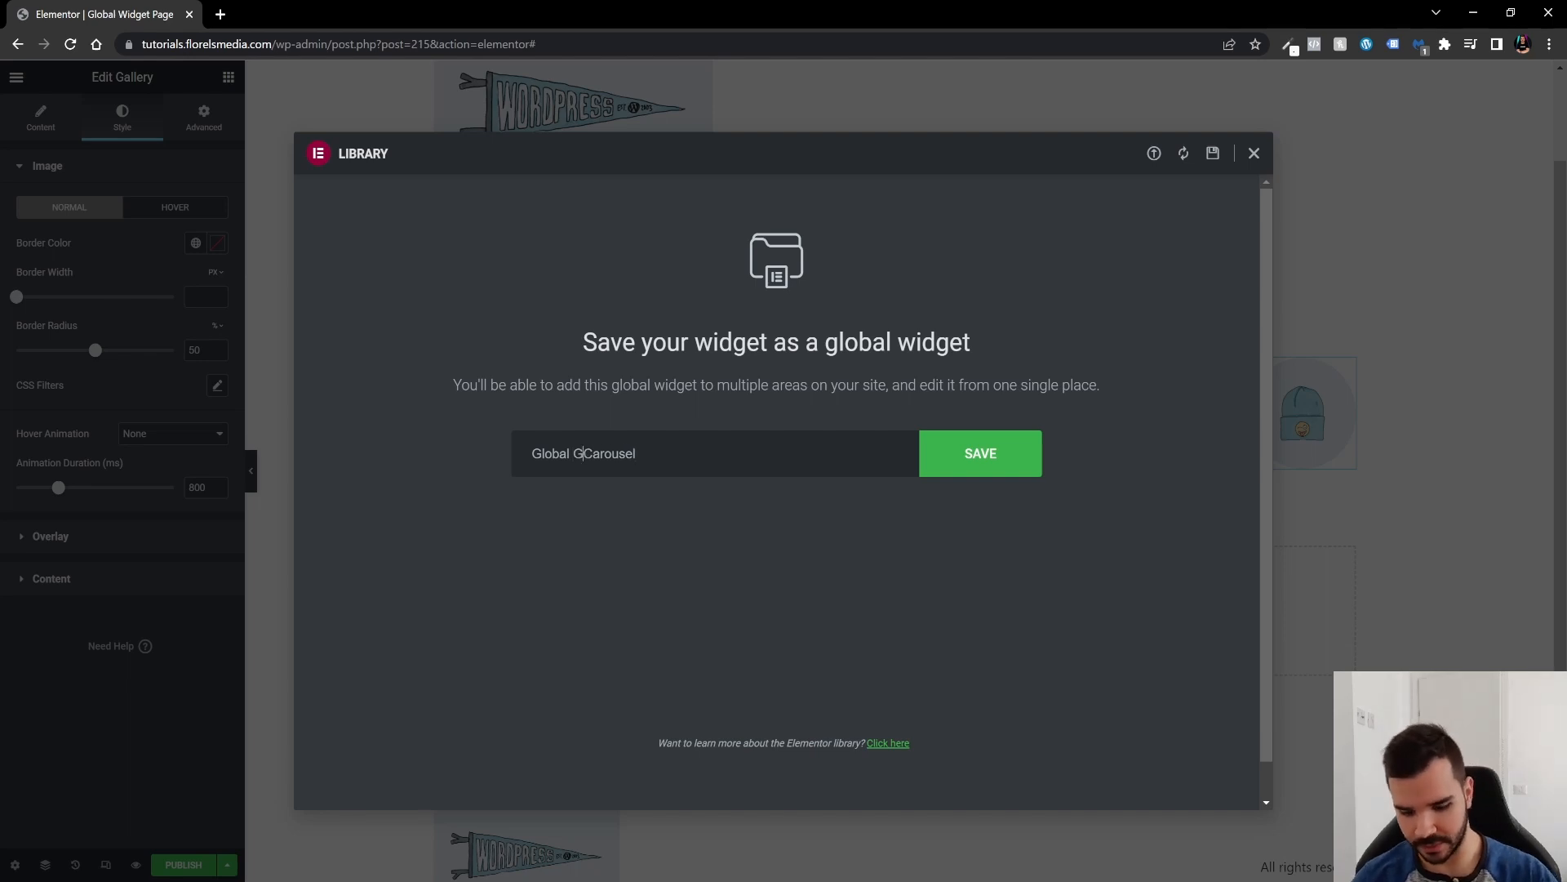
pyautogui.write('allery')
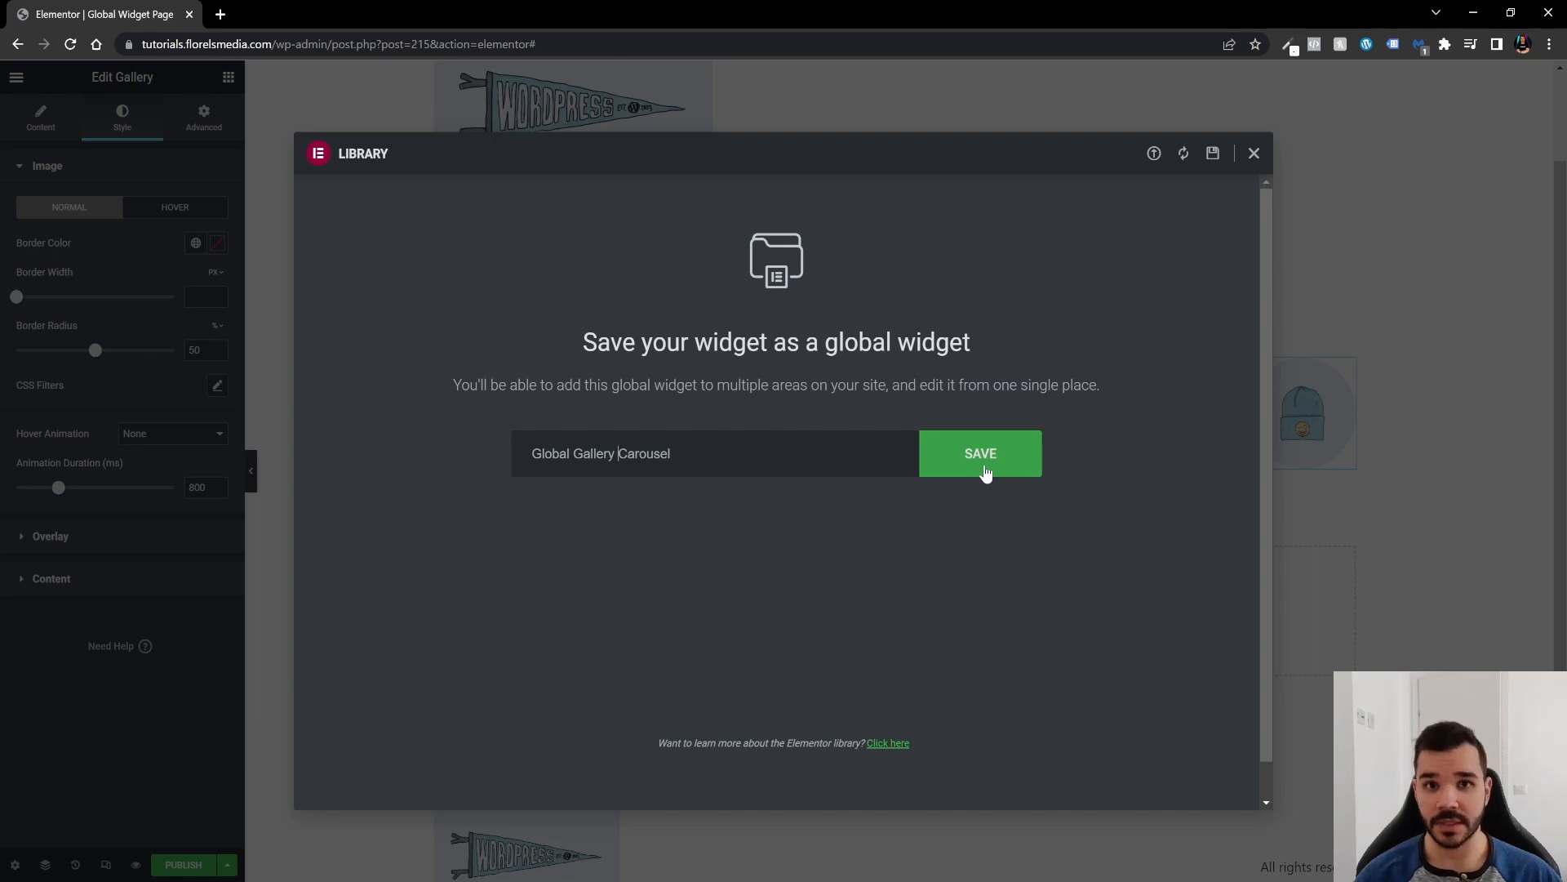
pyautogui.click(979, 453)
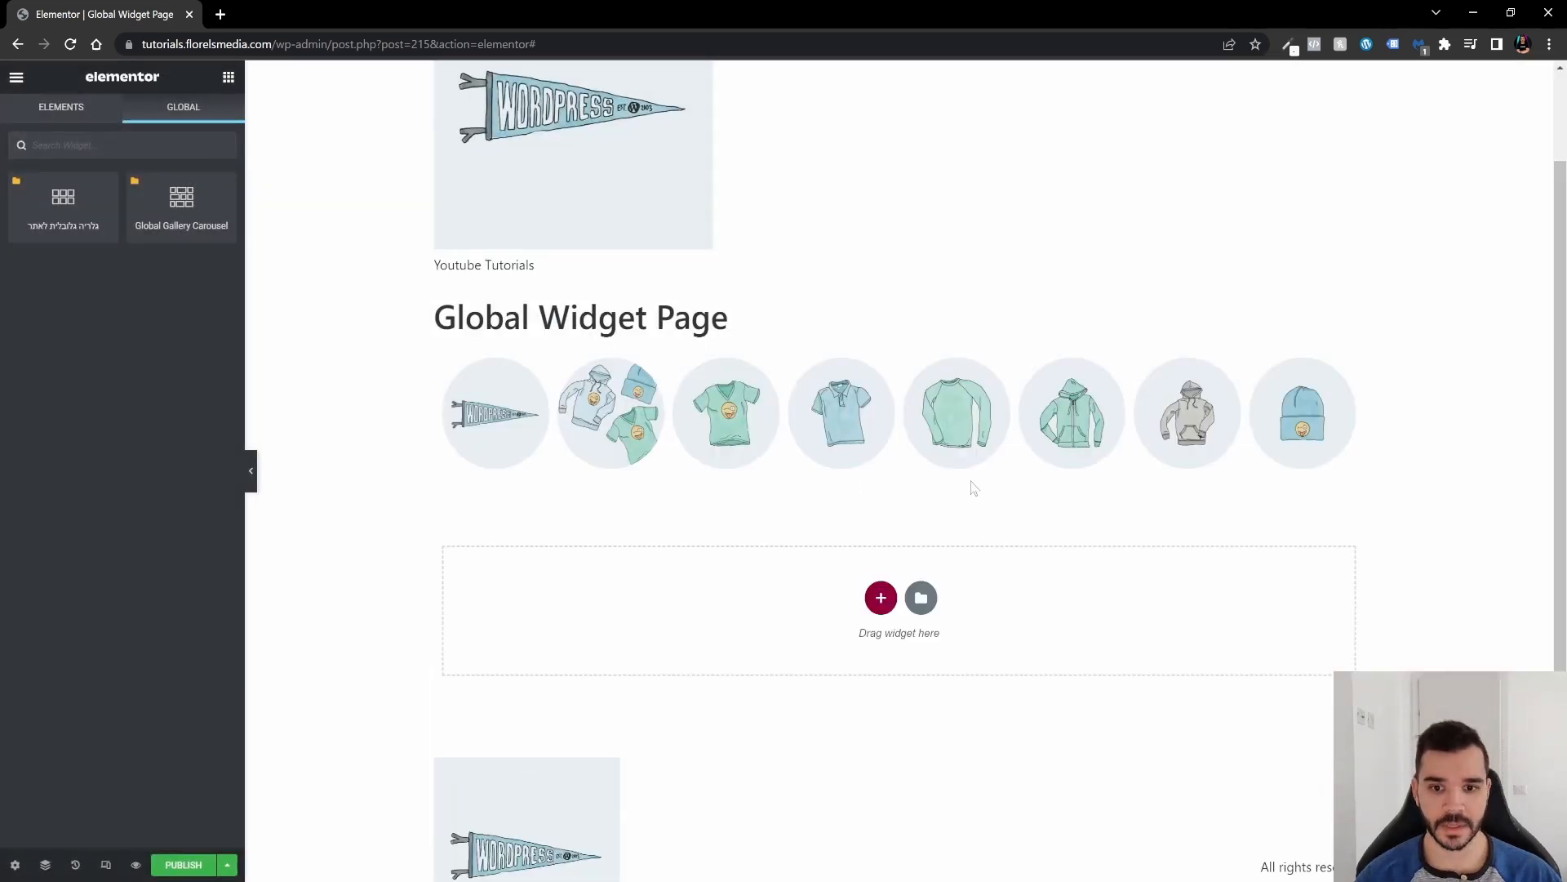
# Step: Check the saved widget under the Elements and Global tabs, then publish the page
pyautogui.click(726, 411)
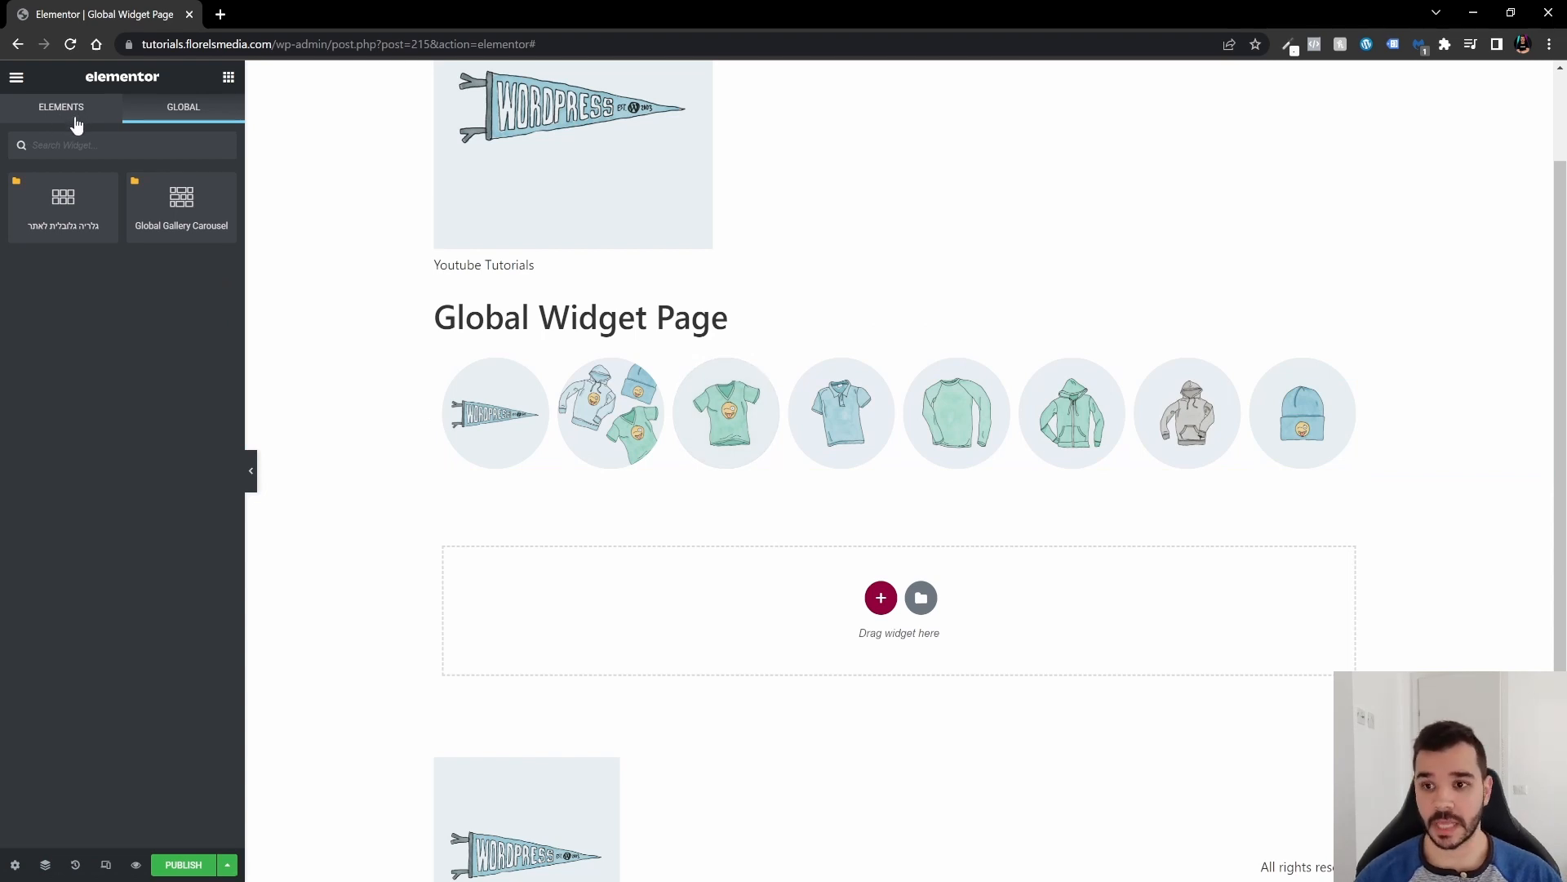
pyautogui.click(120, 146)
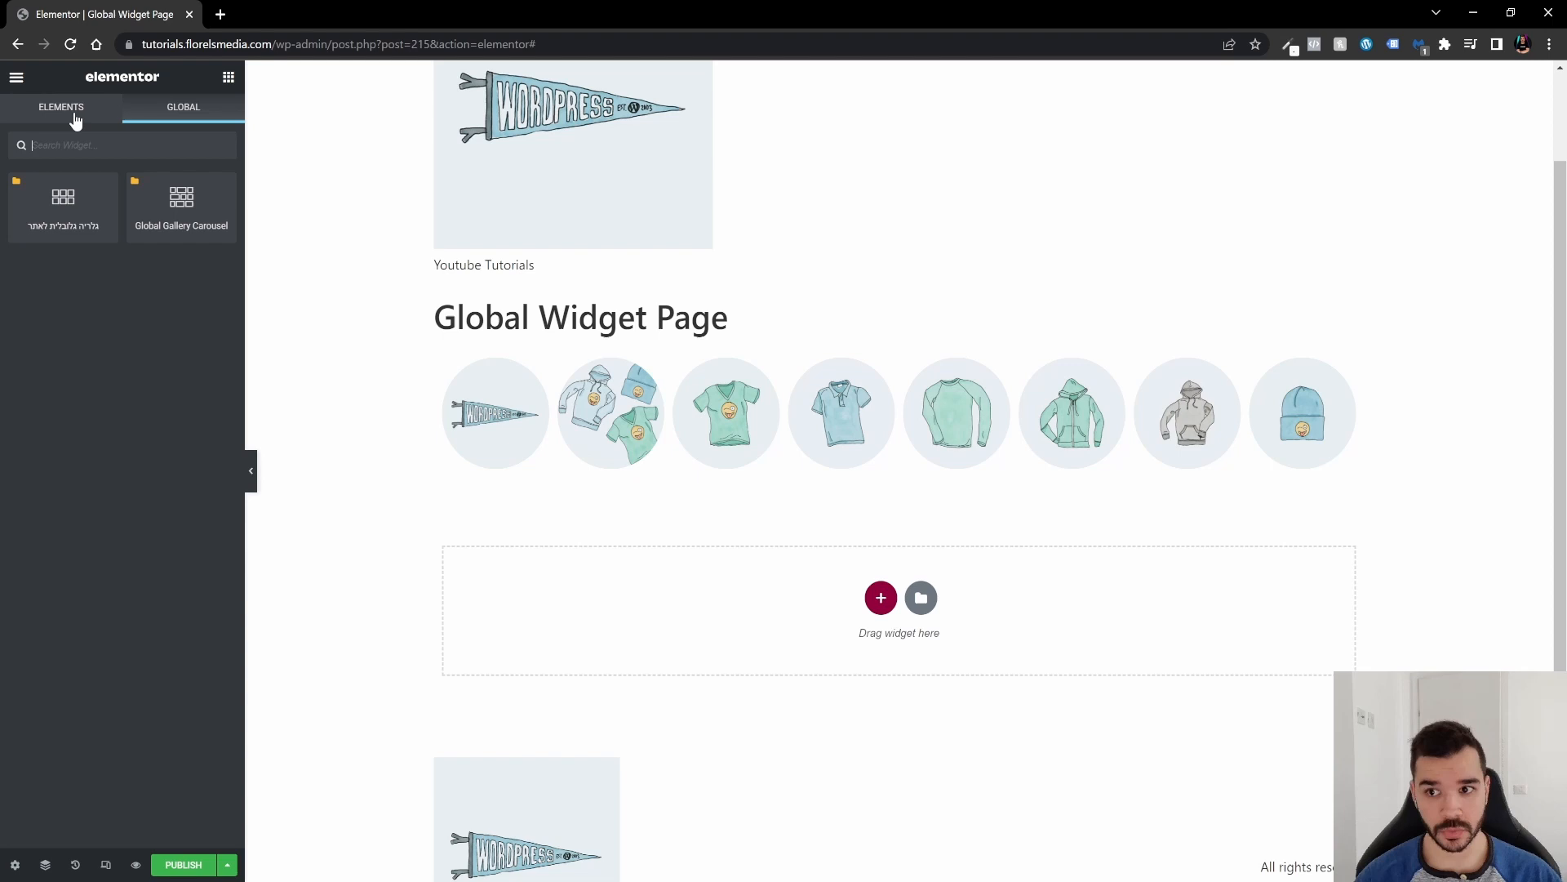
pyautogui.click(61, 107)
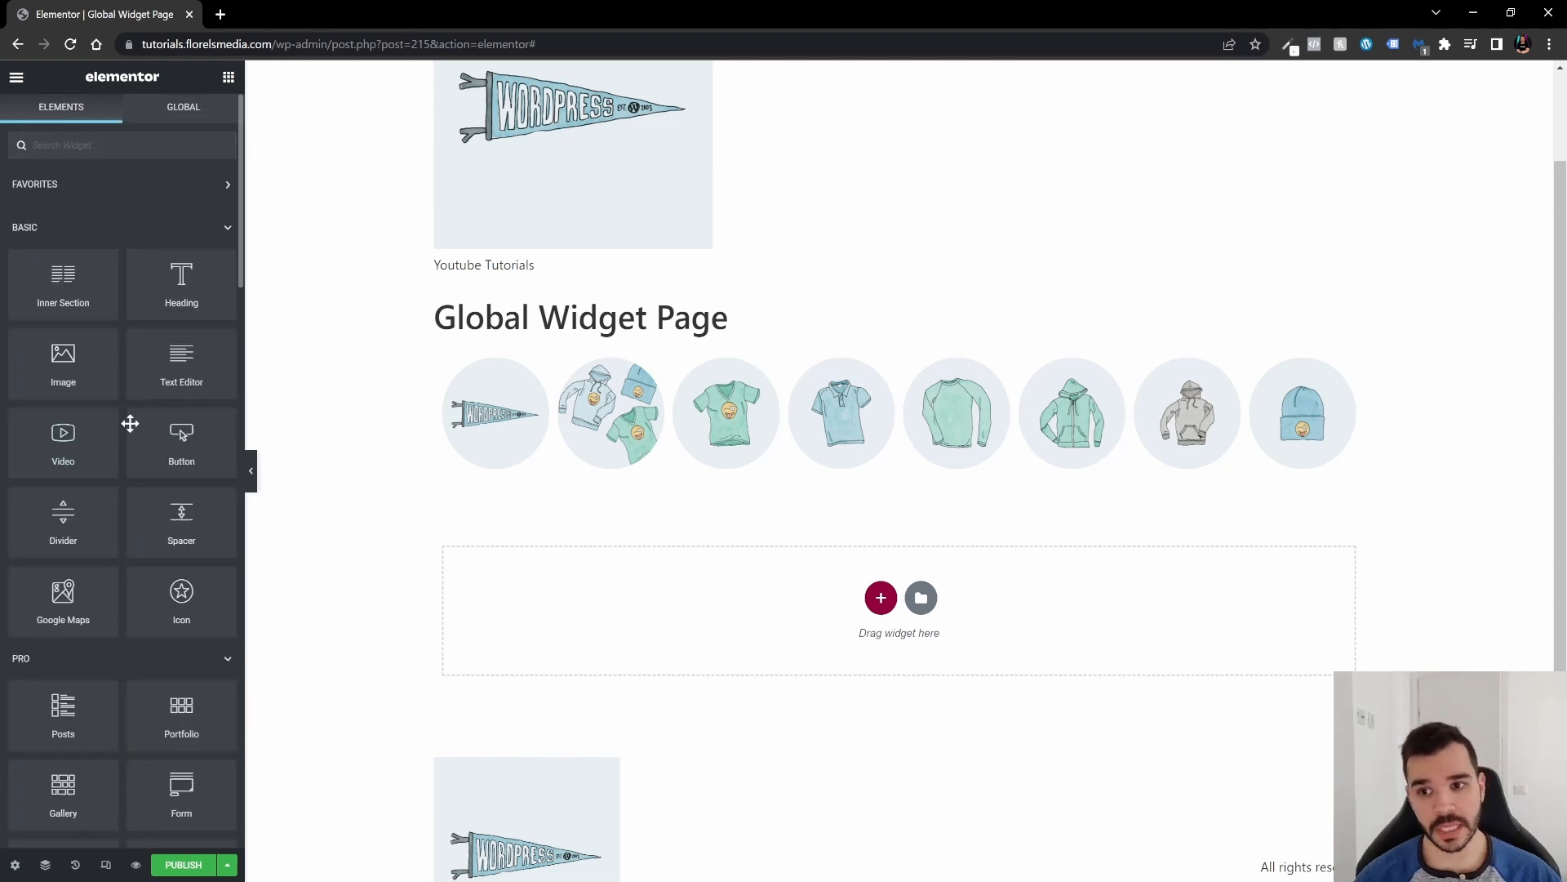
pyautogui.click(183, 107)
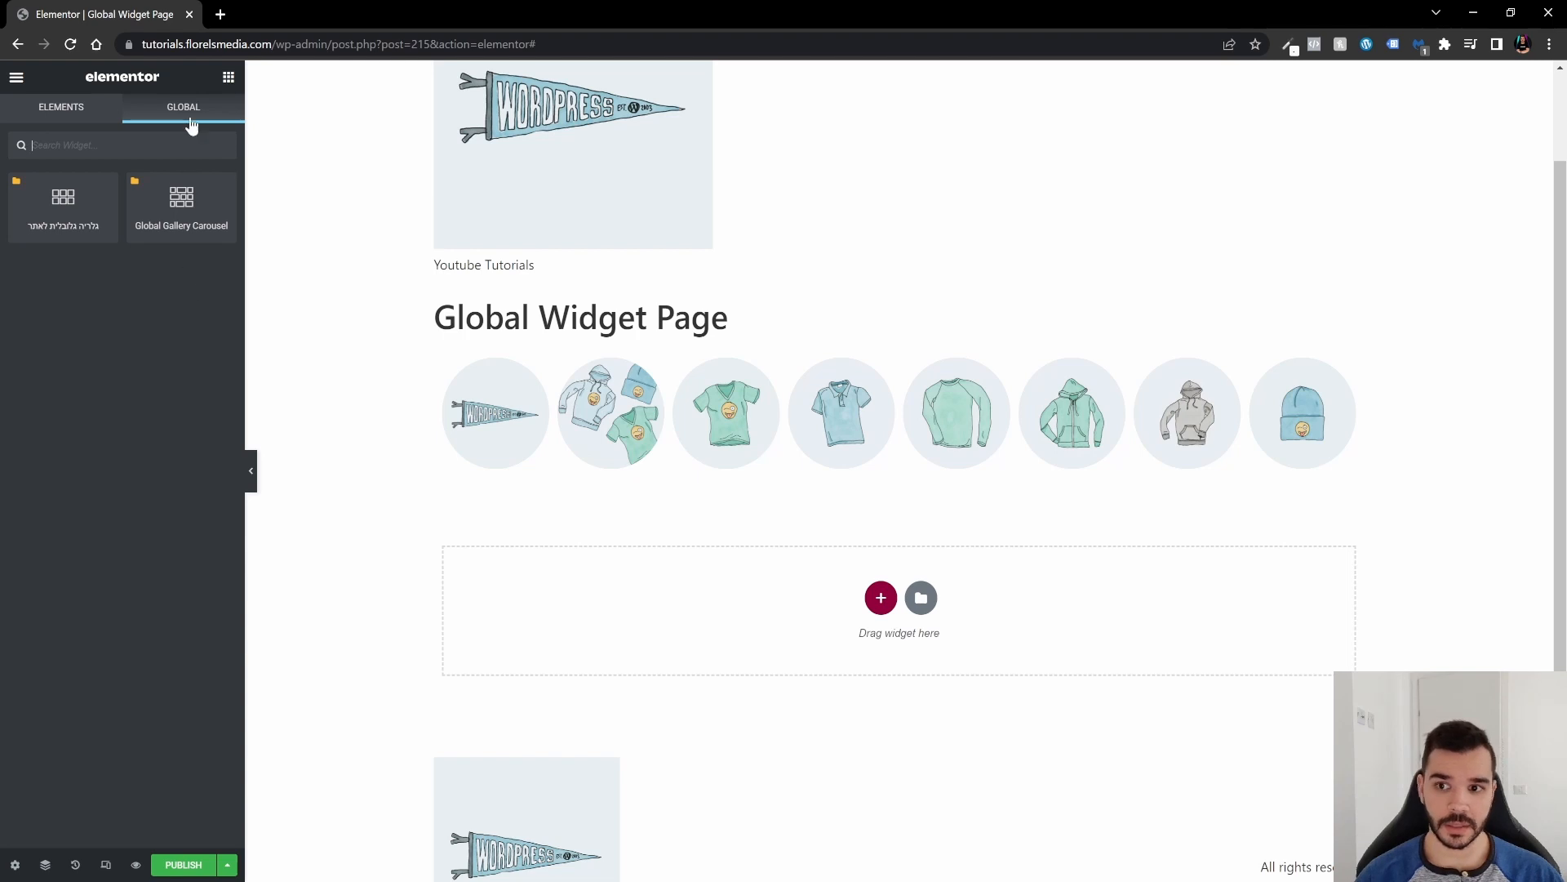
pyautogui.moveTo(181, 196)
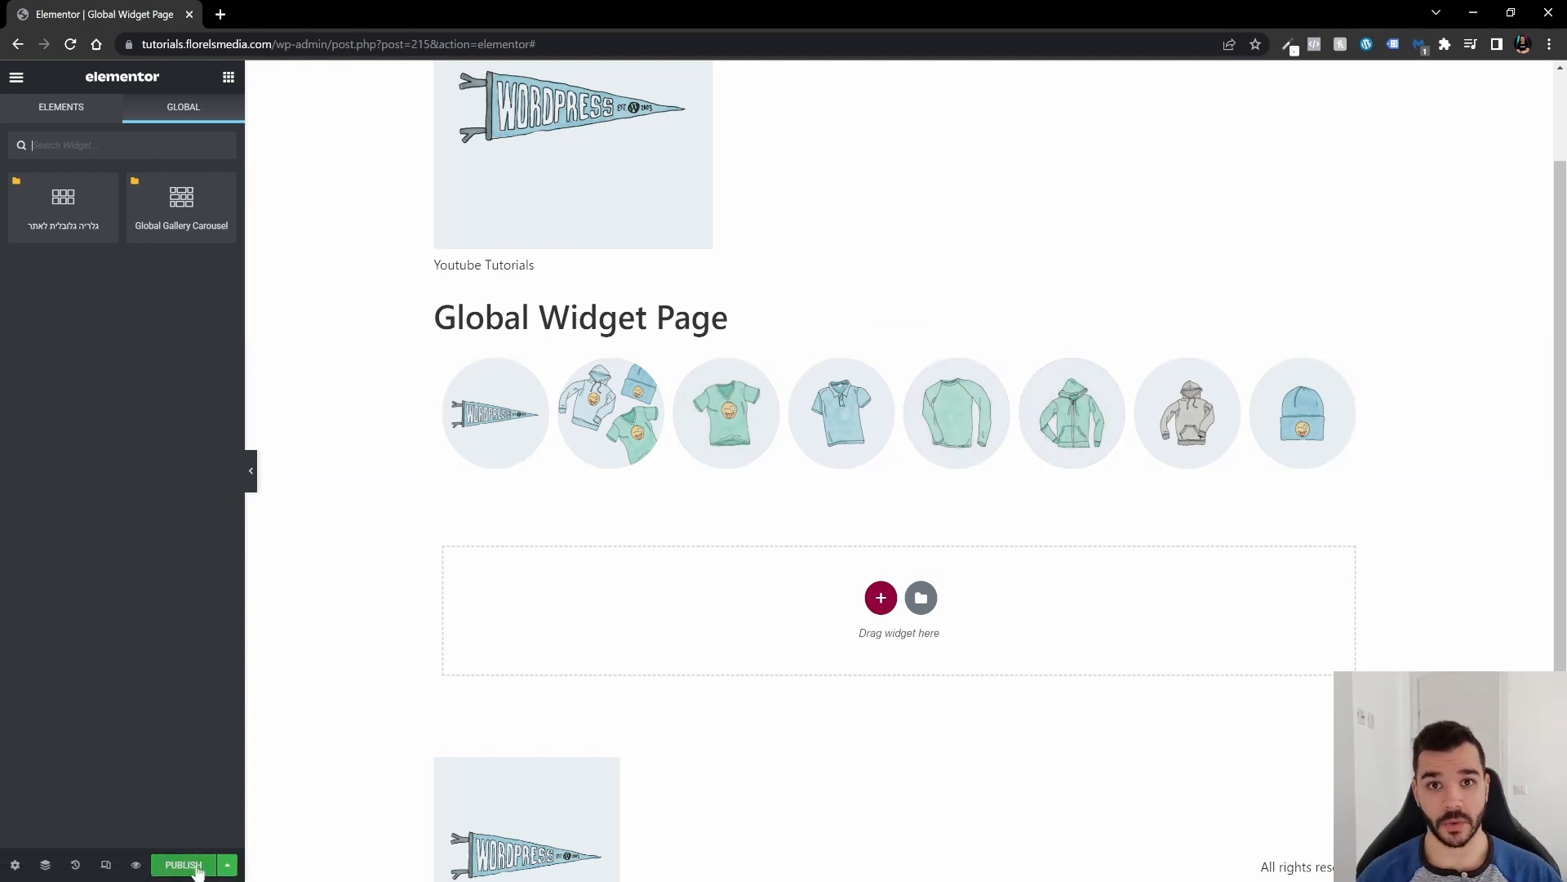
pyautogui.click(183, 864)
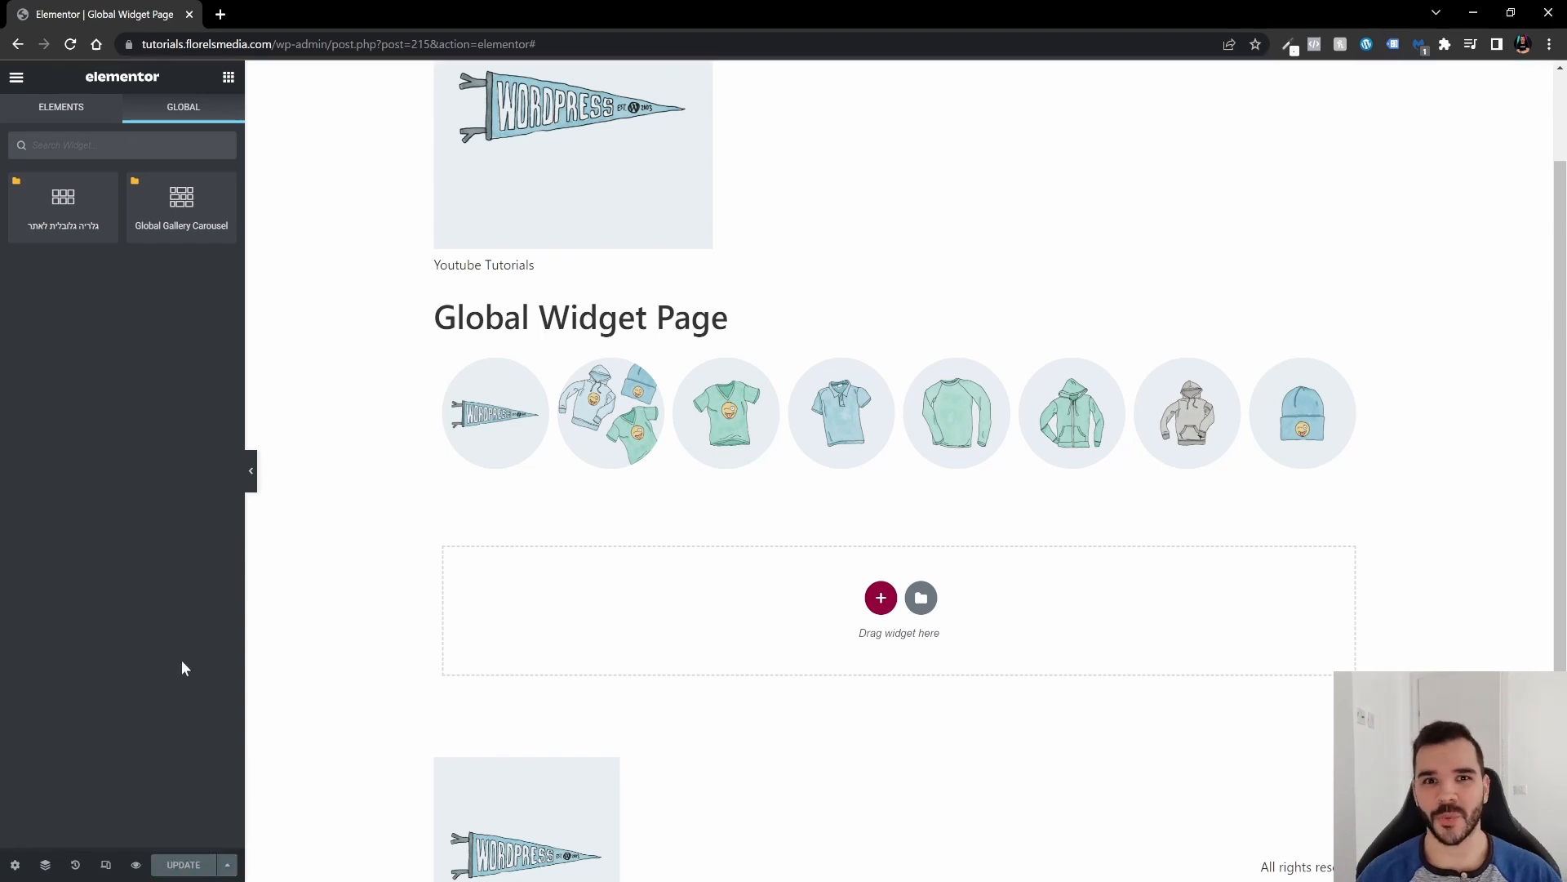
pyautogui.moveTo(137, 865)
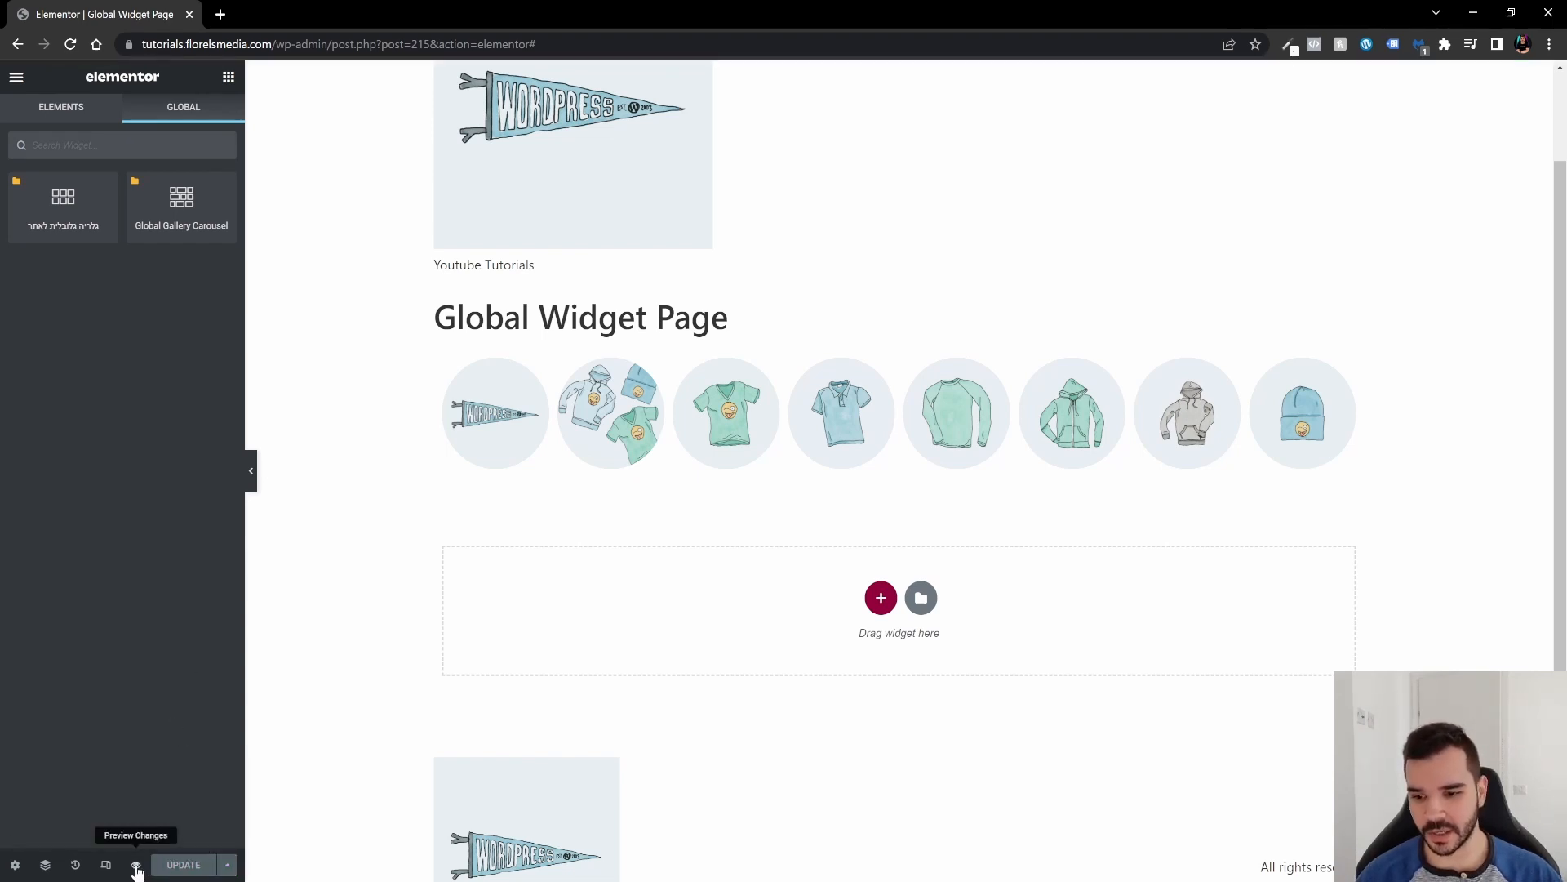
# Step: Preview the published page in a new tab showing eight circular images
pyautogui.click(137, 865)
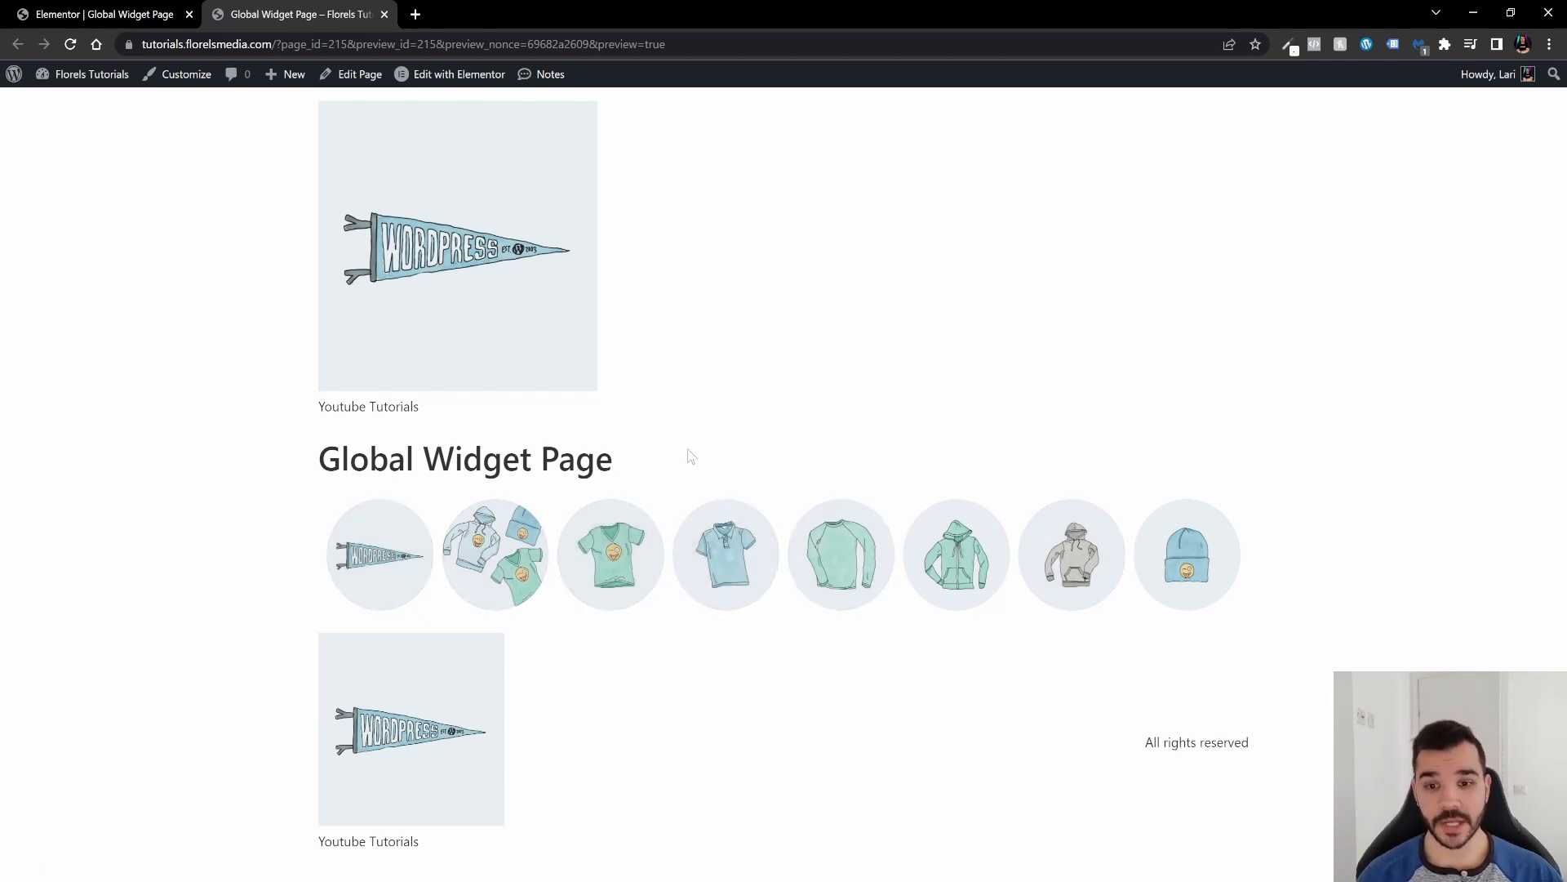
pyautogui.moveTo(679, 352)
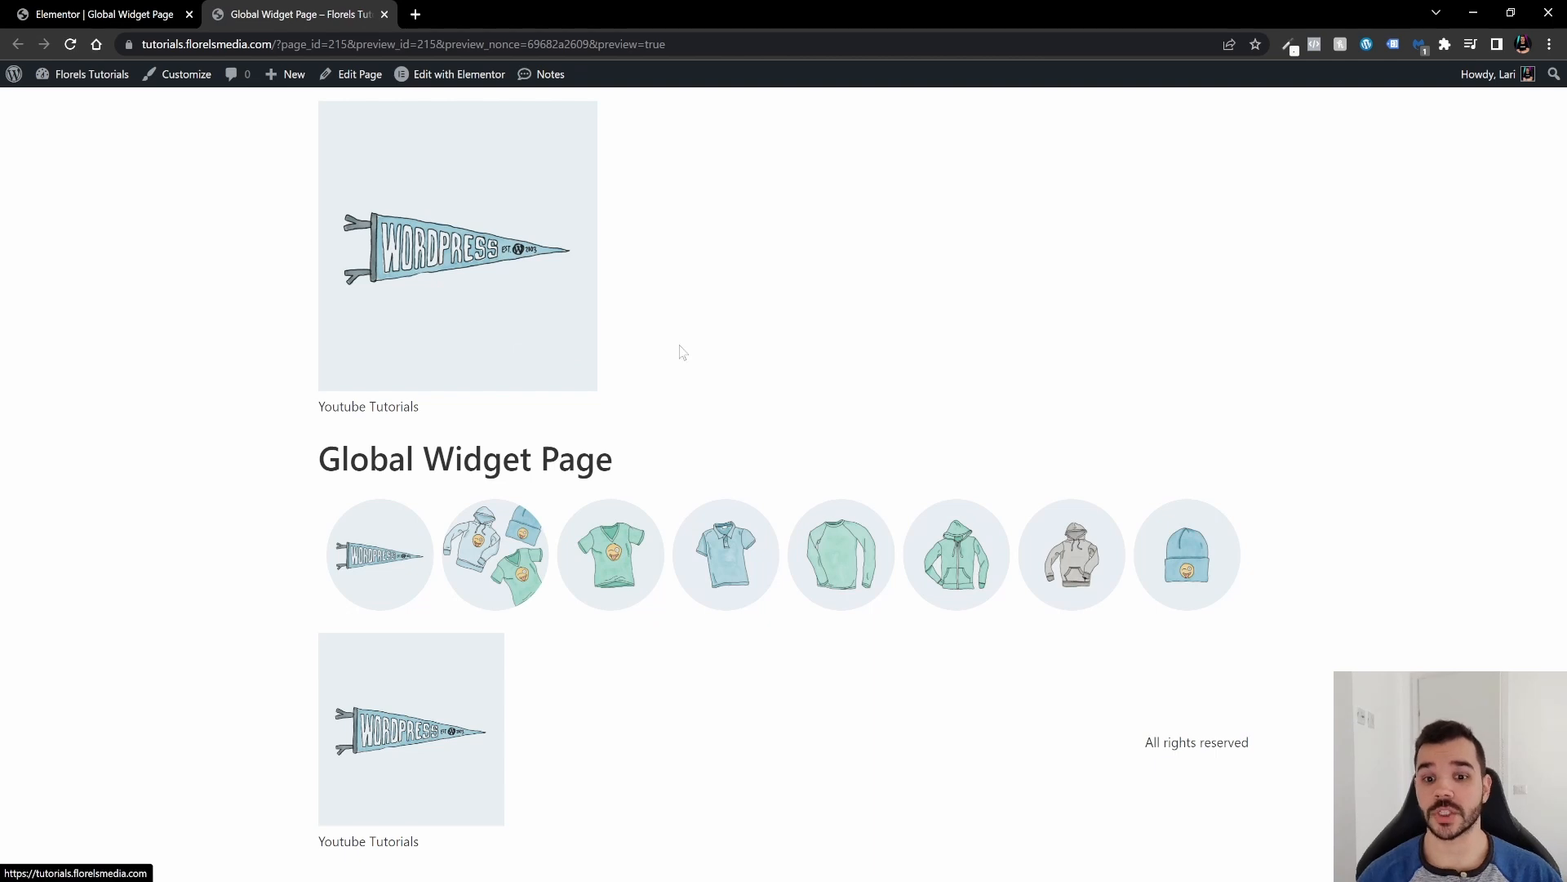
pyautogui.moveTo(785, 387)
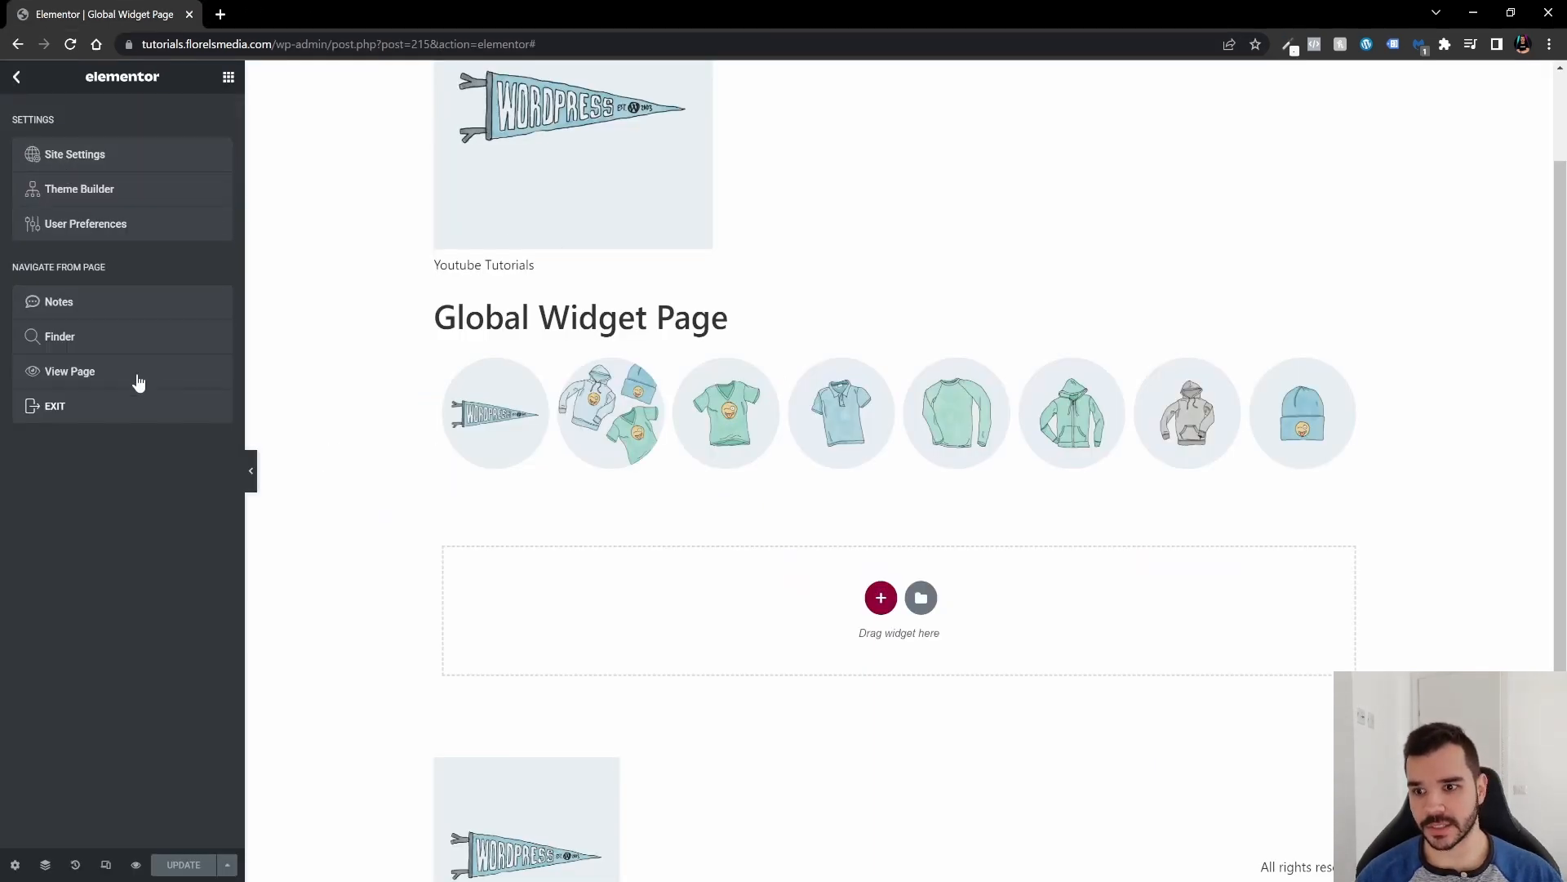
# Step: Exit Elementor through the hamburger menu back to the WordPress Pages list
pyautogui.click(16, 77)
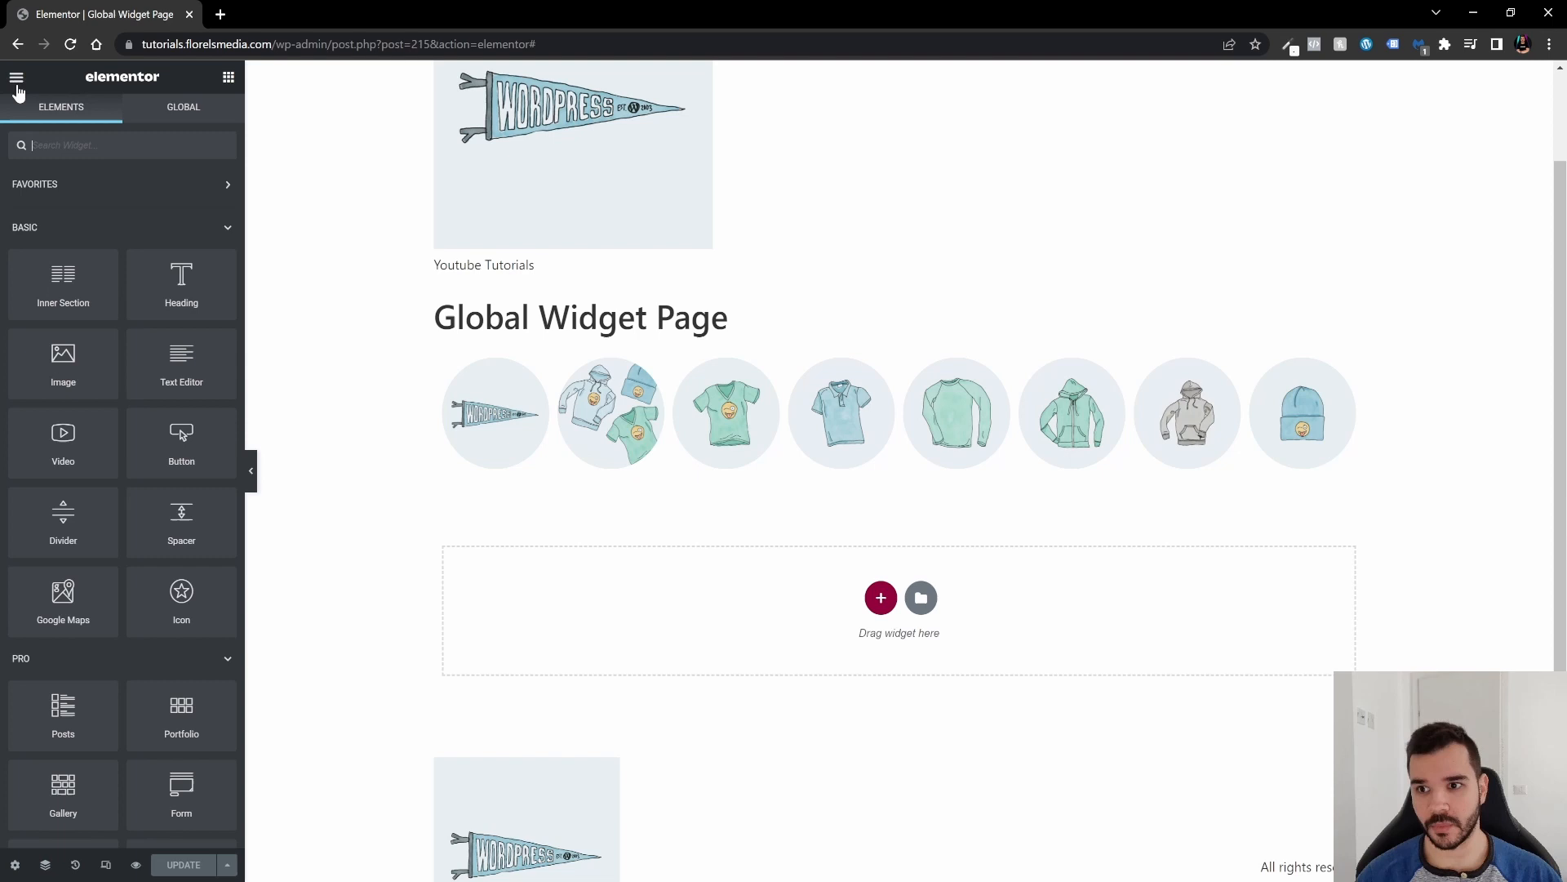
pyautogui.moveTo(17, 90)
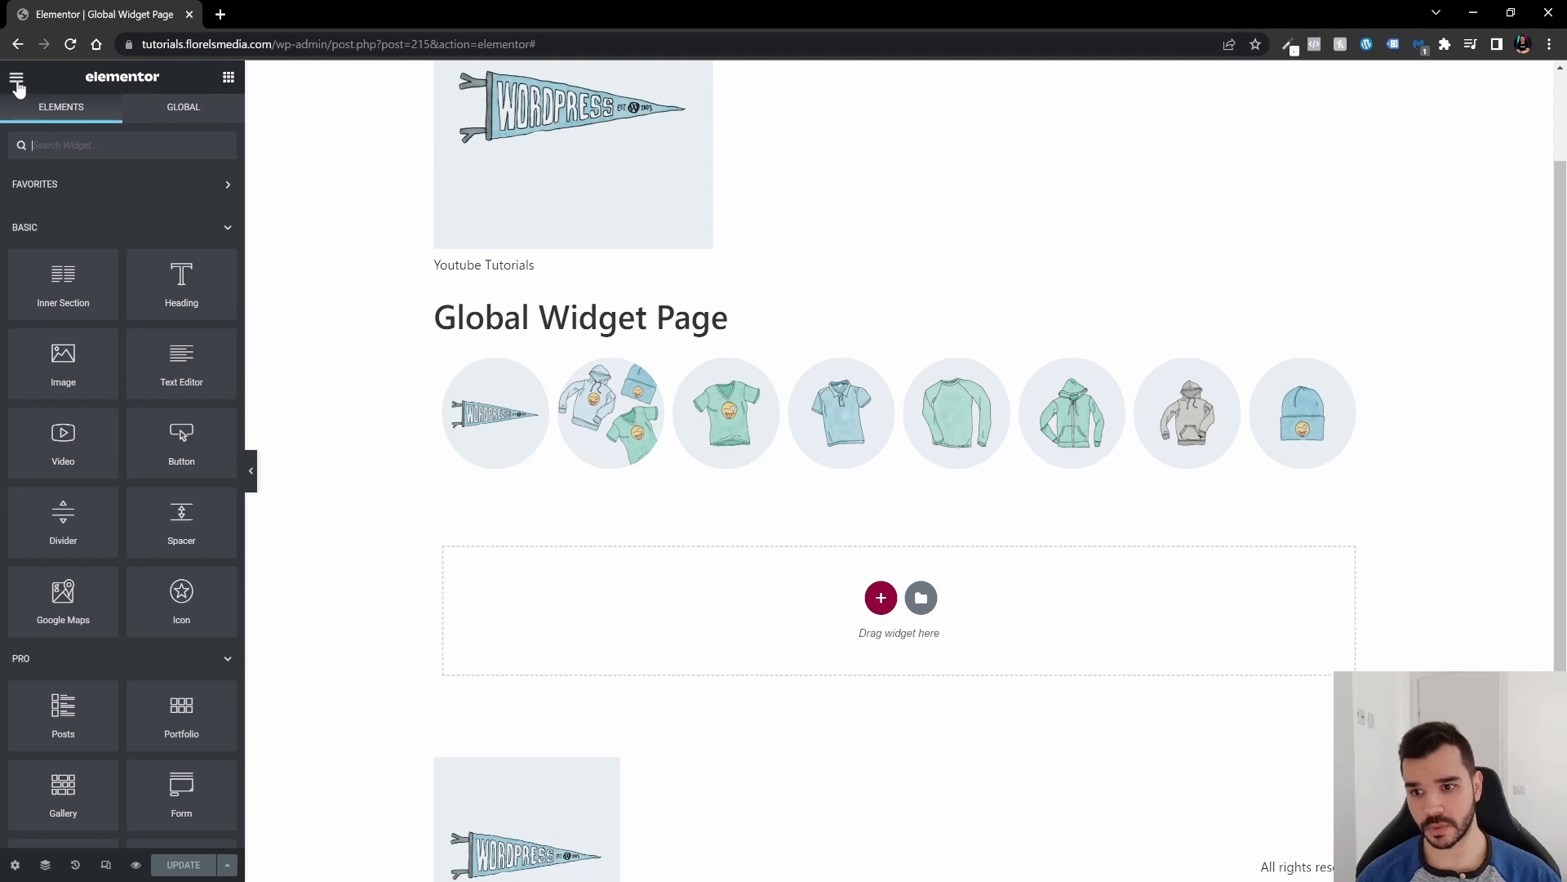
pyautogui.click(17, 77)
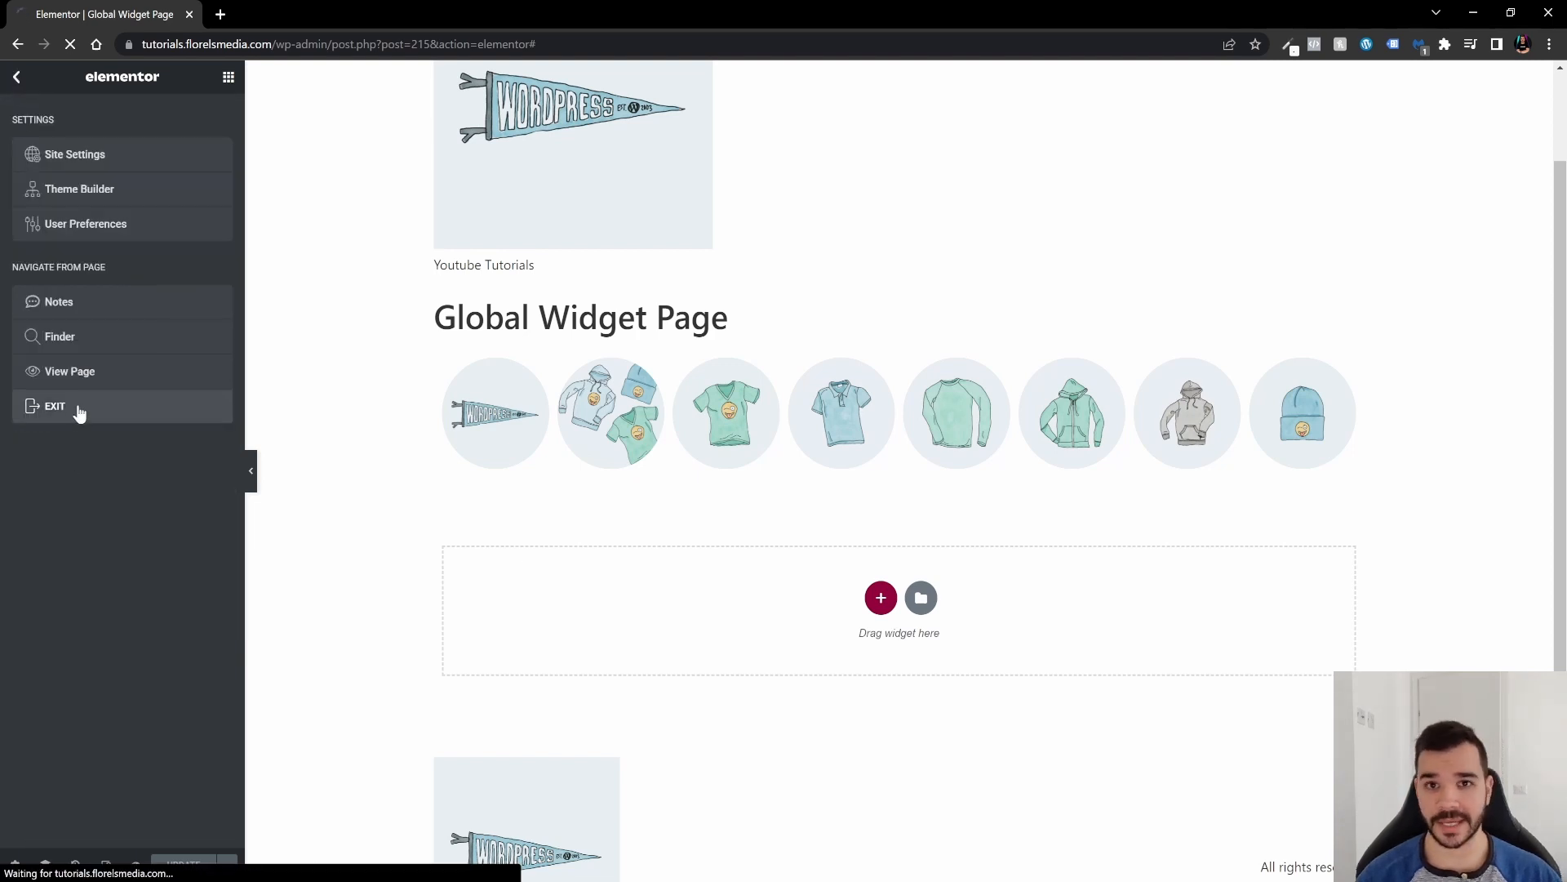
pyautogui.click(54, 405)
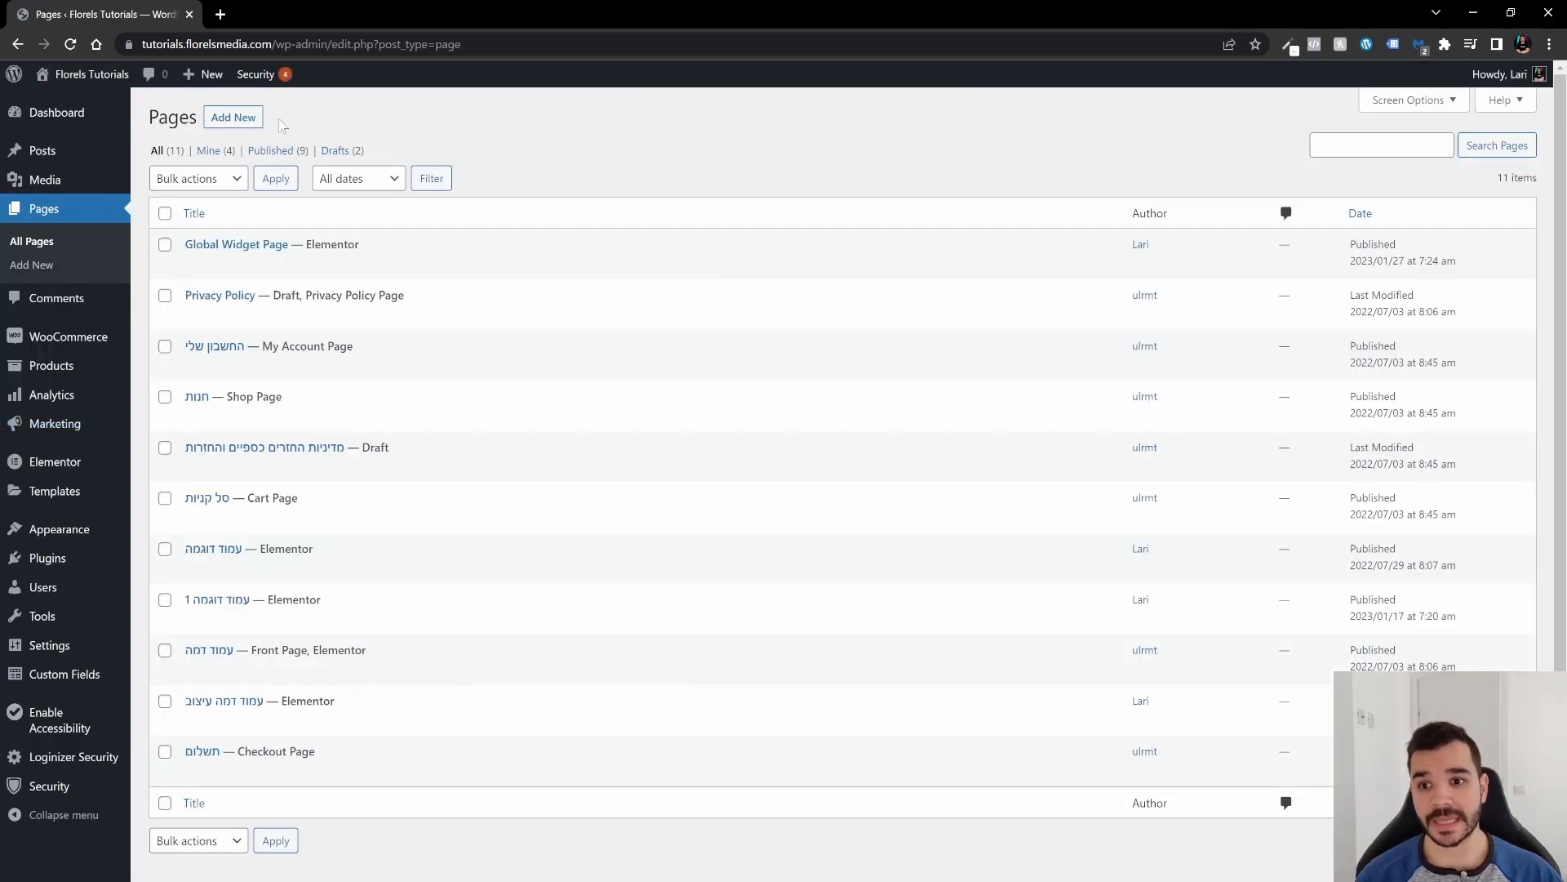
# Step: Add a page titled 'Test For Gallery Global Page' and open it in Elementor
pyautogui.click(233, 117)
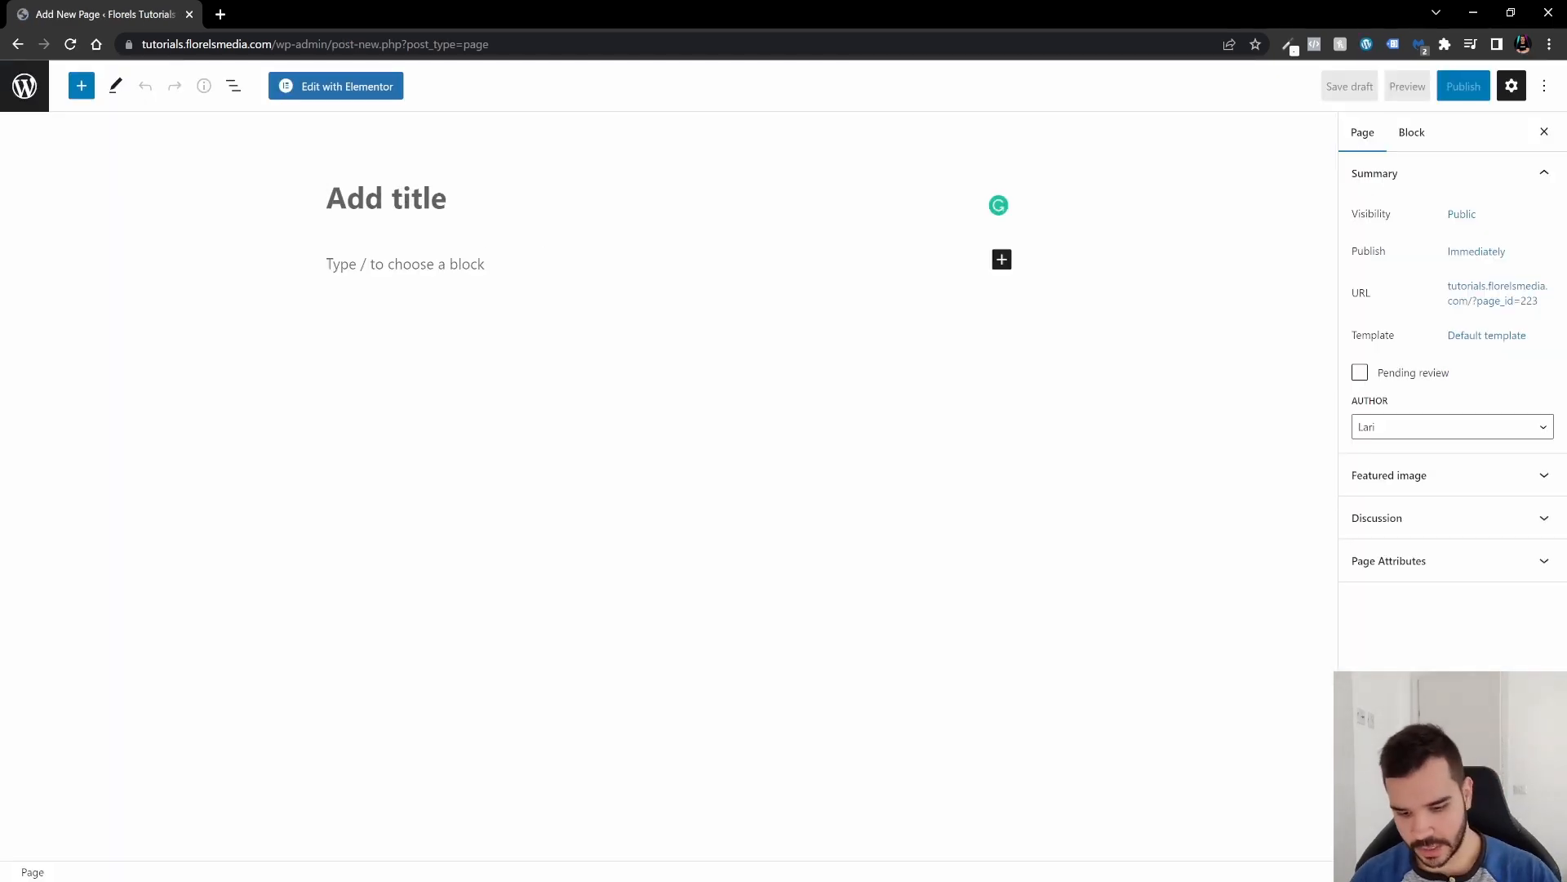
pyautogui.write('Test For')
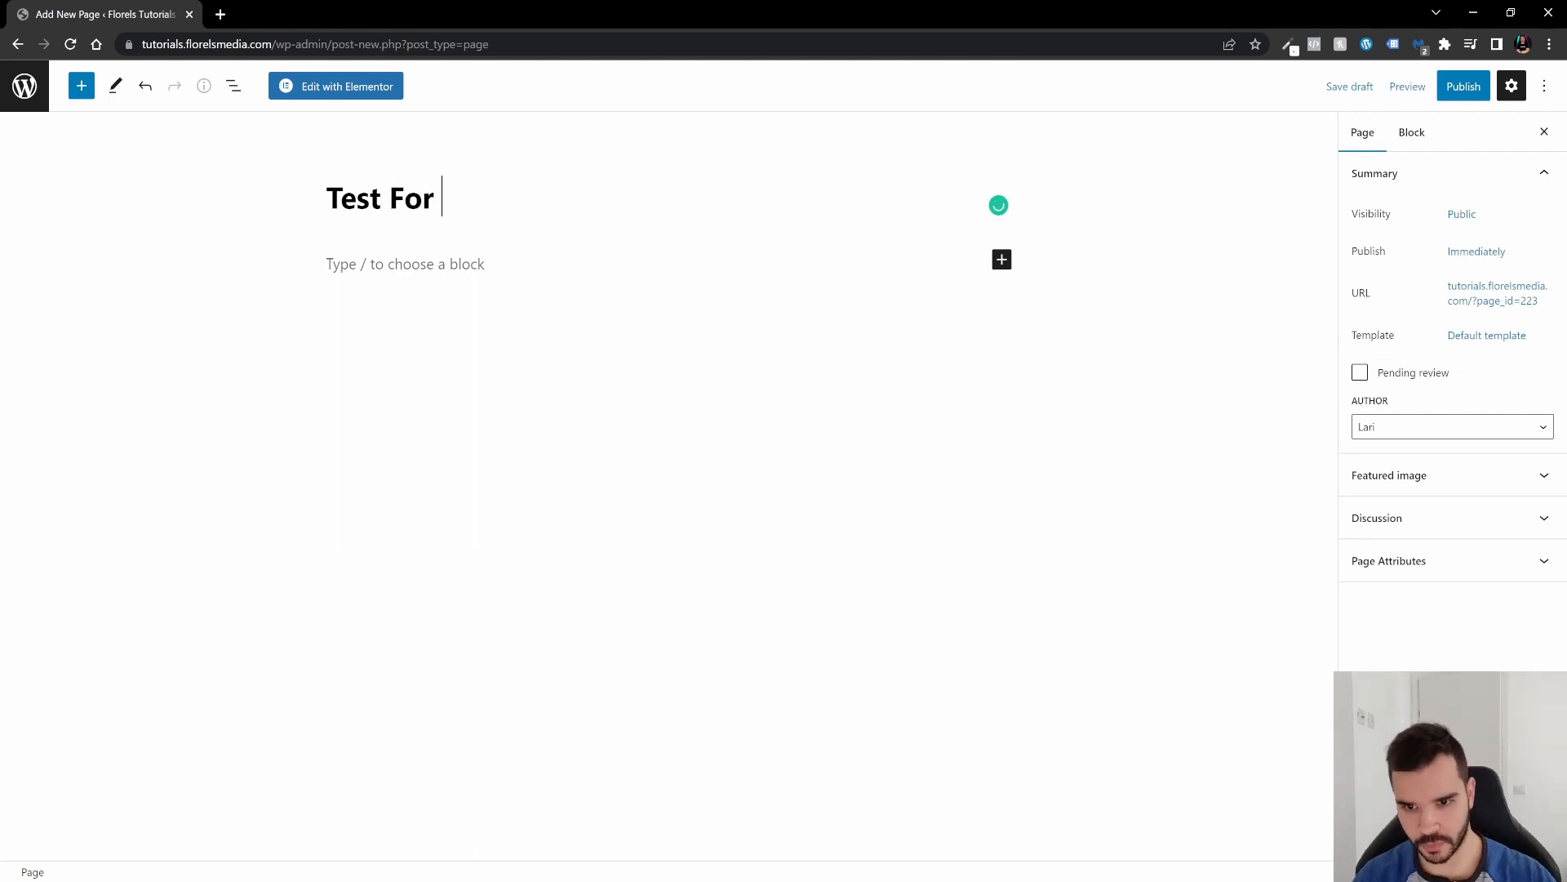
pyautogui.write('Gallery Glob')
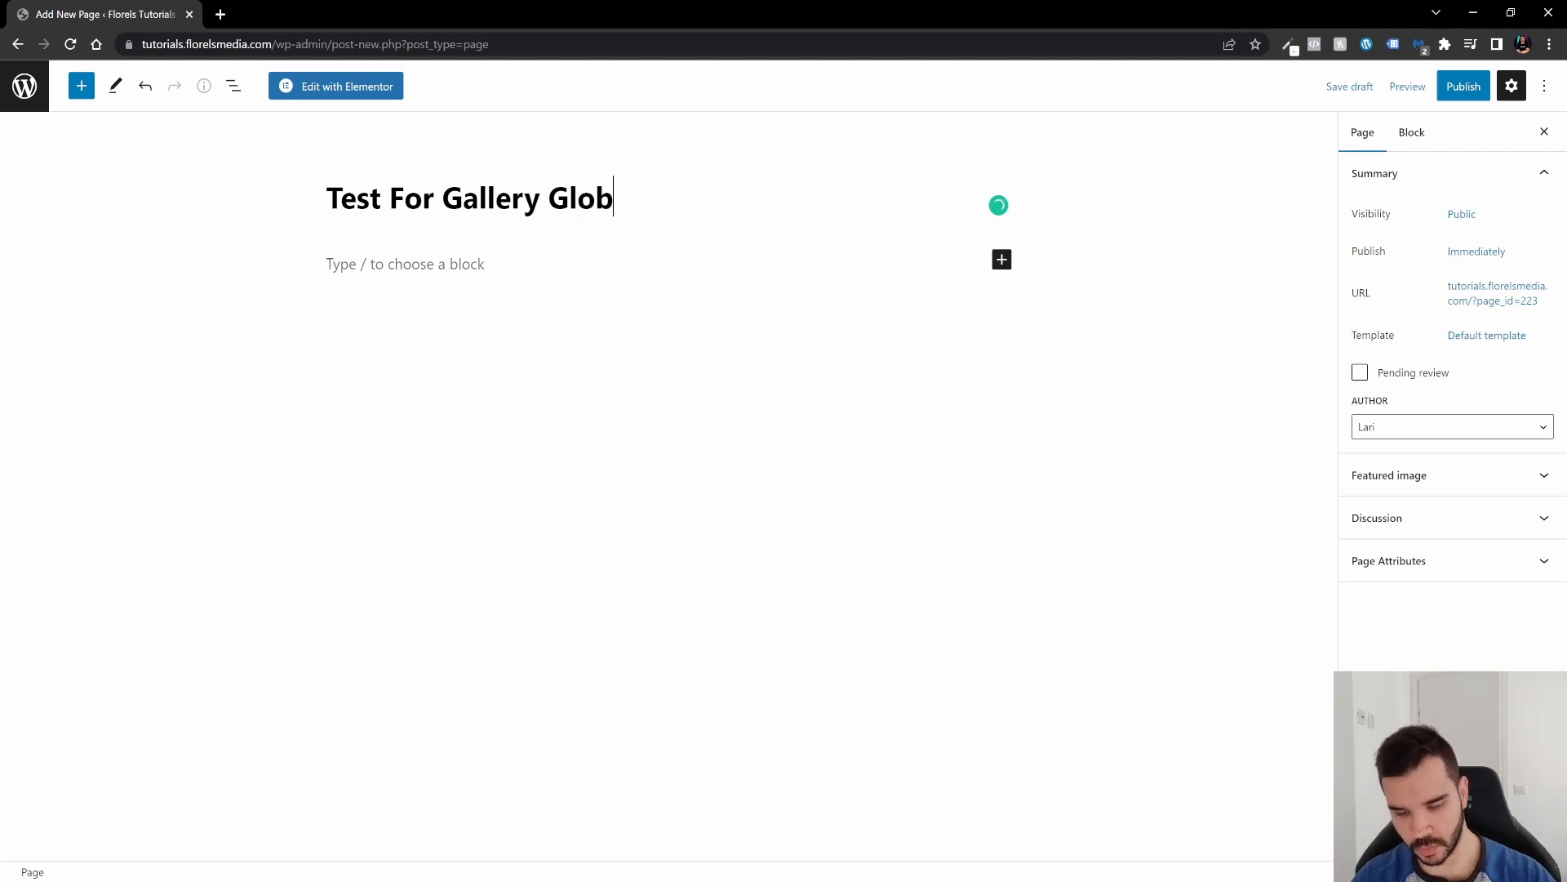
pyautogui.write('al Page')
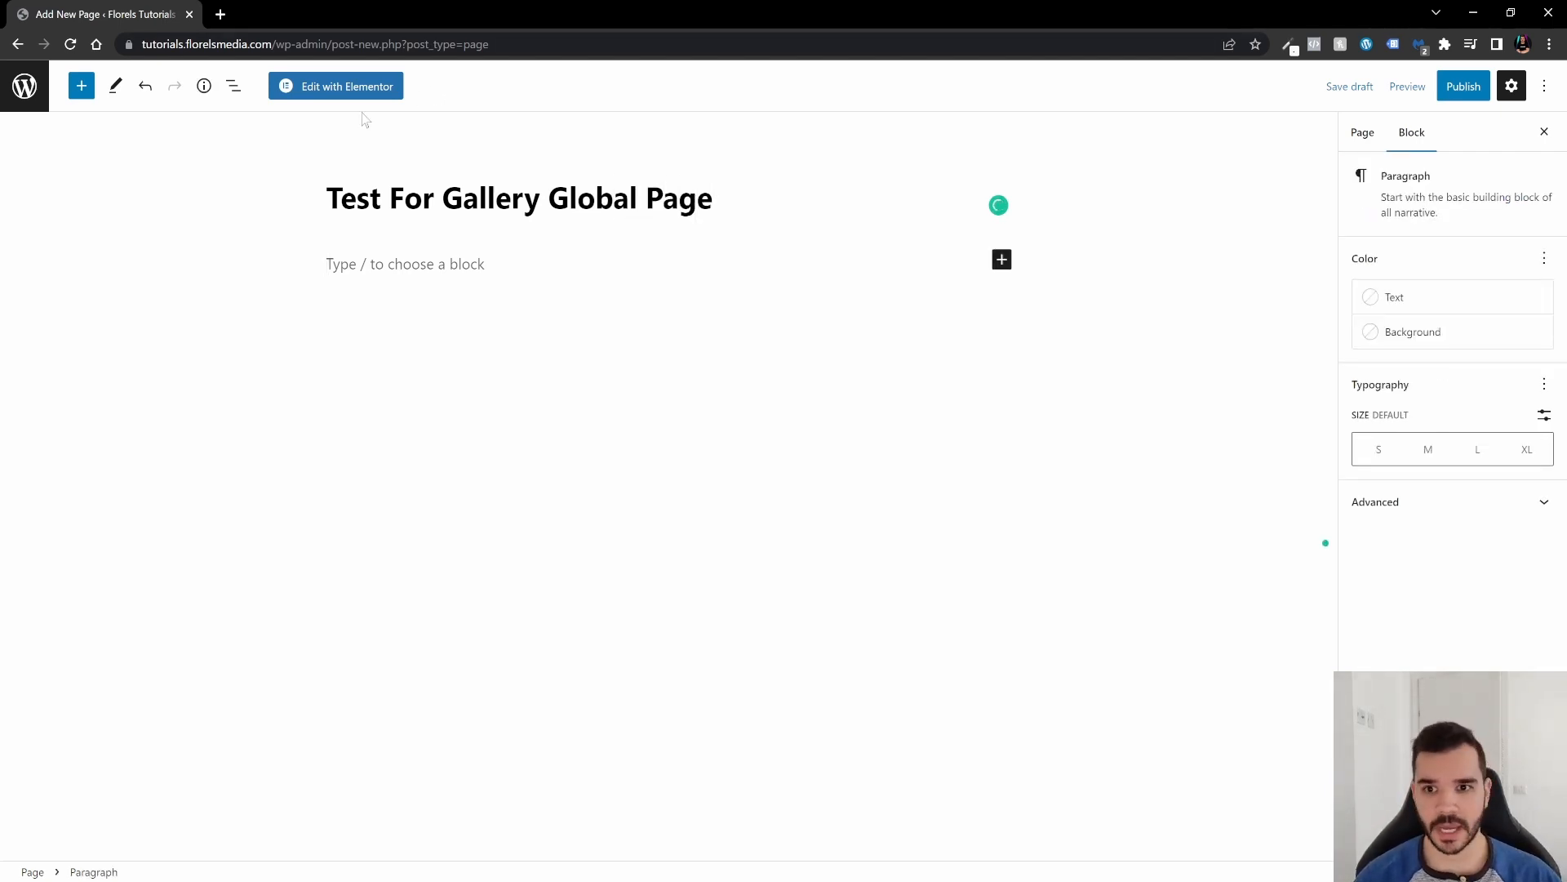
pyautogui.click(336, 85)
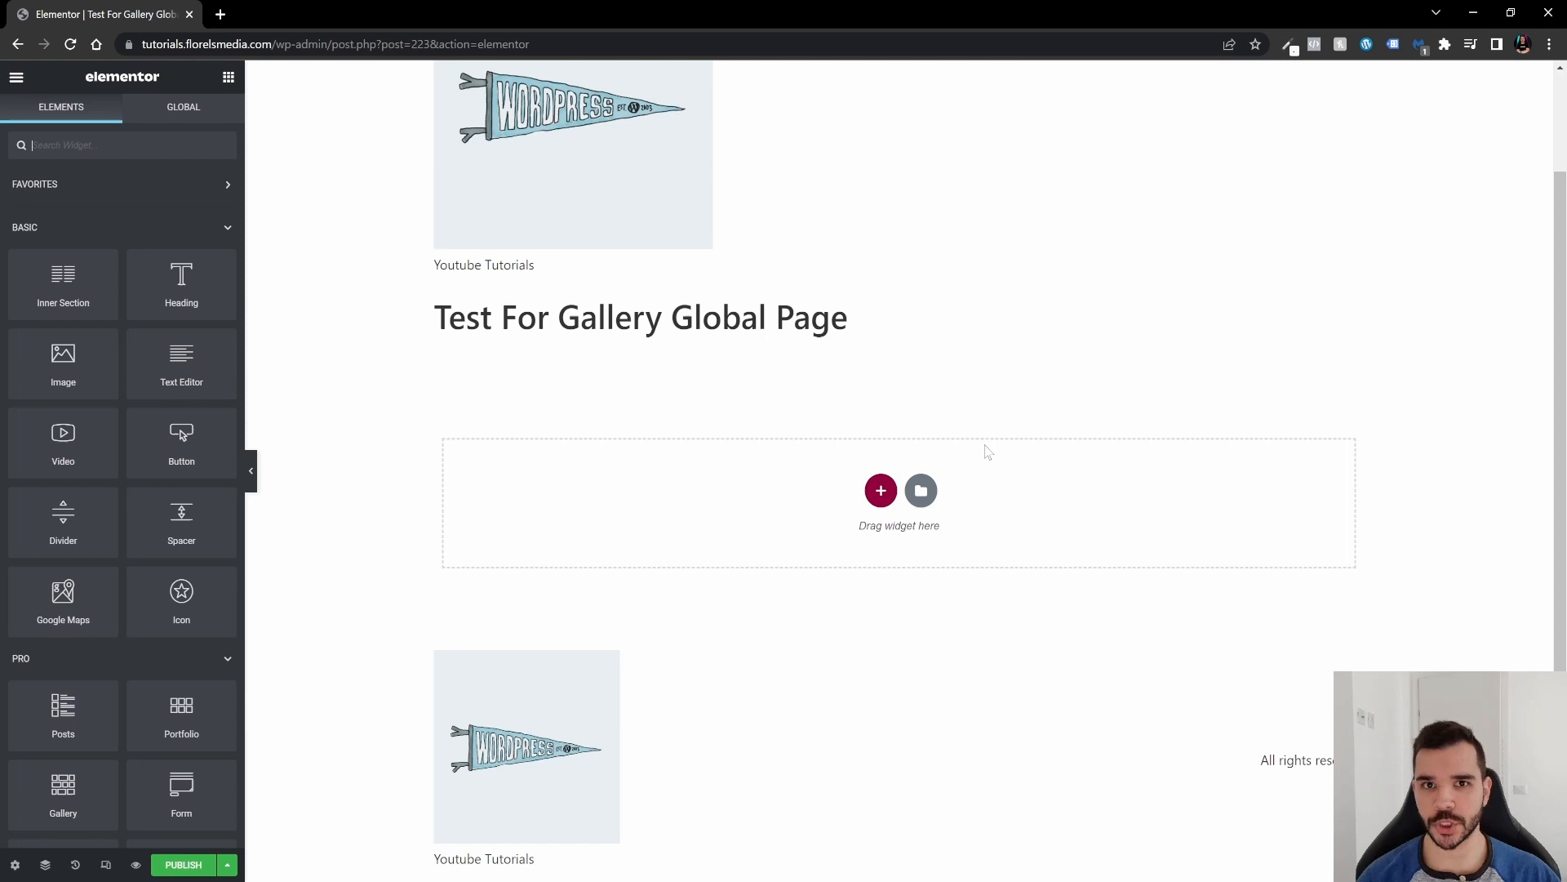
pyautogui.moveTo(479, 515)
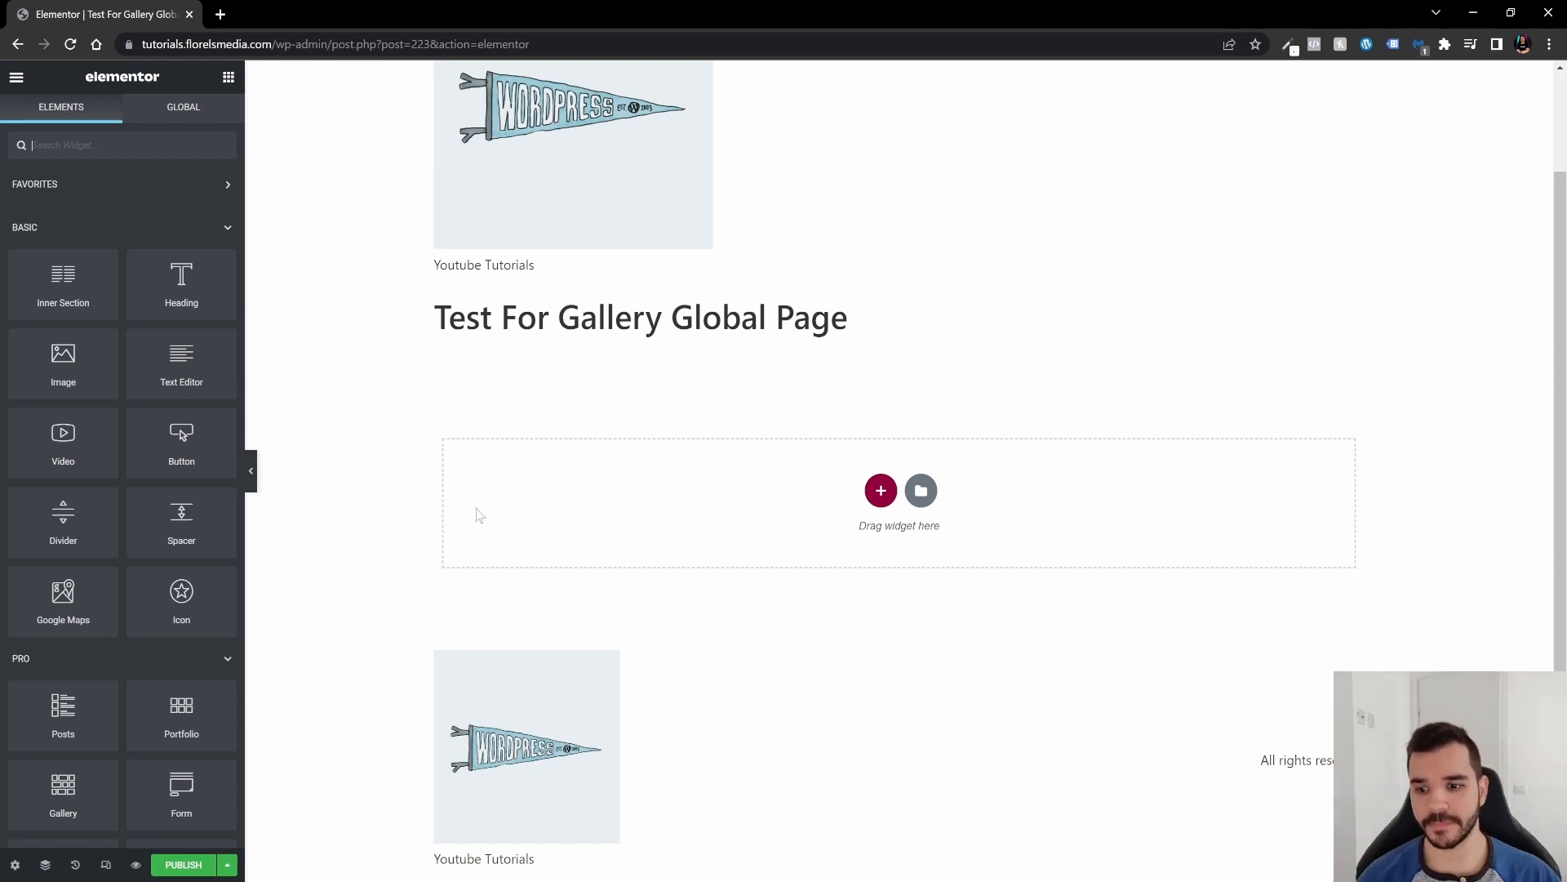
# Step: Insert a Gallery widget holding nine product images from the Media Library
pyautogui.scroll(-3)
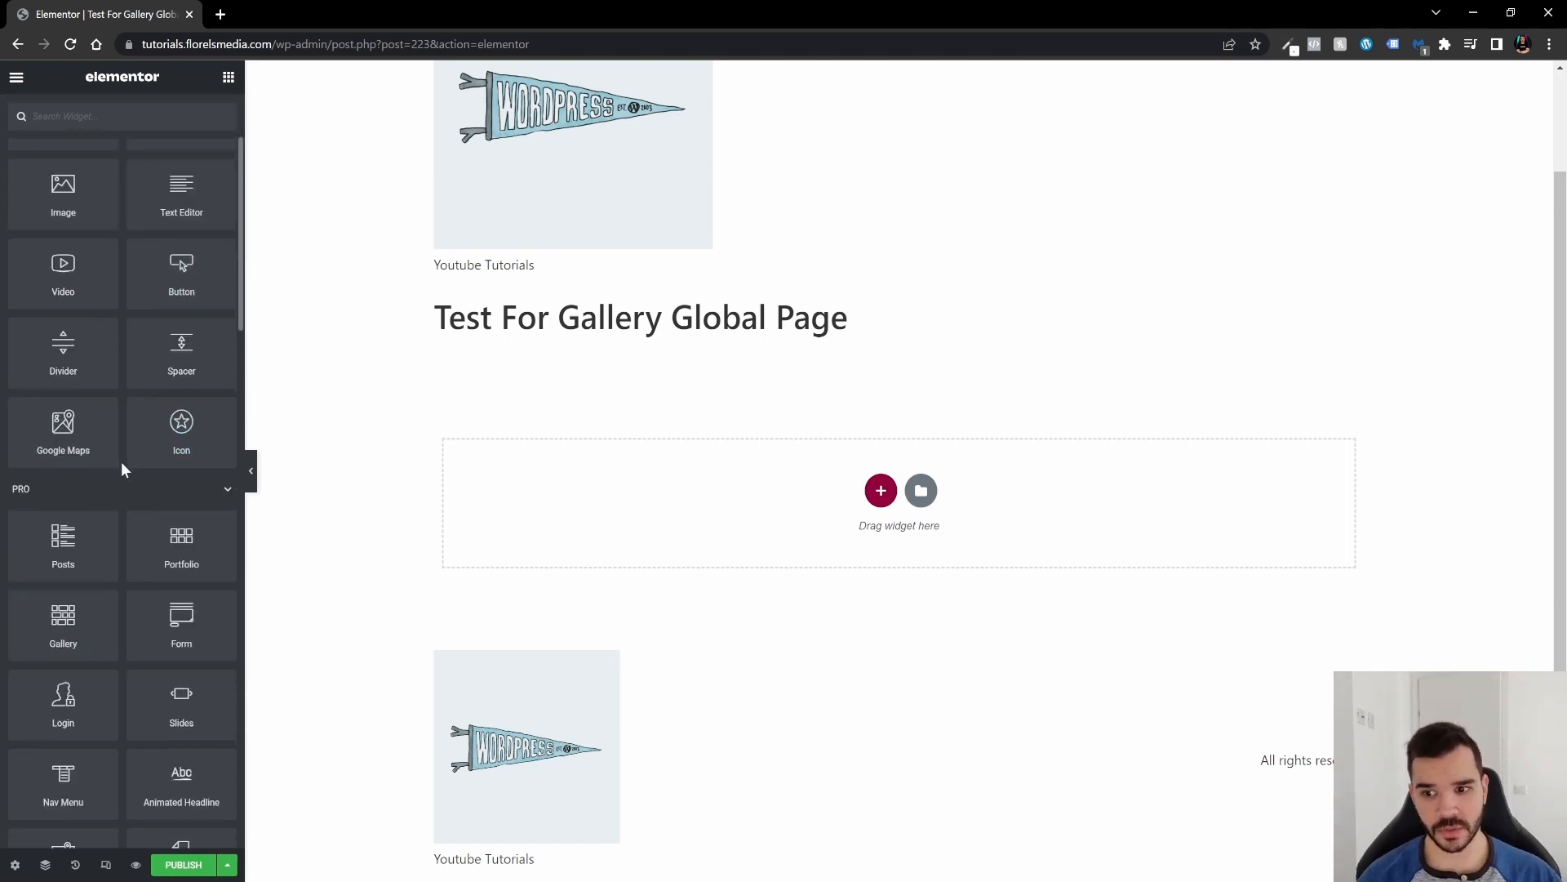
pyautogui.moveTo(124, 500)
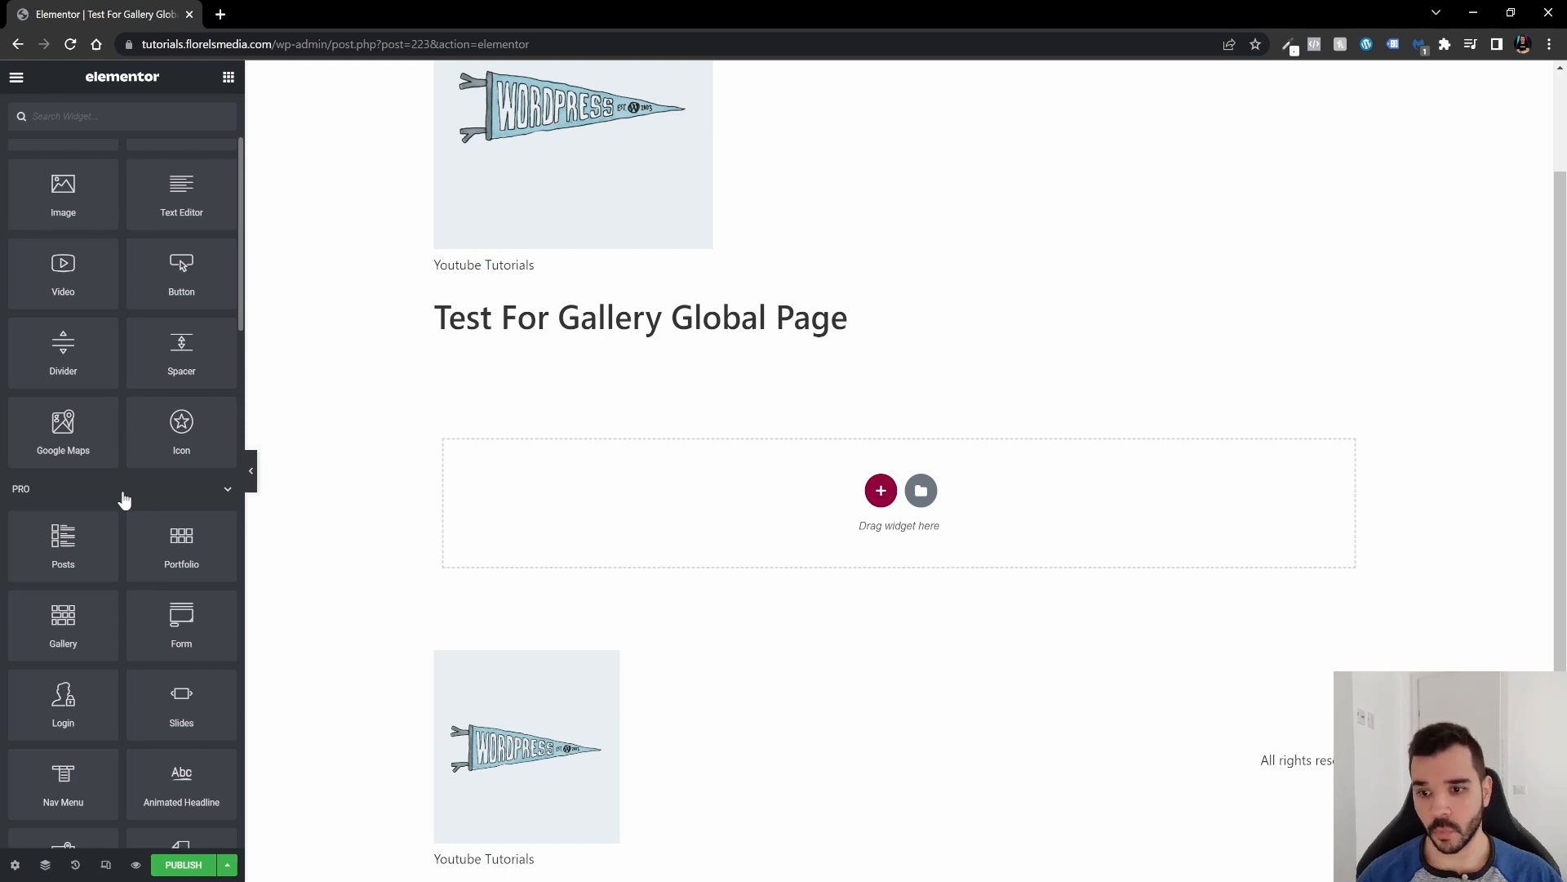
pyautogui.scroll(-3)
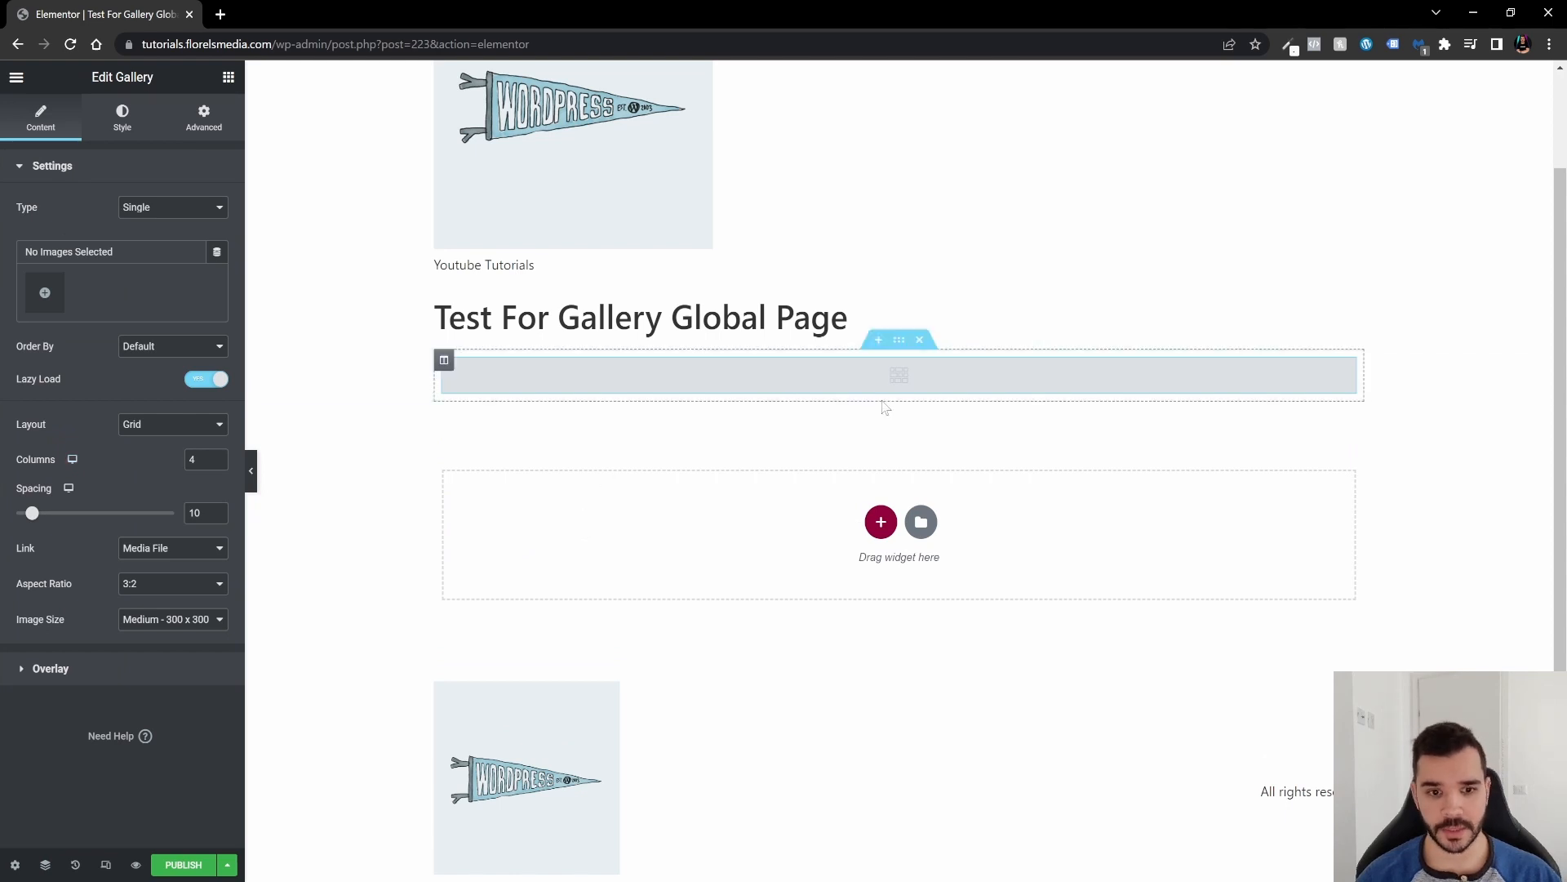
pyautogui.click(43, 292)
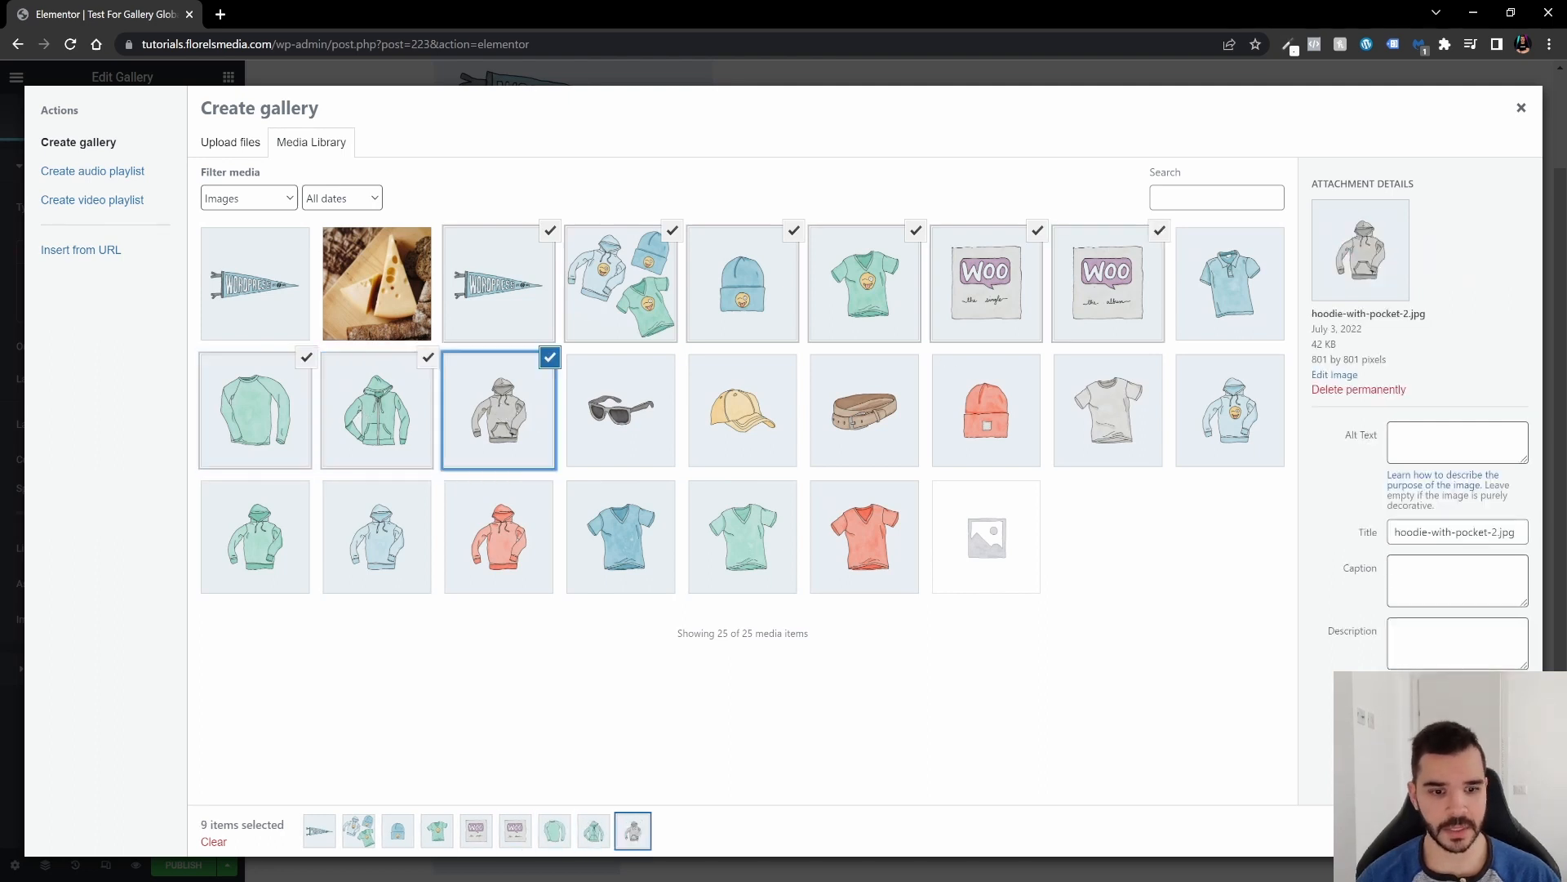
pyautogui.moveTo(1045, 308)
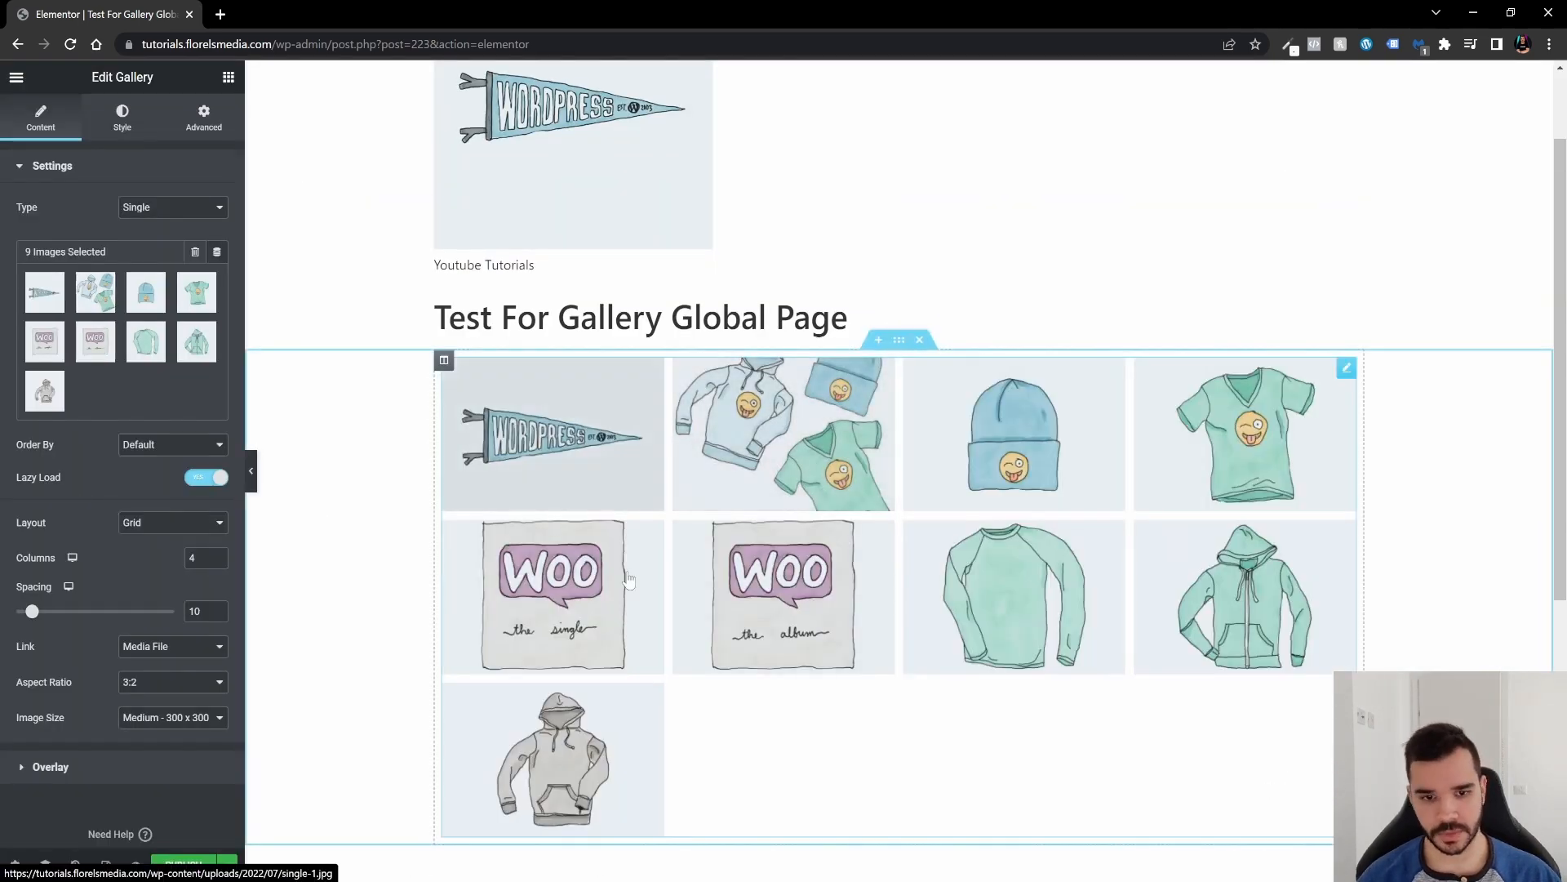
pyautogui.scroll(-3)
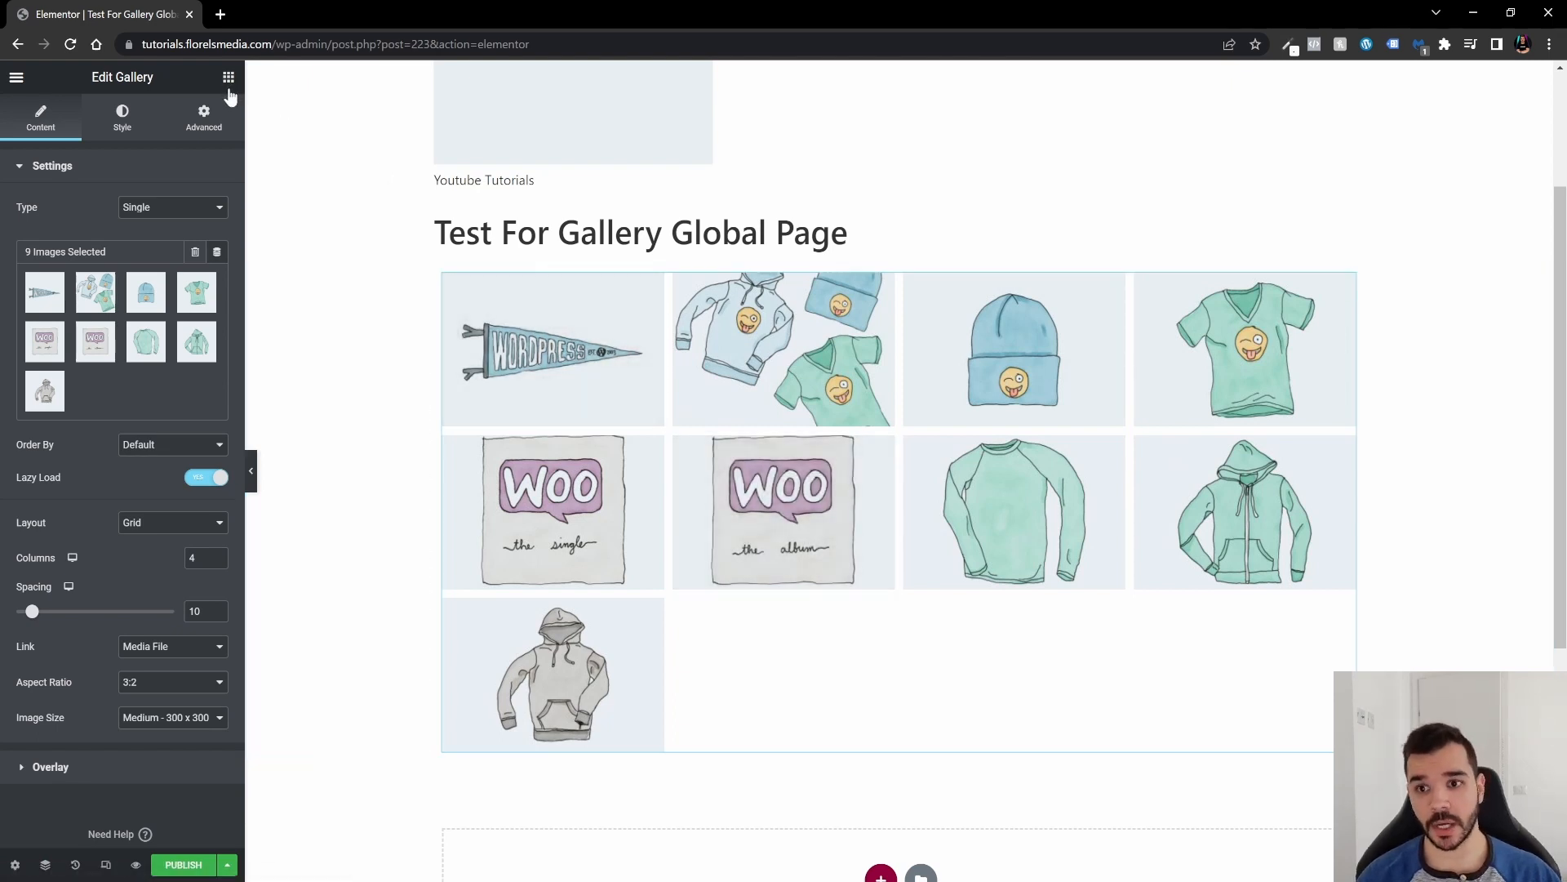
# Step: Drag the saved Global Gallery from the Global widgets tab above the regular gallery
pyautogui.click(228, 77)
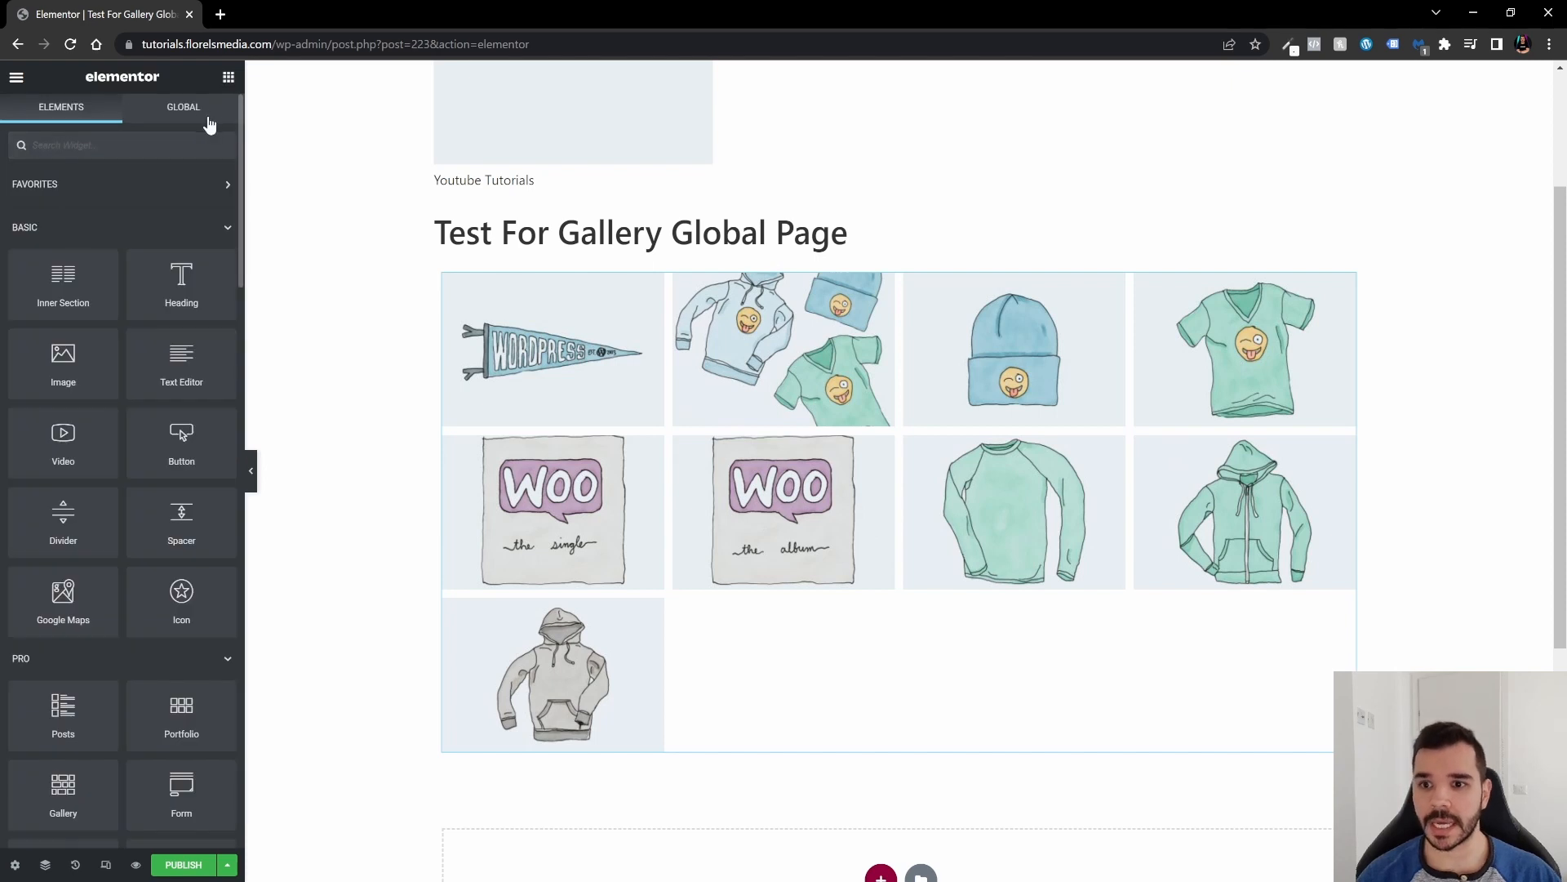
pyautogui.click(183, 107)
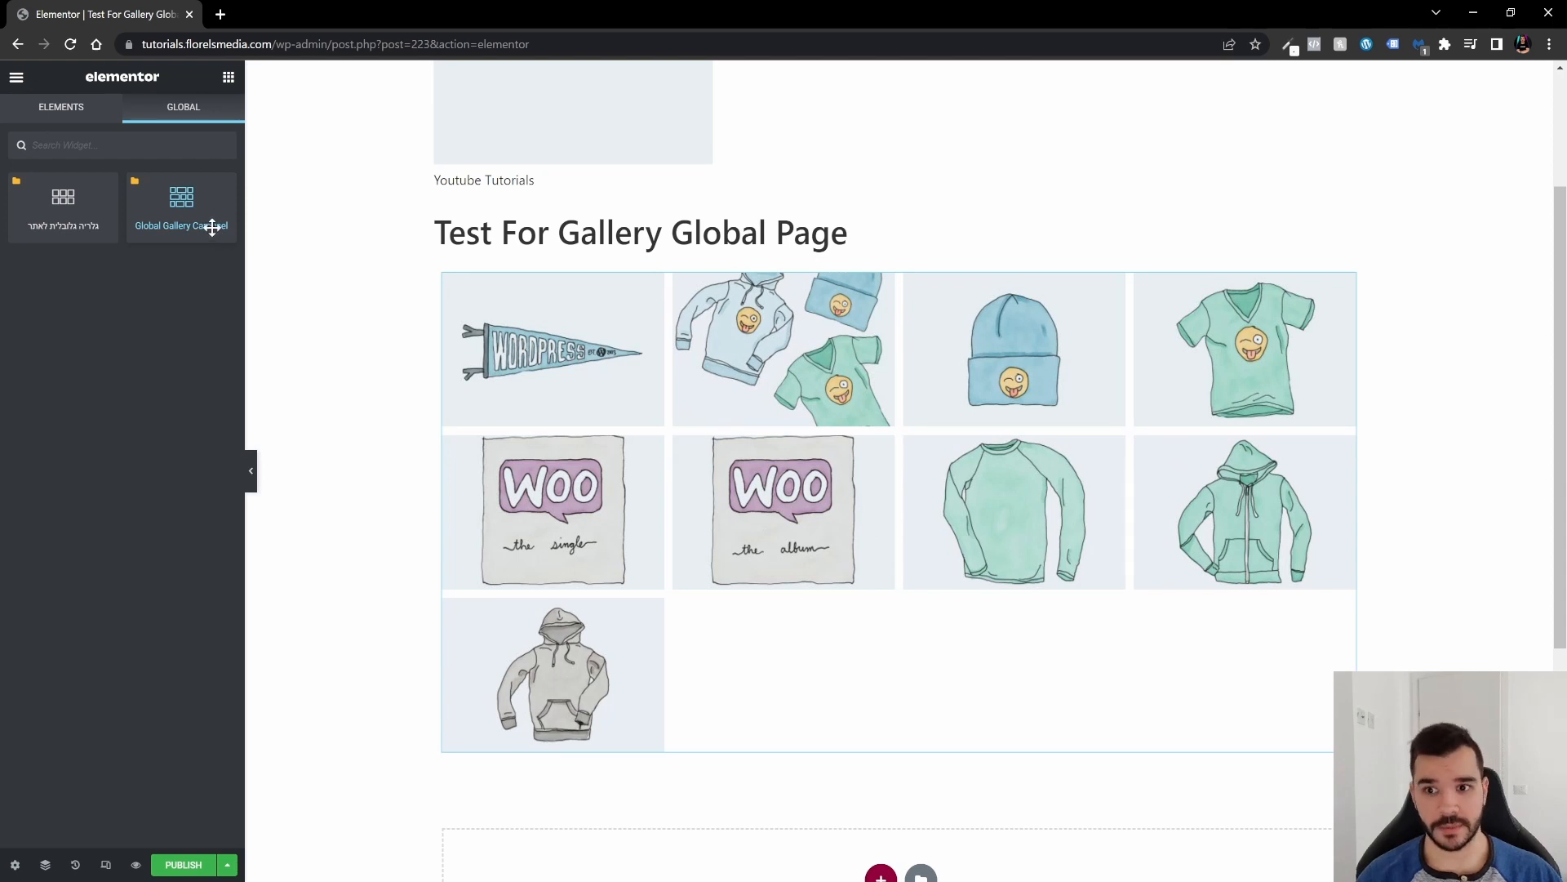
pyautogui.moveTo(181, 205); pyautogui.dragTo(664, 544)
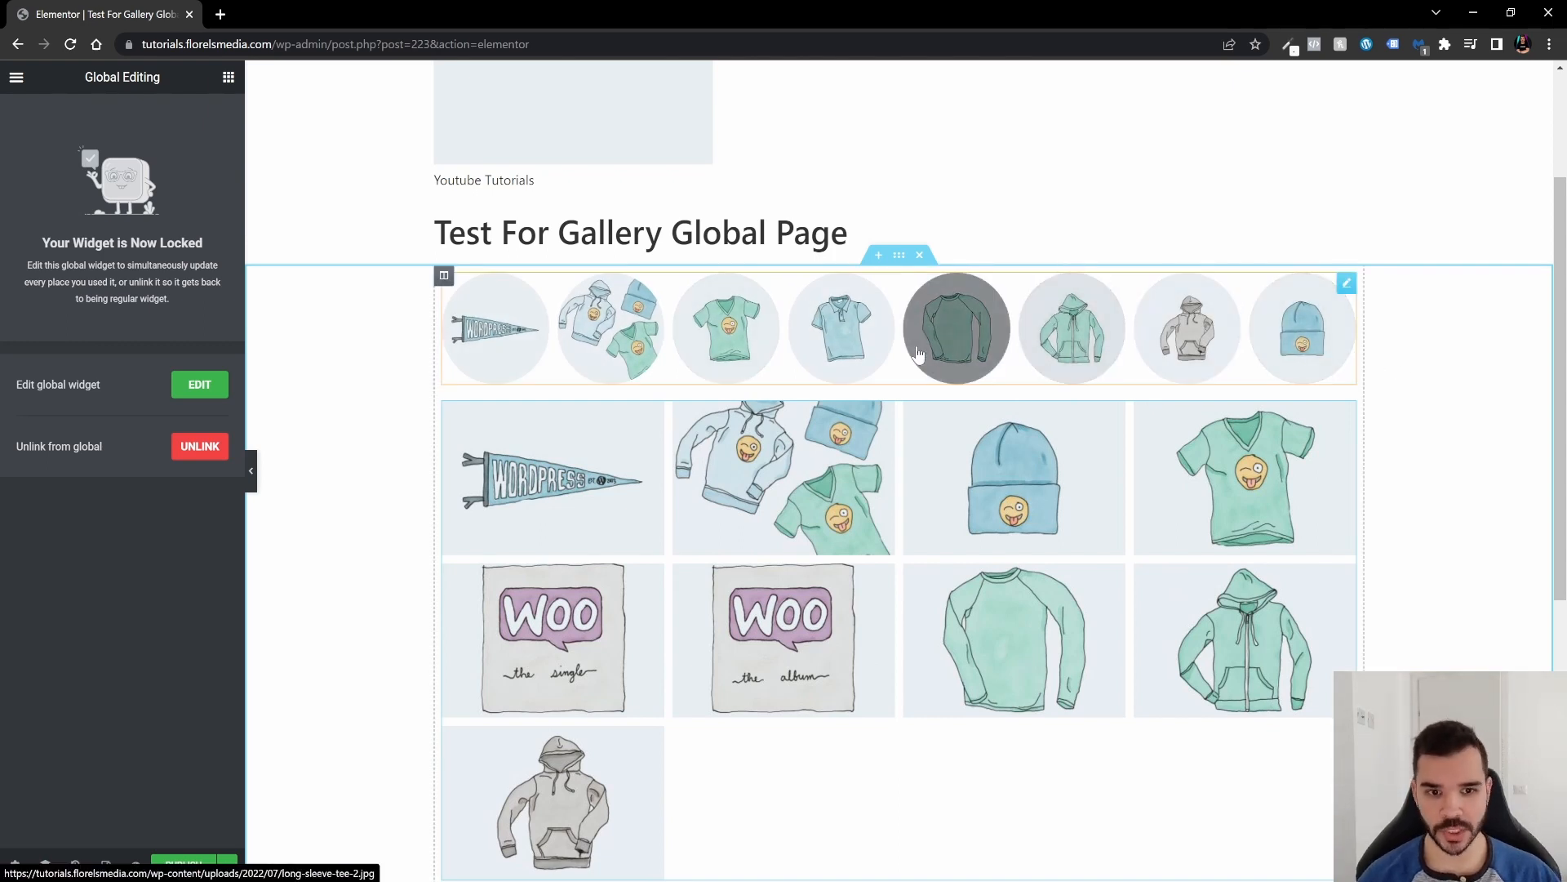
pyautogui.moveTo(841, 328)
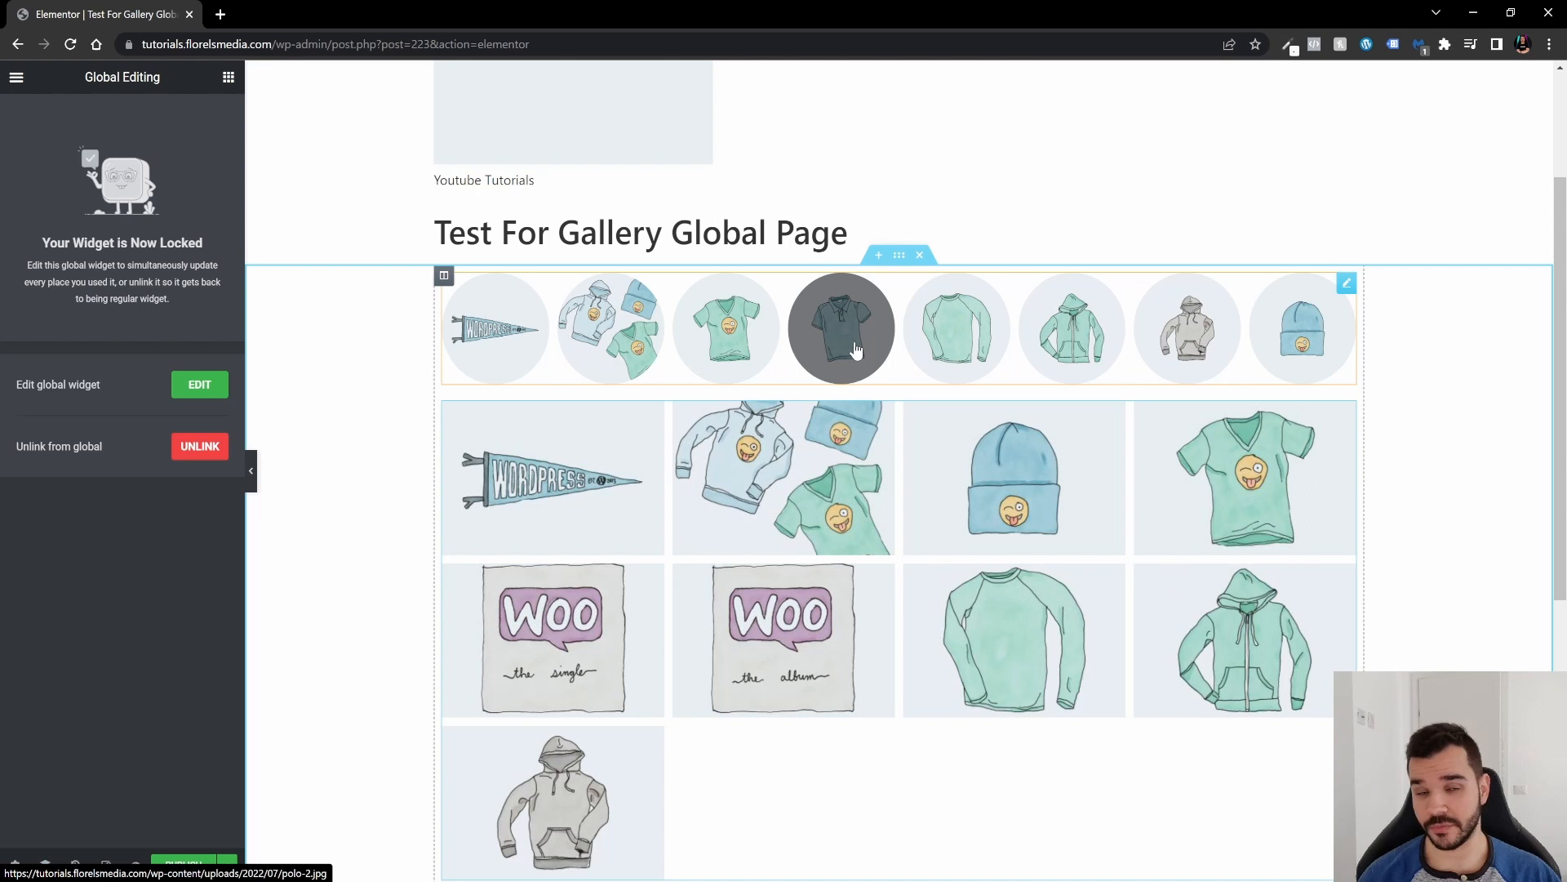
pyautogui.moveTo(778, 312)
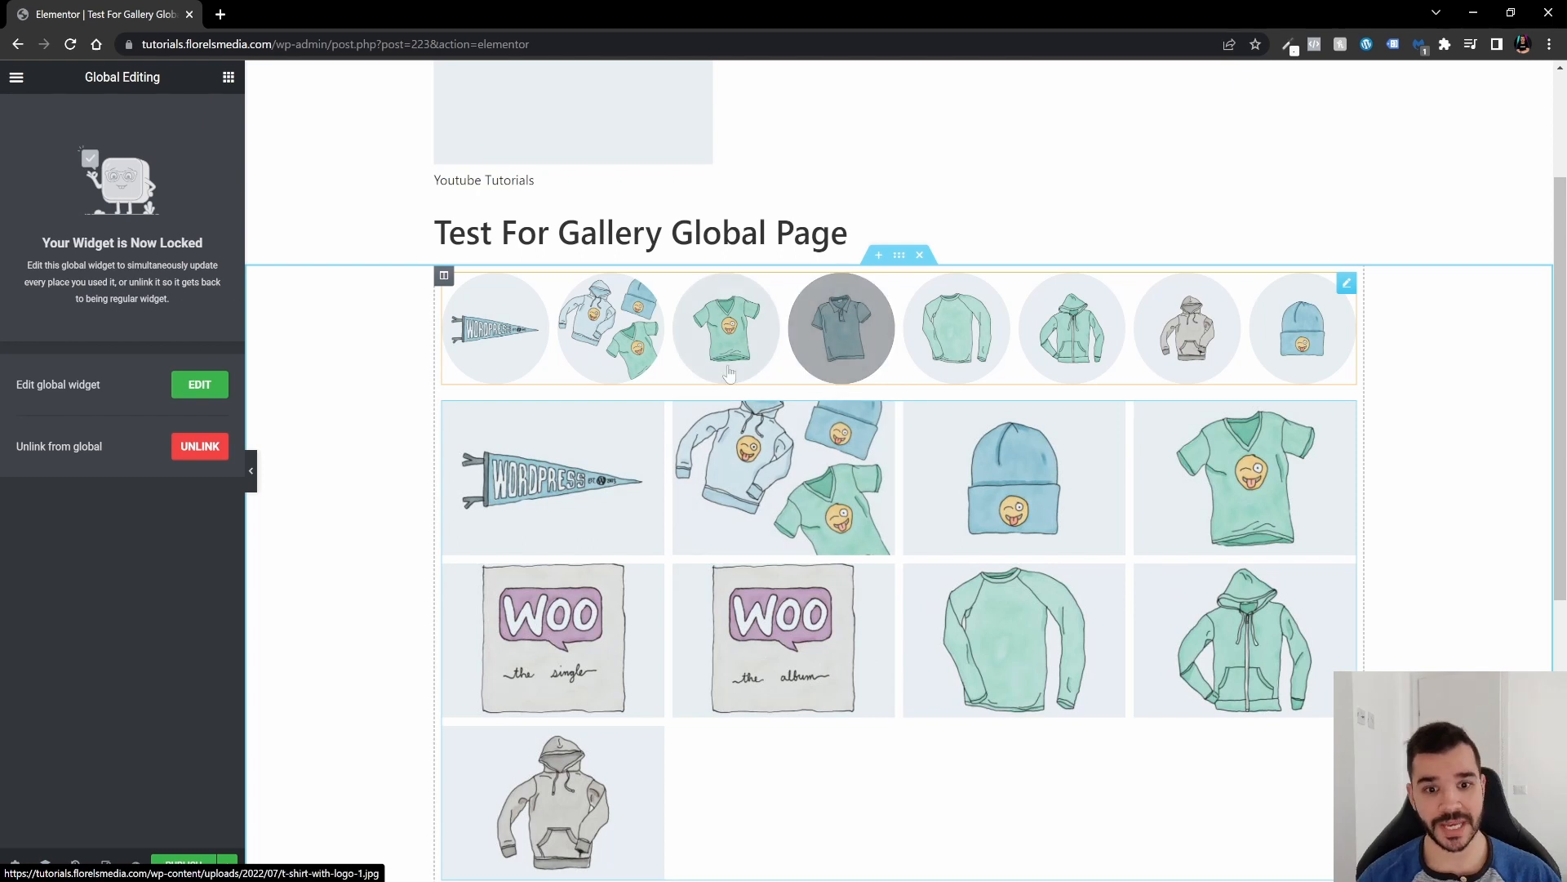
pyautogui.moveTo(609, 328)
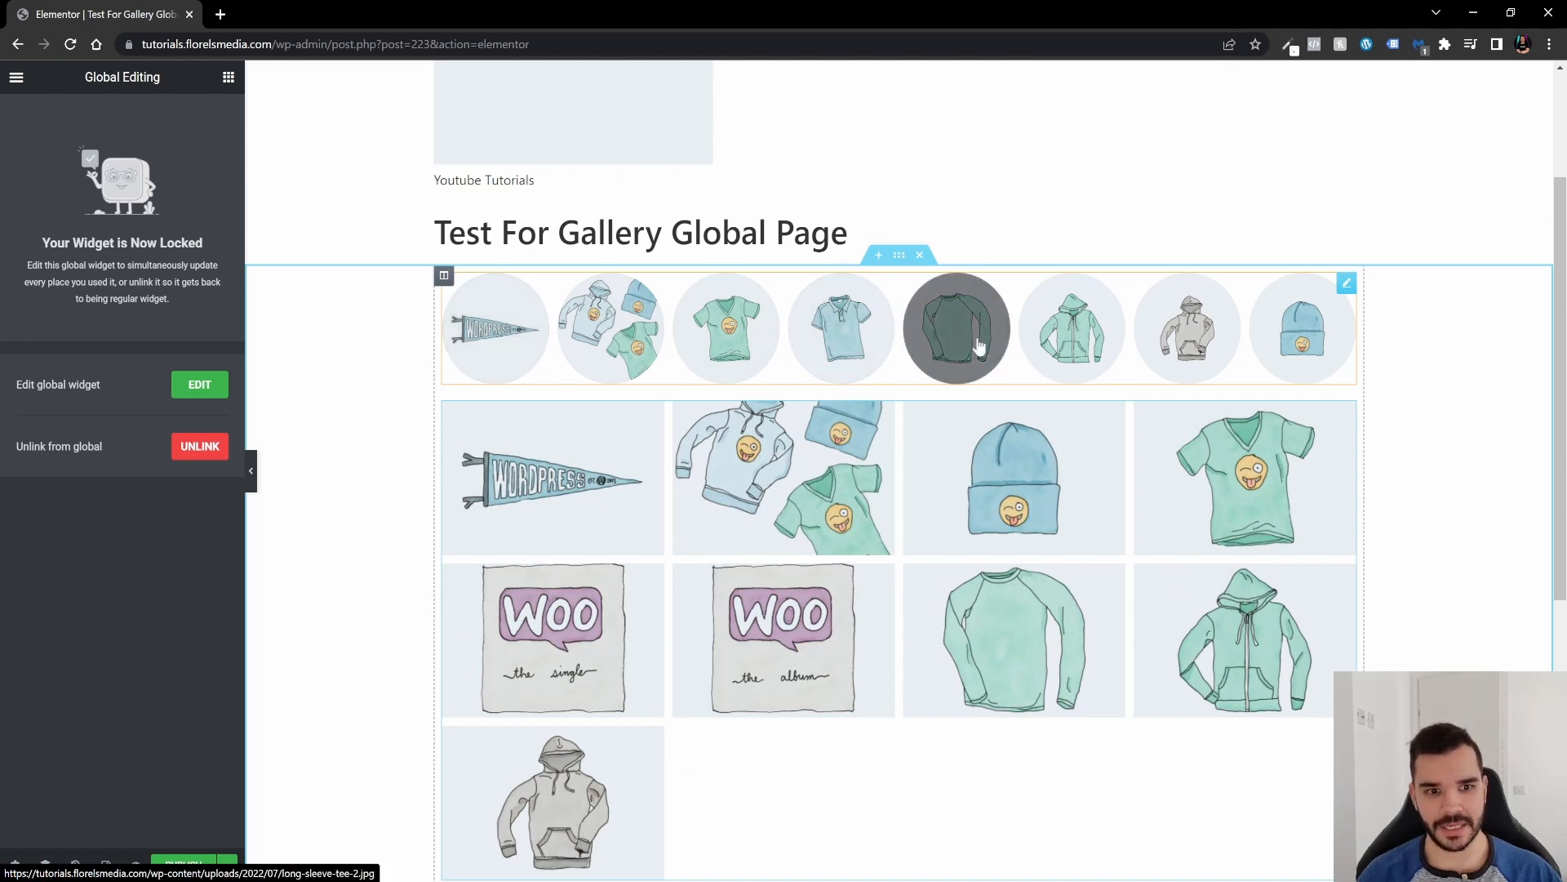
pyautogui.moveTo(1012, 253)
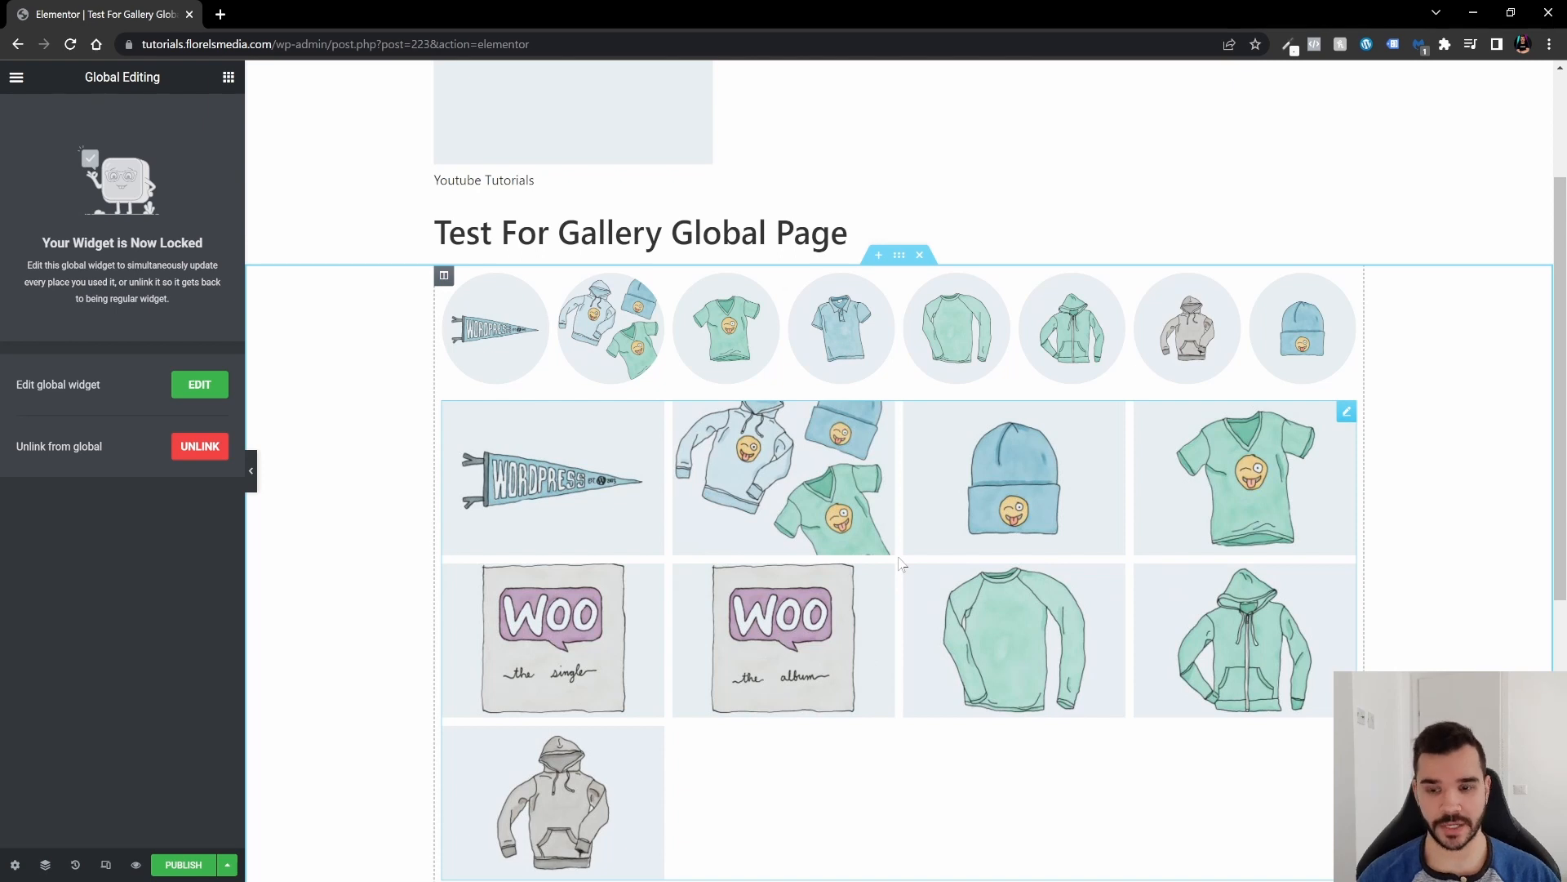
pyautogui.moveTo(1014, 477)
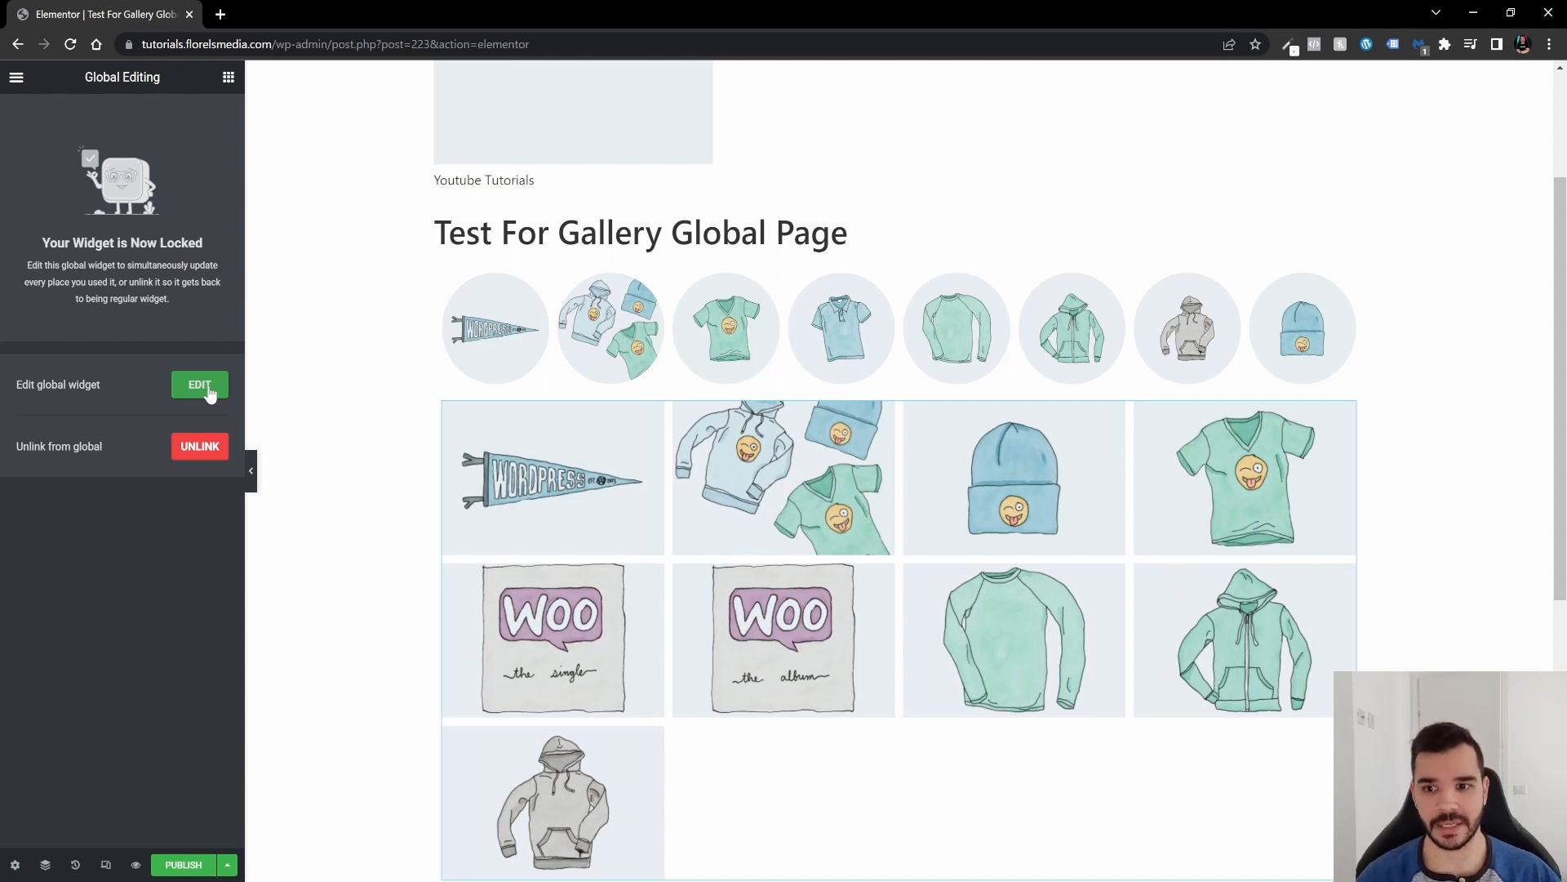
# Step: Edit the global gallery to use 7 columns instead of 8, then publish
pyautogui.click(199, 385)
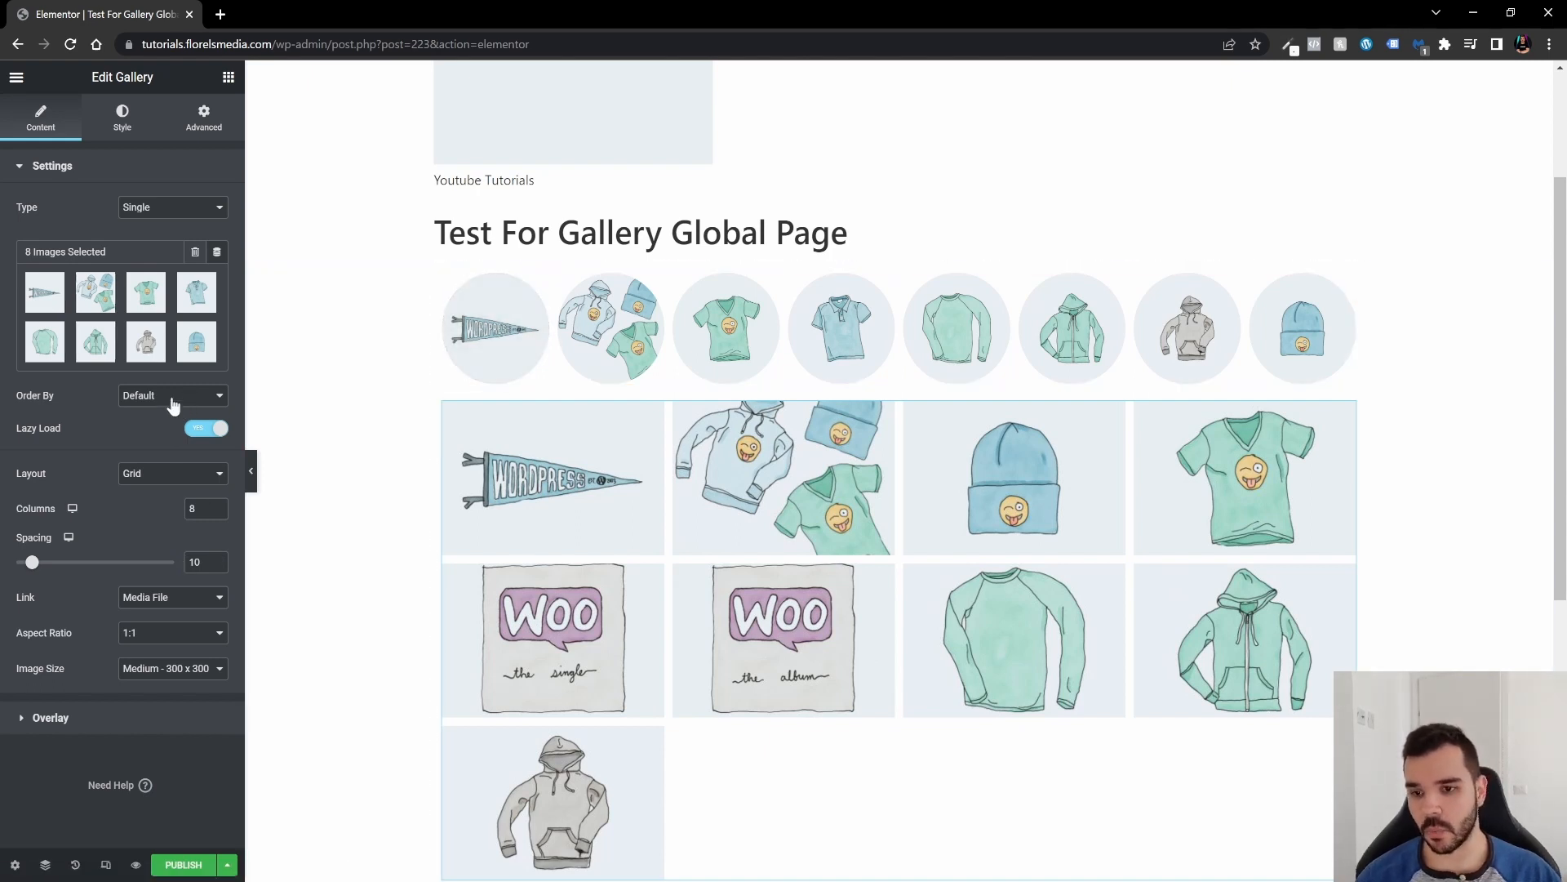
pyautogui.moveTo(177, 485)
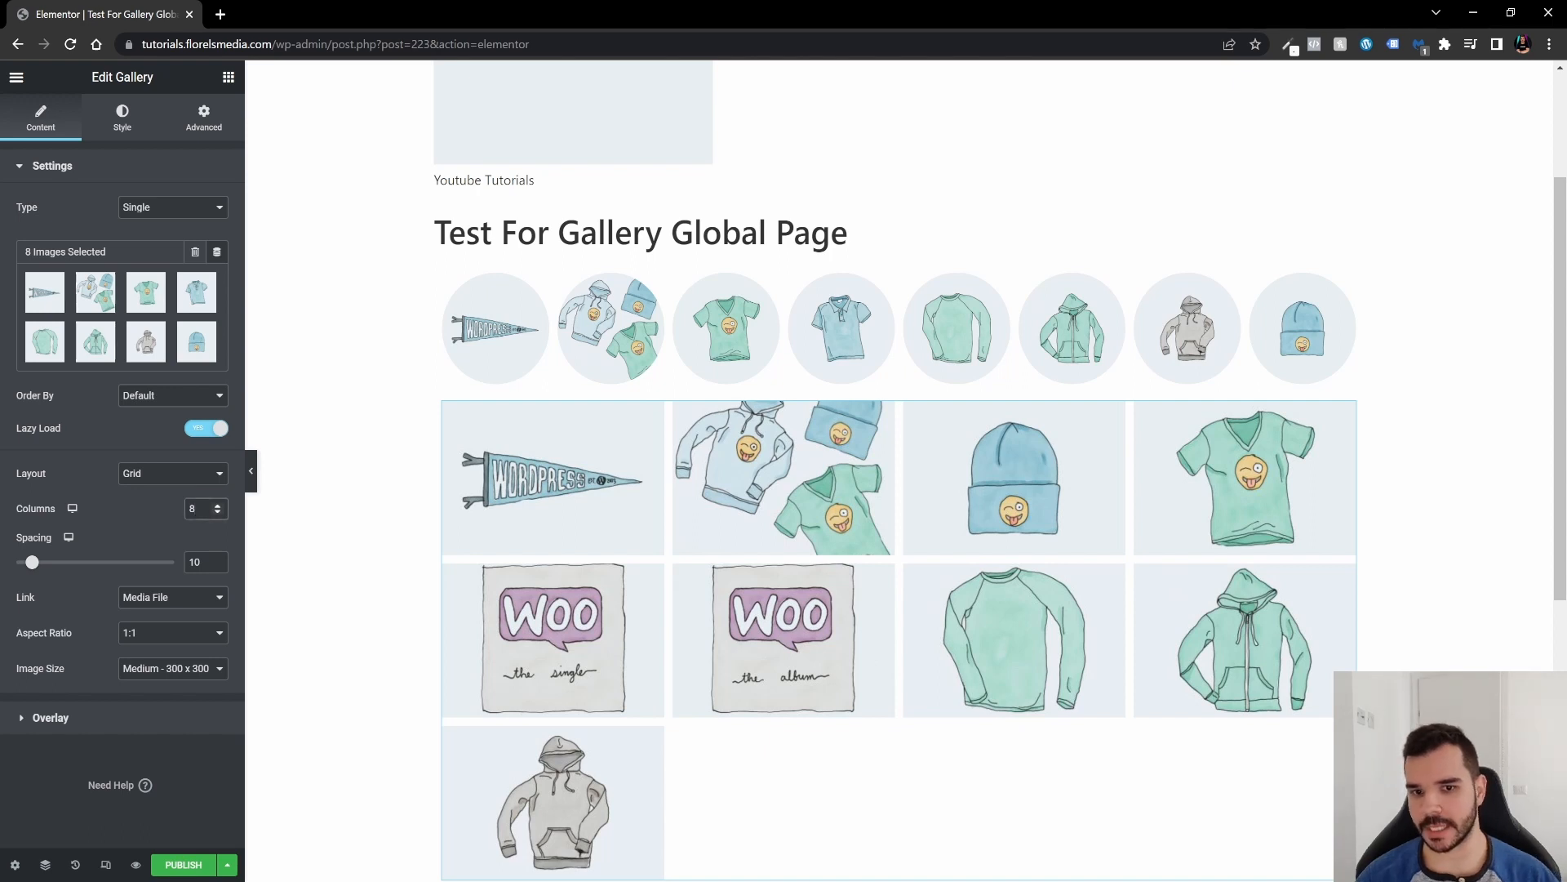
pyautogui.click(217, 512)
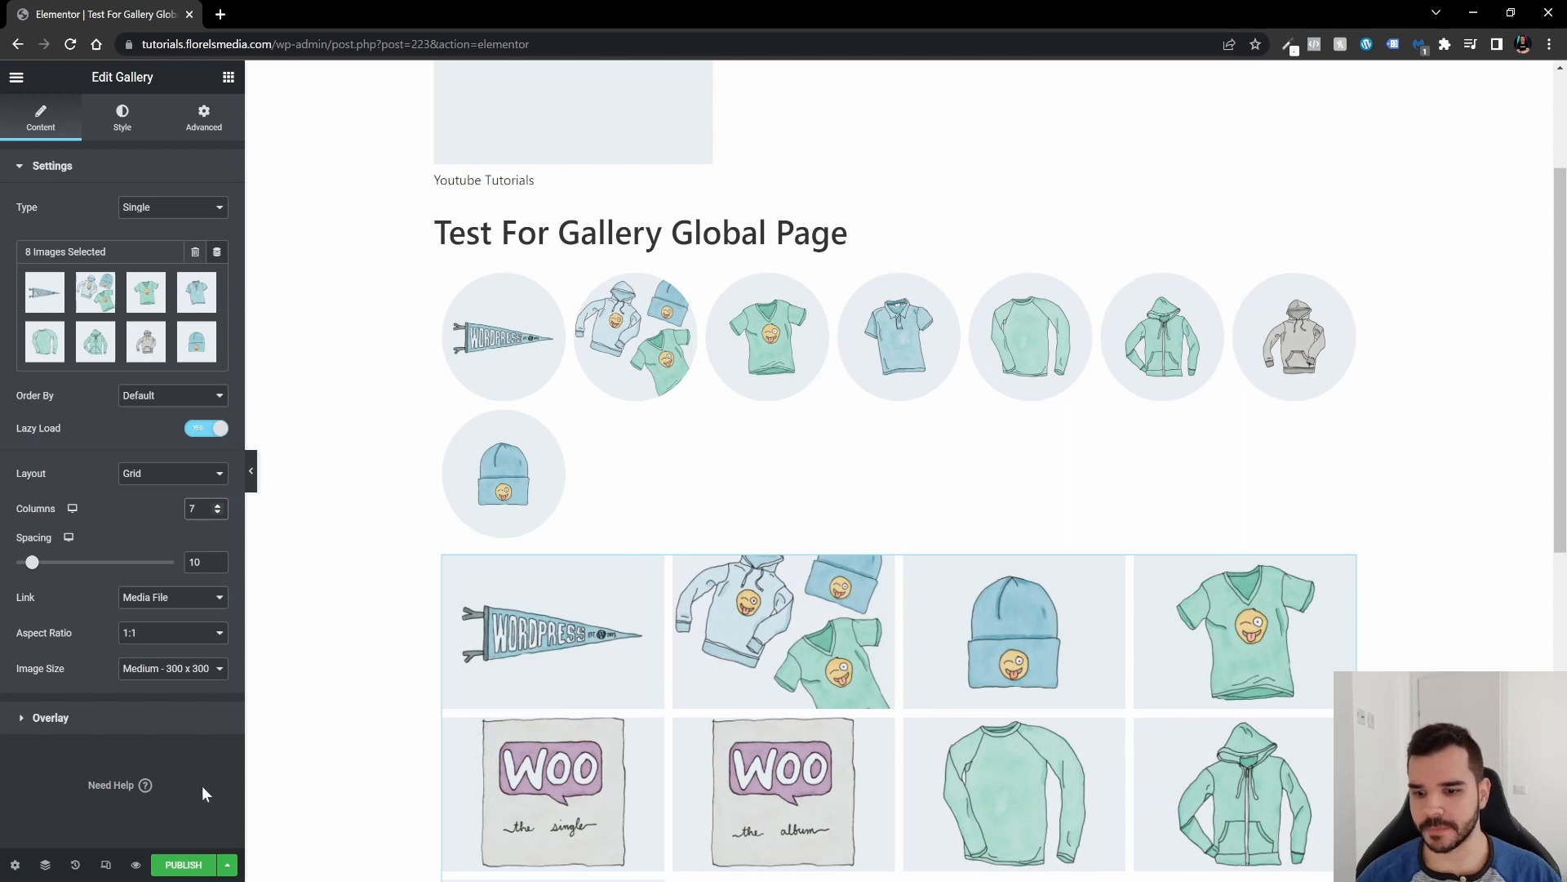
pyautogui.click(183, 865)
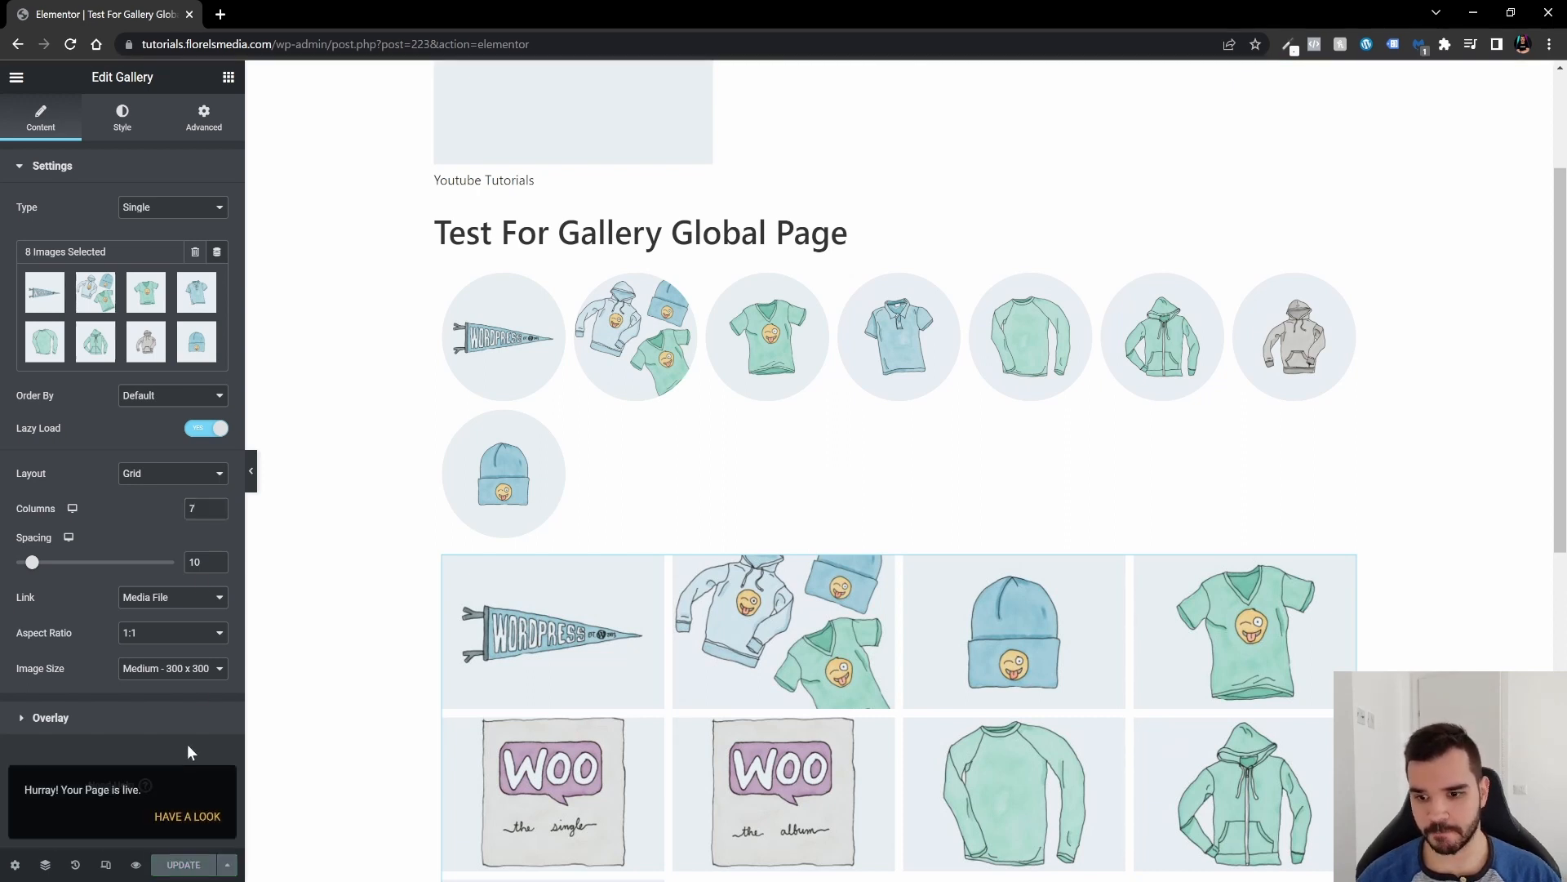
pyautogui.moveTo(240, 441)
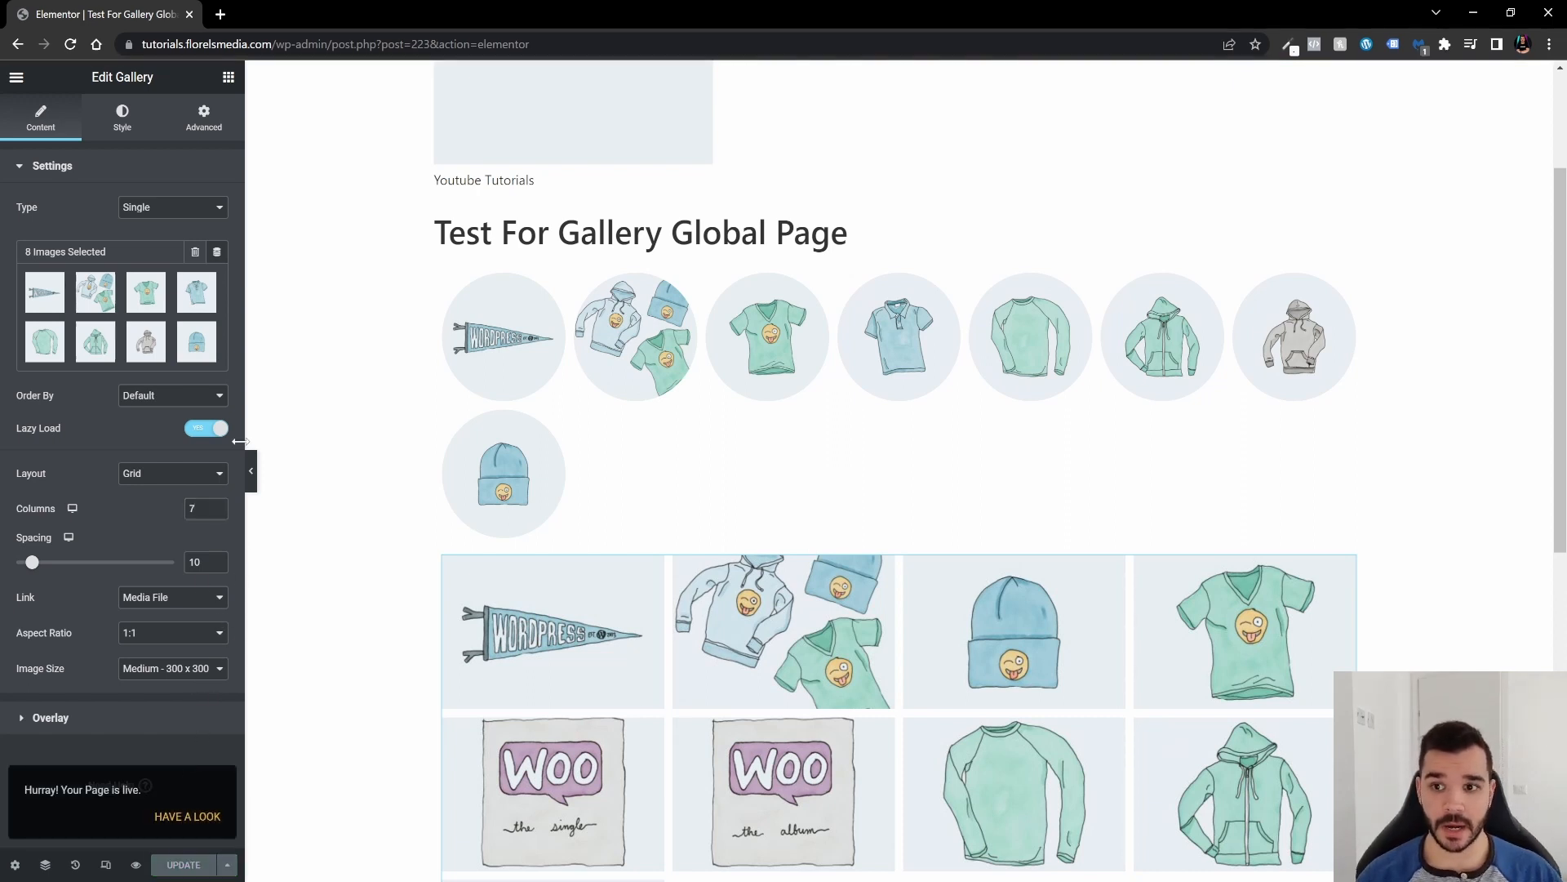
pyautogui.moveTo(240, 192)
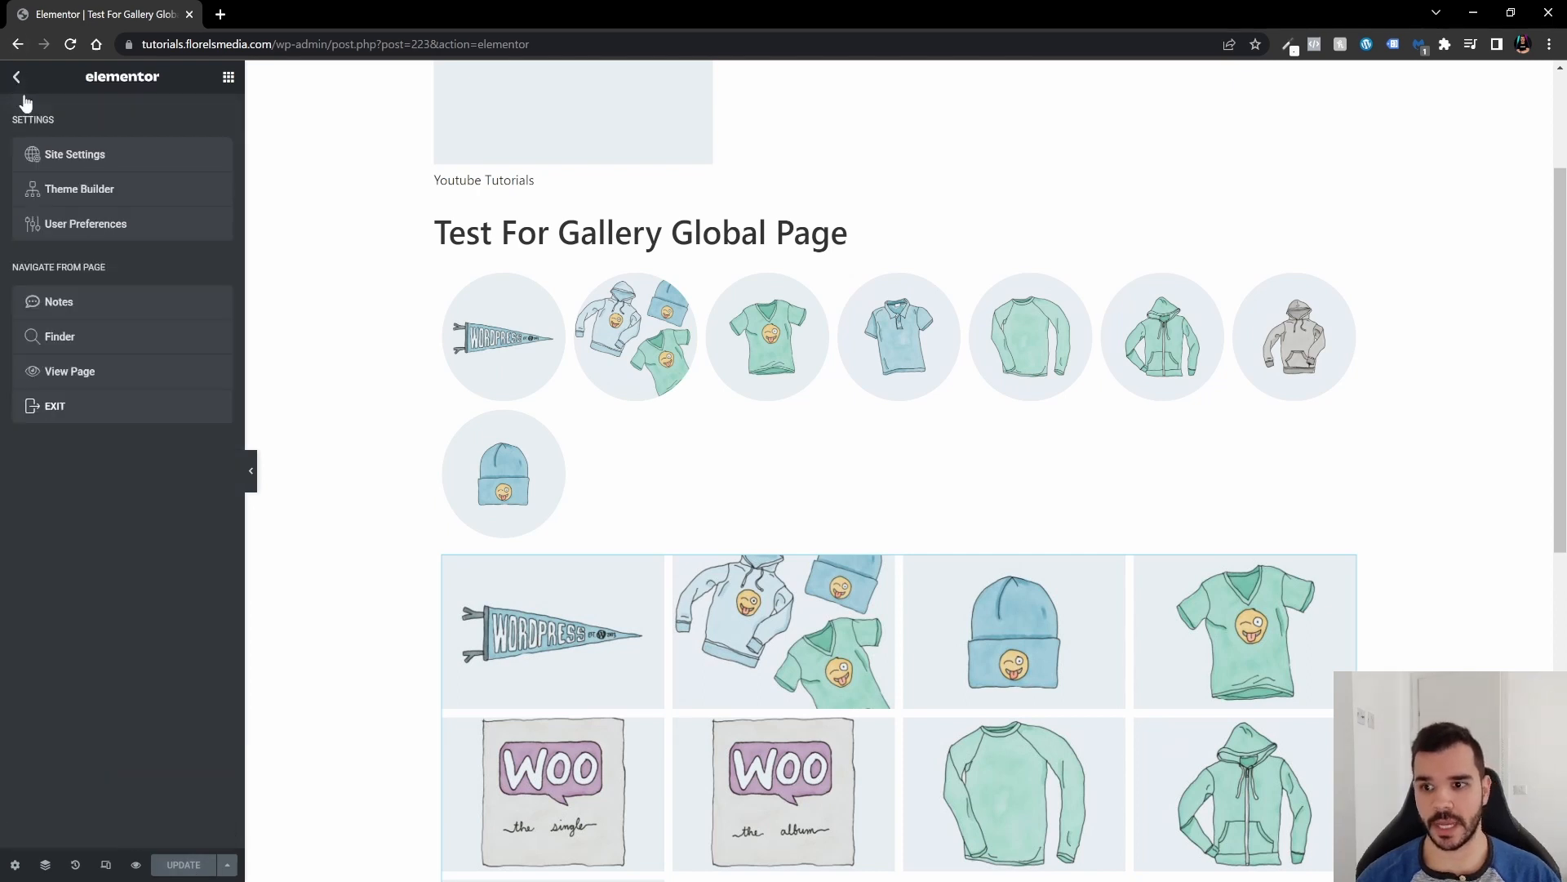
# Step: Exit Elementor to the pages list and open Global Widget Page with Elementor
pyautogui.click(17, 77)
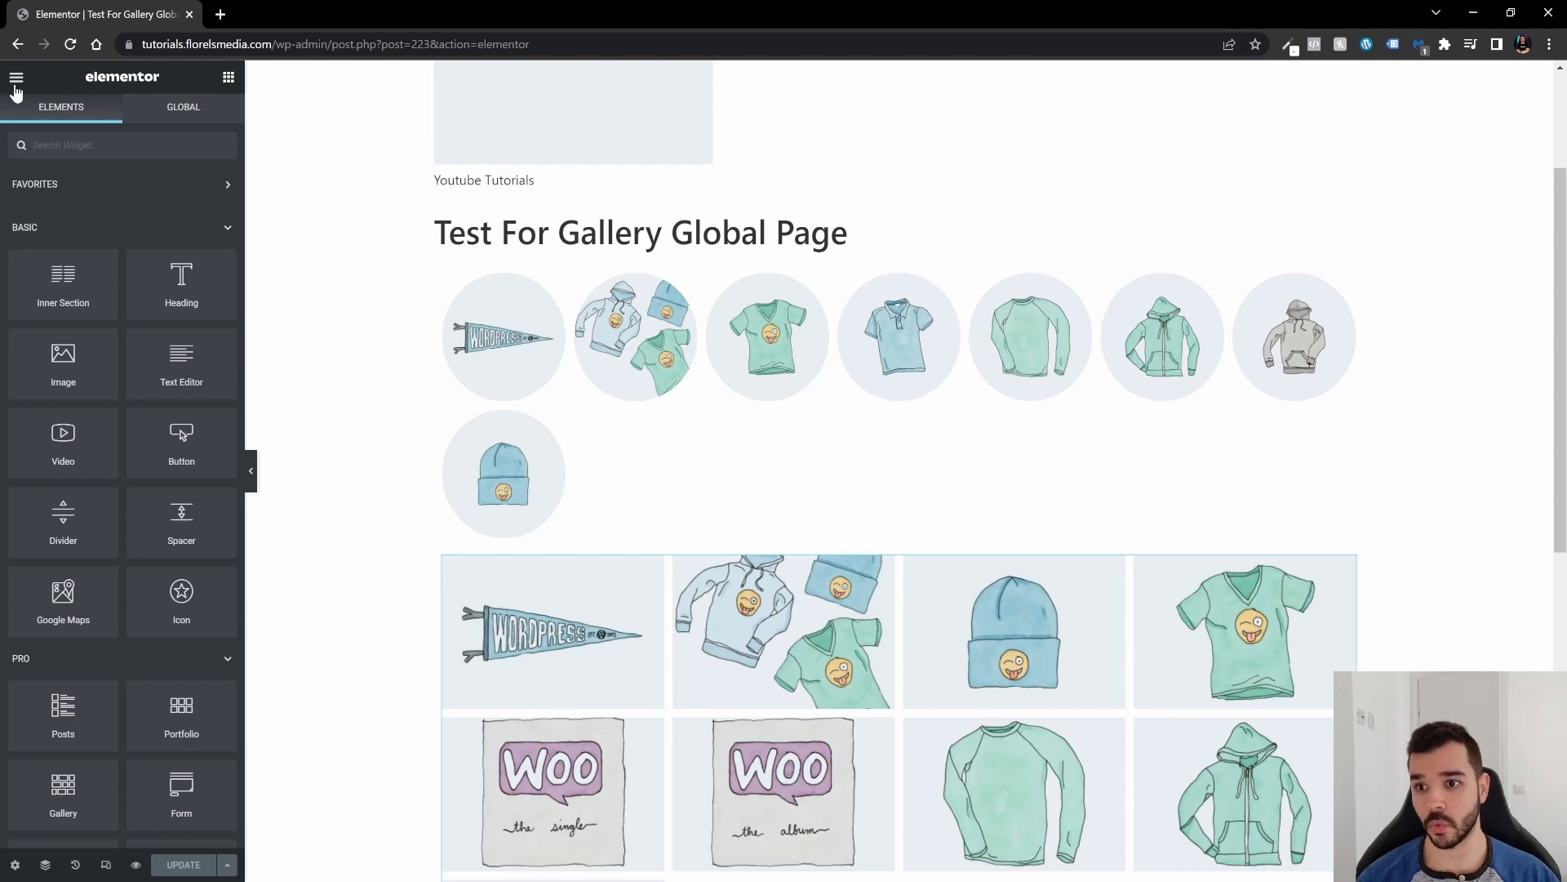
pyautogui.click(16, 75)
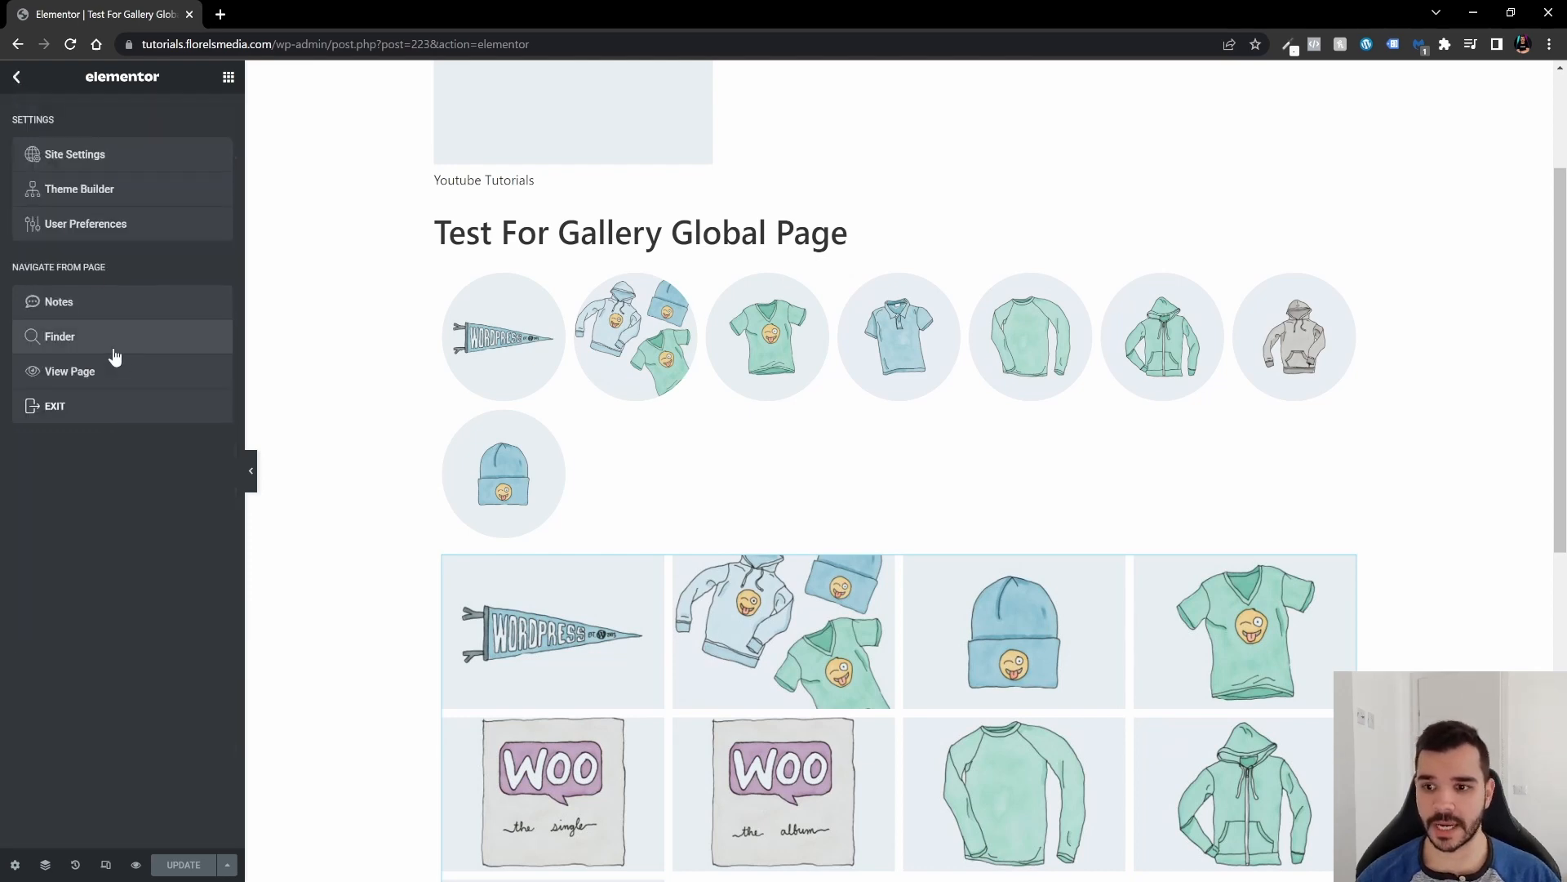
pyautogui.click(55, 404)
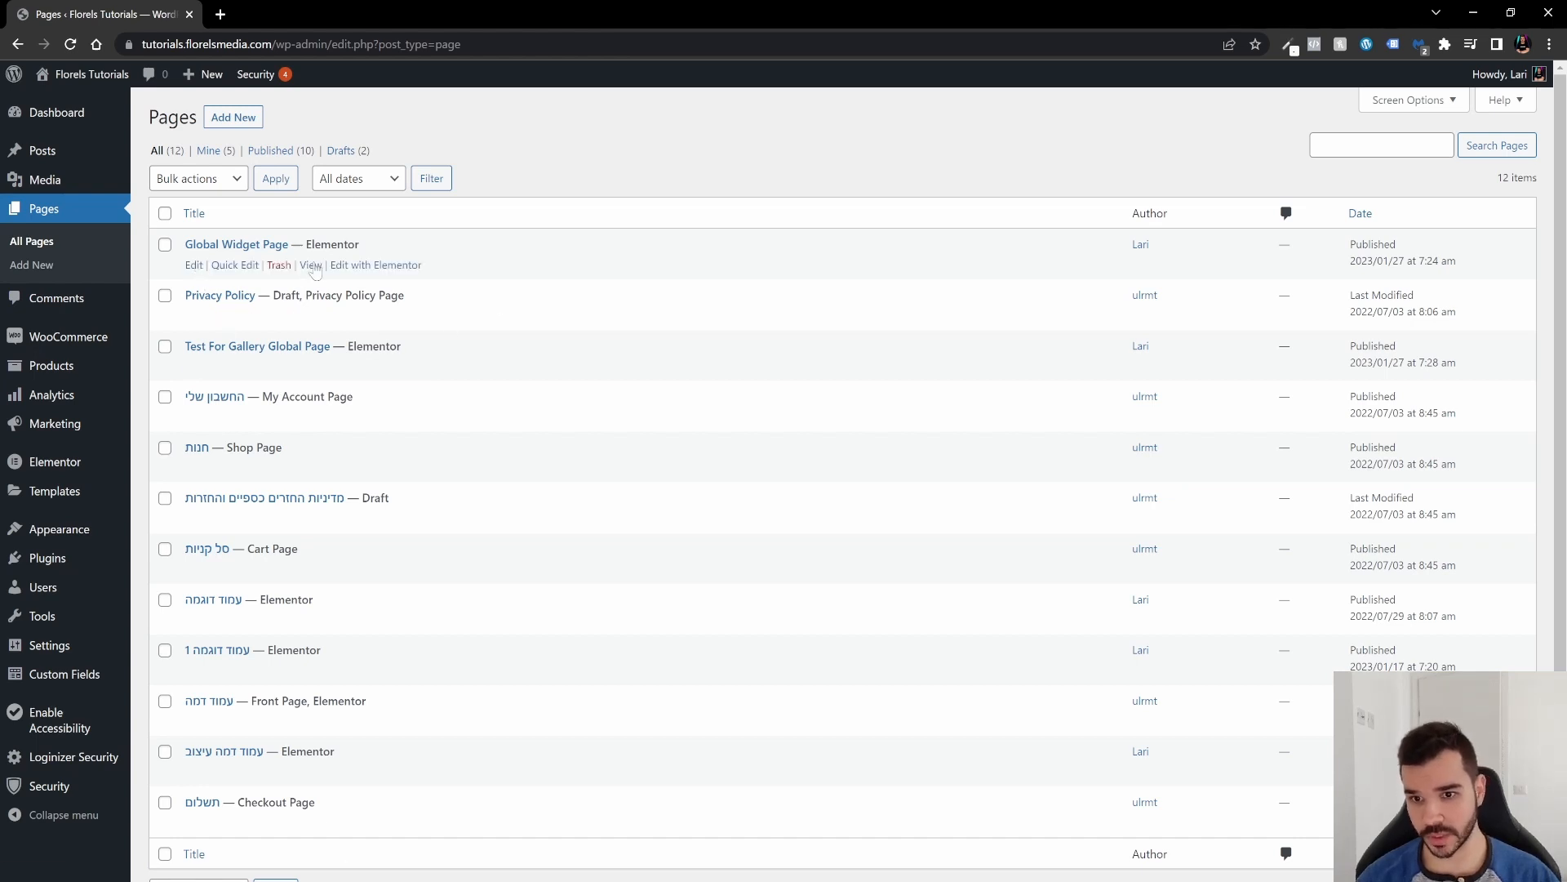
pyautogui.click(375, 264)
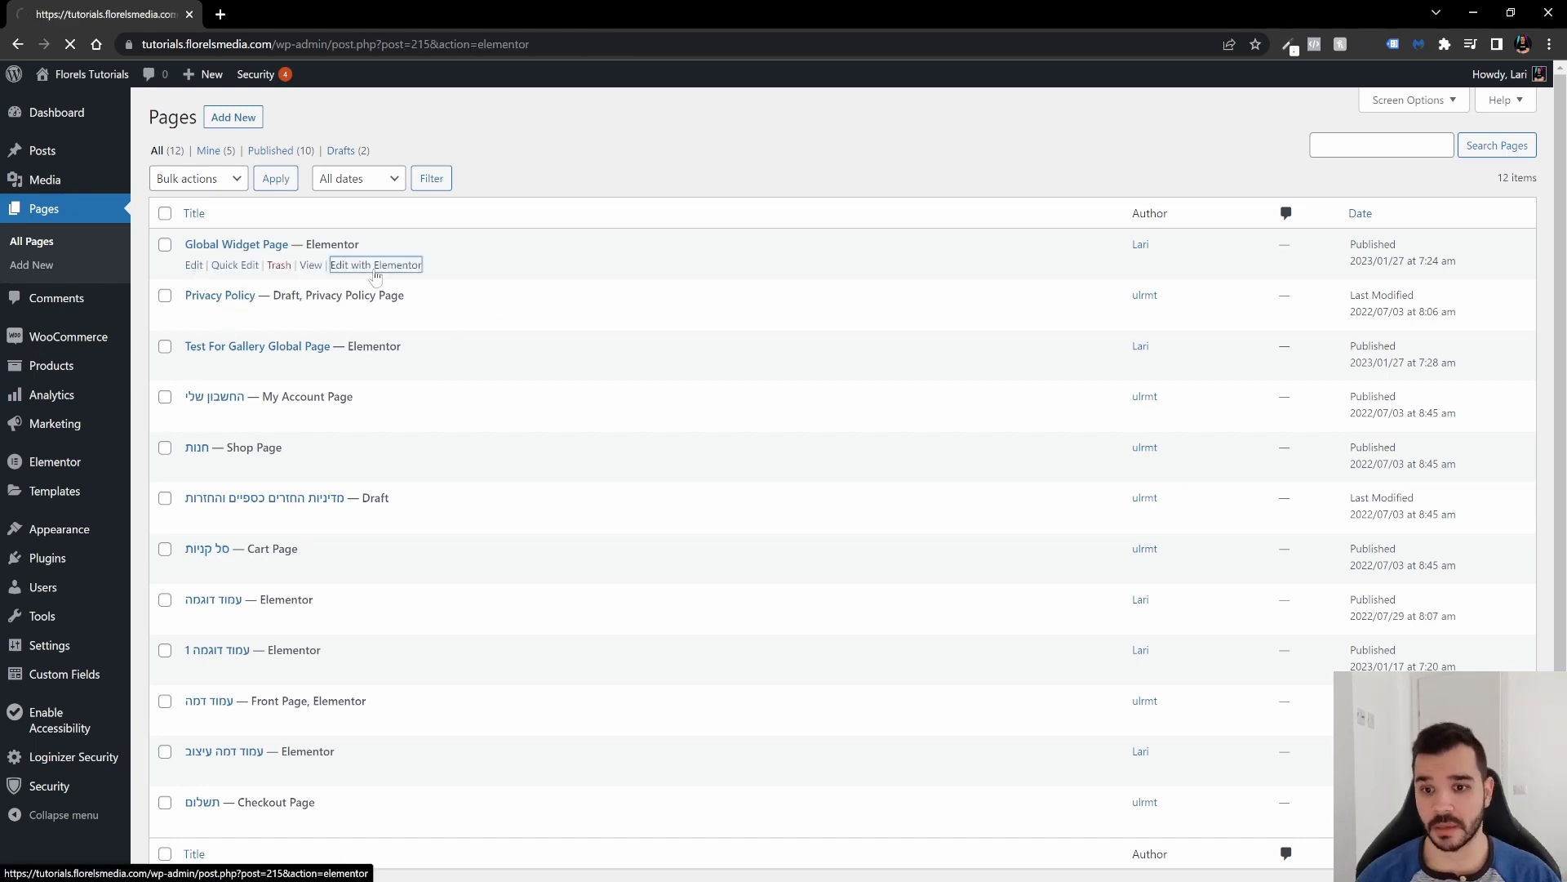
pyautogui.click(375, 264)
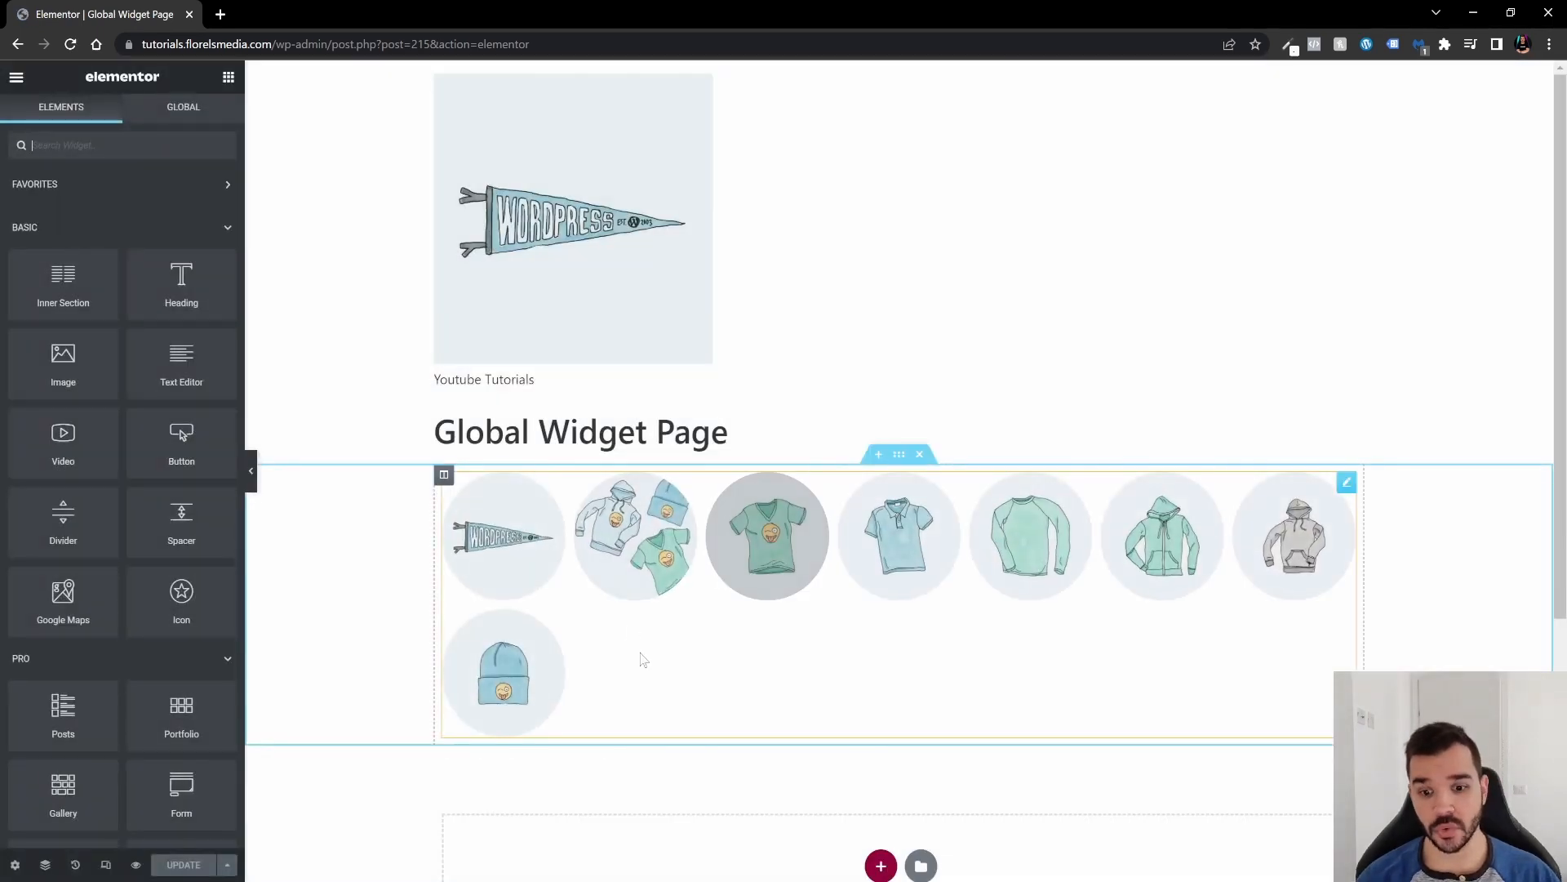
pyautogui.moveTo(675, 644)
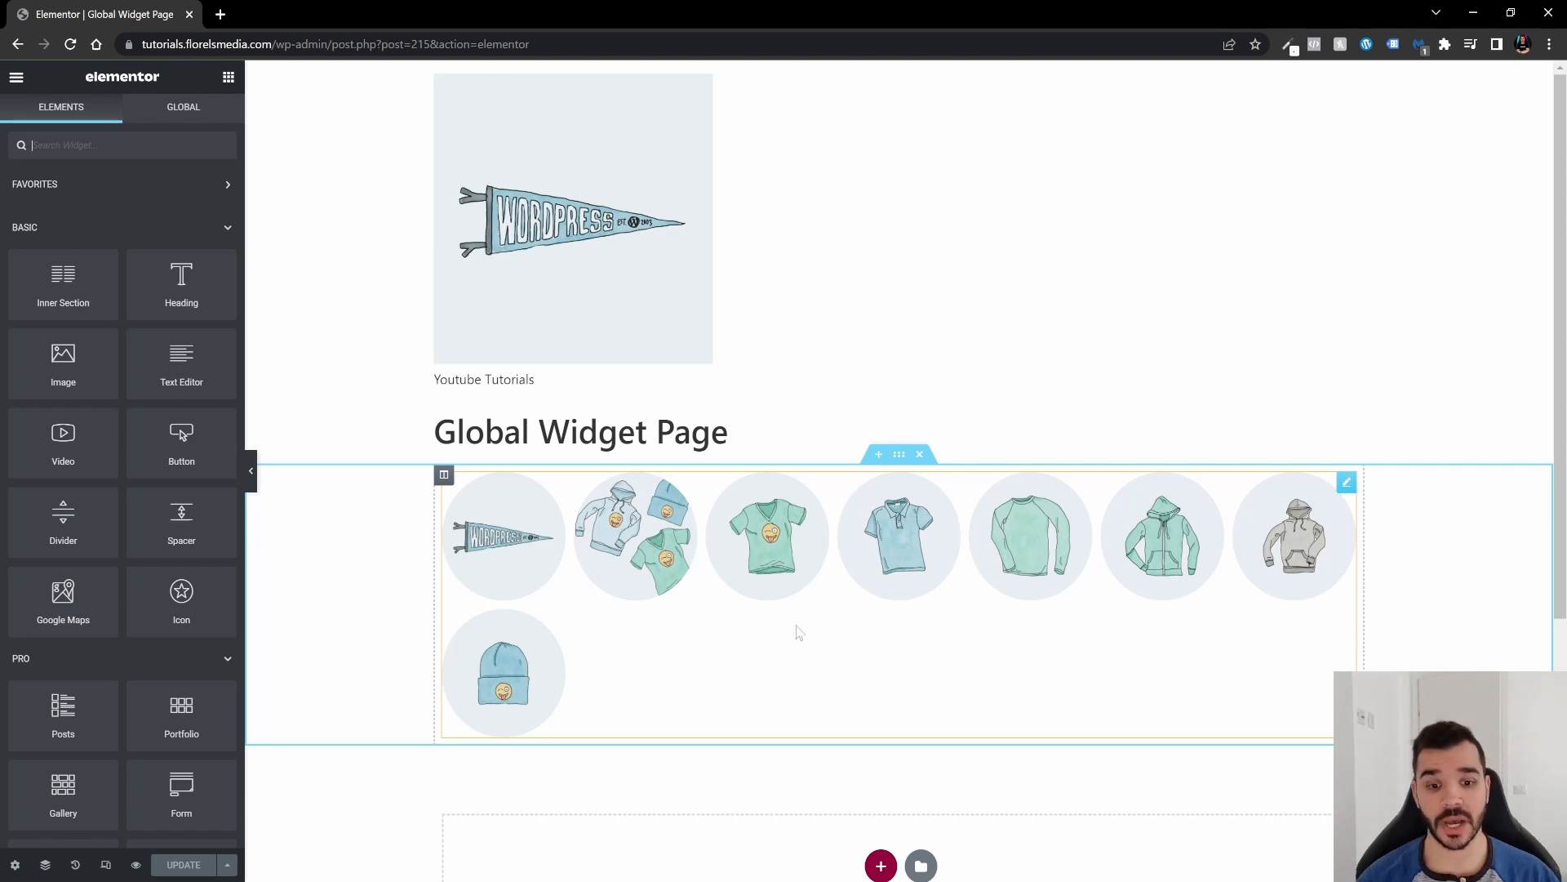
pyautogui.moveTo(684, 651)
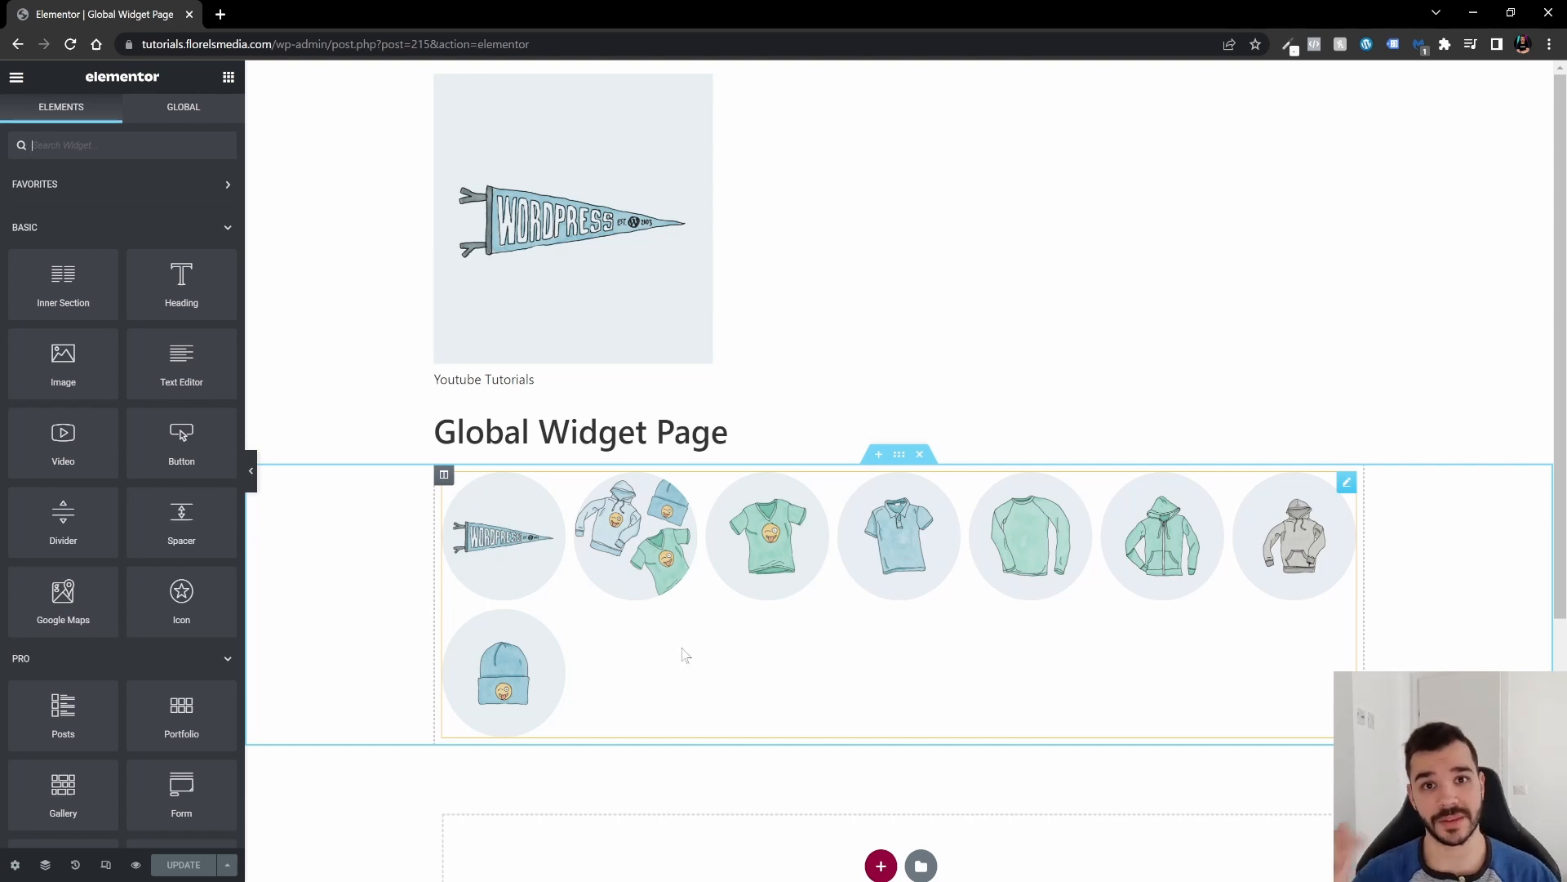
pyautogui.moveTo(682, 653)
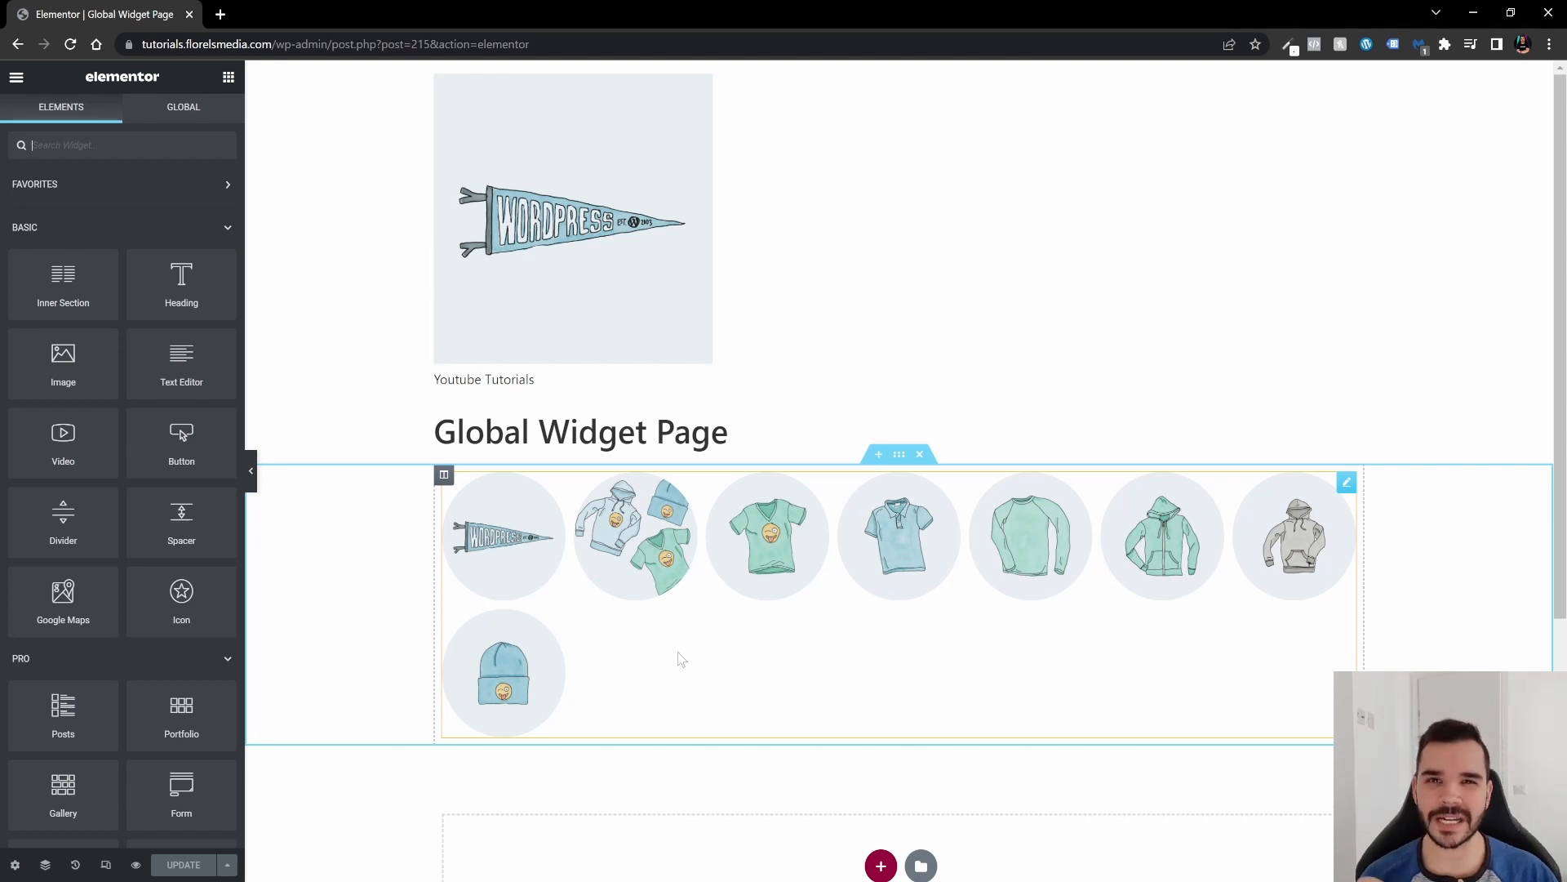
pyautogui.moveTo(698, 654)
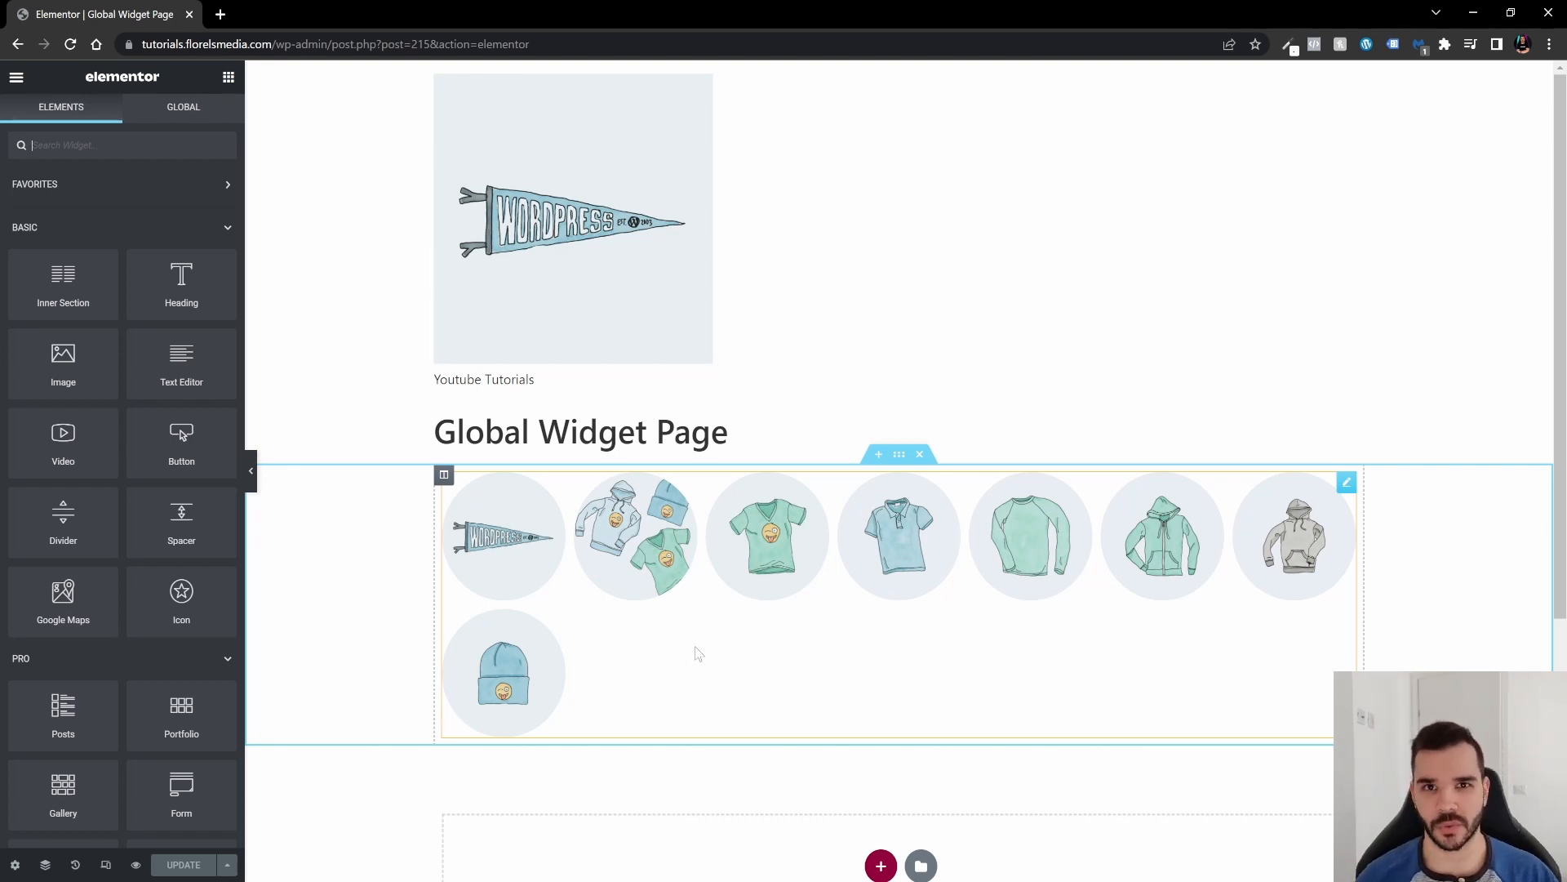